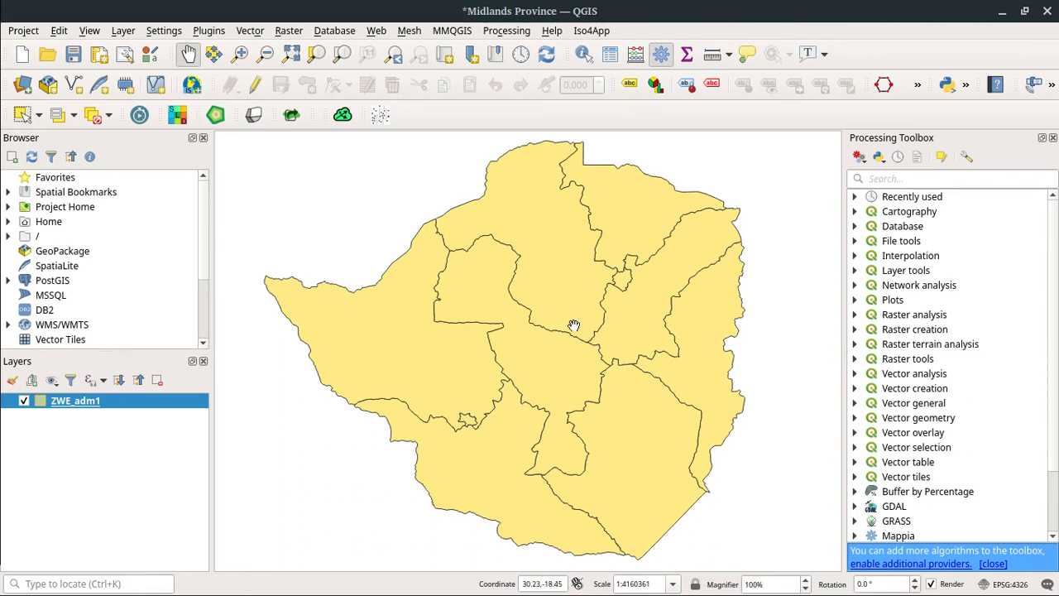
pyautogui.moveTo(576, 325)
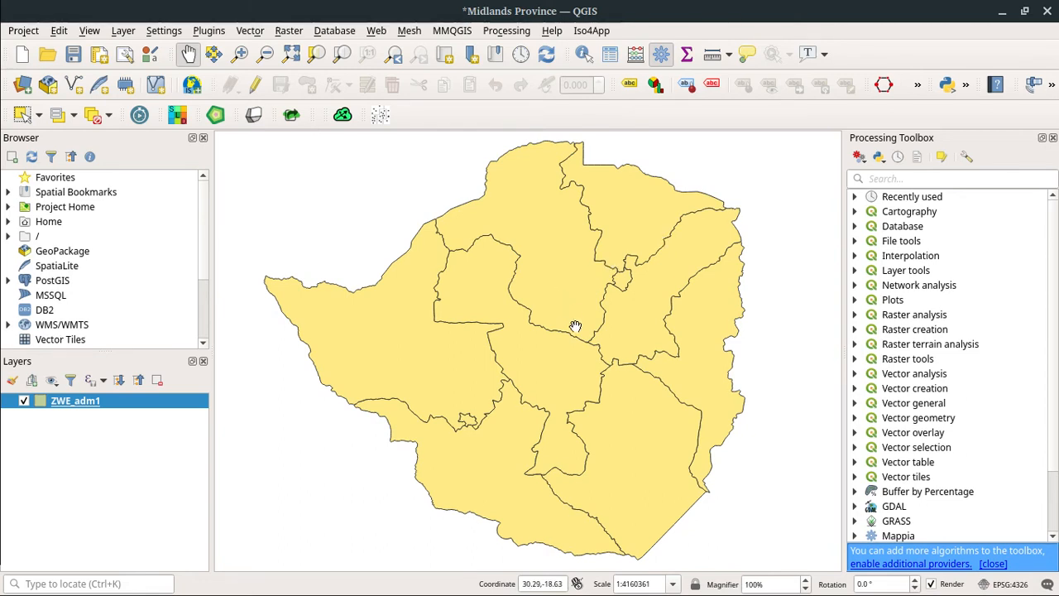
pyautogui.moveTo(581, 346)
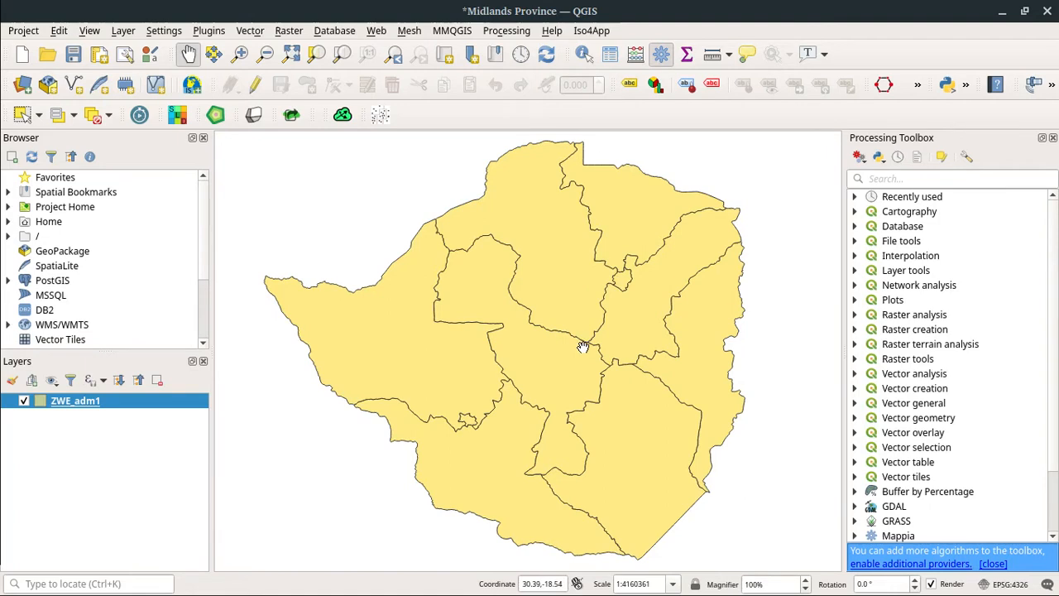
# Inspect the ZWE_adm1 provinces layer's attribute table after panning across Zimbabwe.
pyautogui.moveTo(583, 346); pyautogui.dragTo(576, 346)
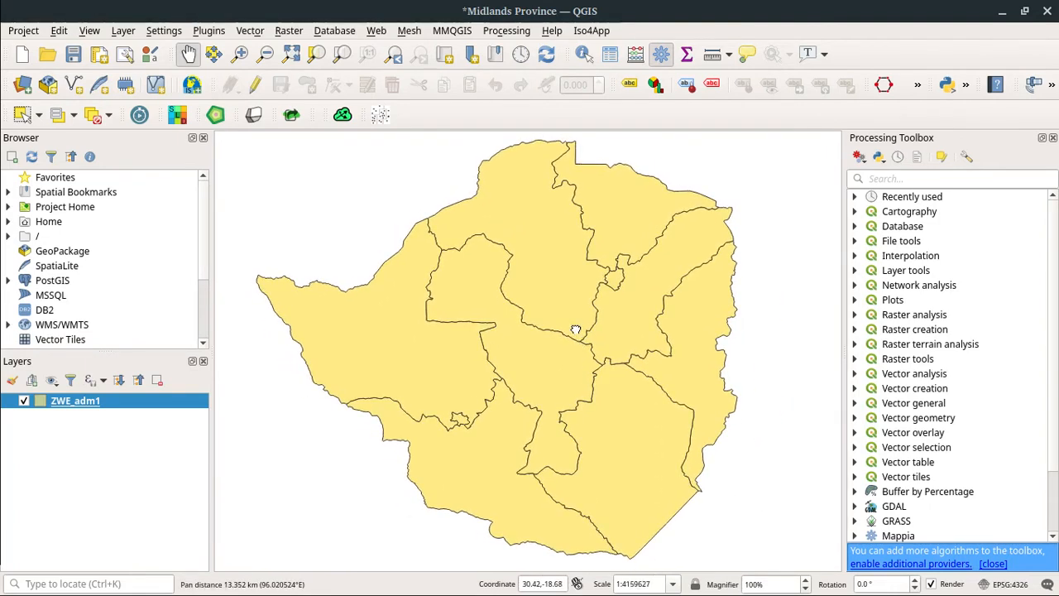
pyautogui.moveTo(576, 331); pyautogui.dragTo(566, 331)
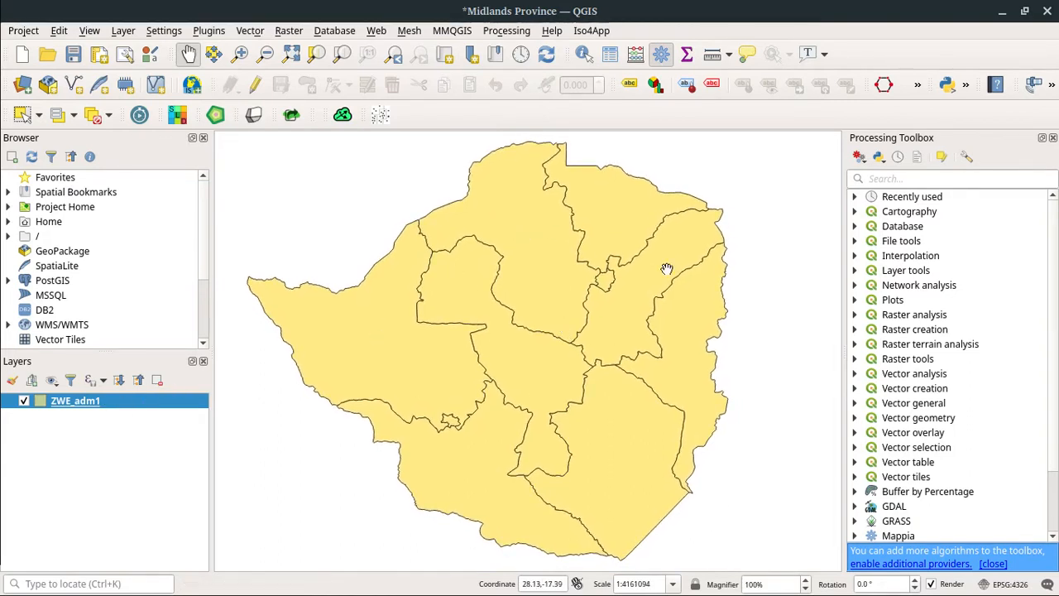
pyautogui.moveTo(582, 273)
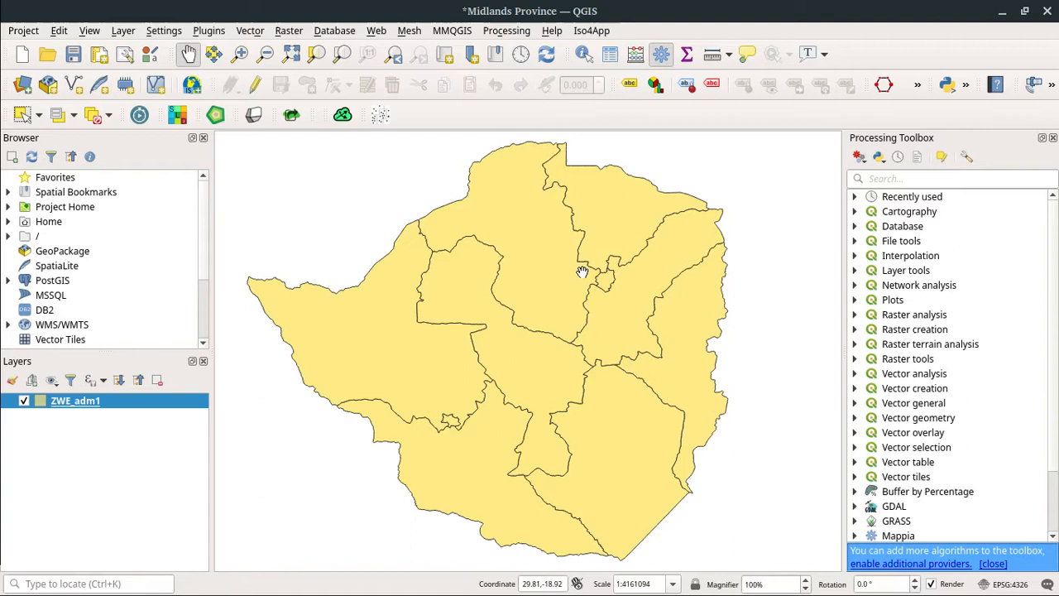
pyautogui.moveTo(583, 273); pyautogui.dragTo(605, 282)
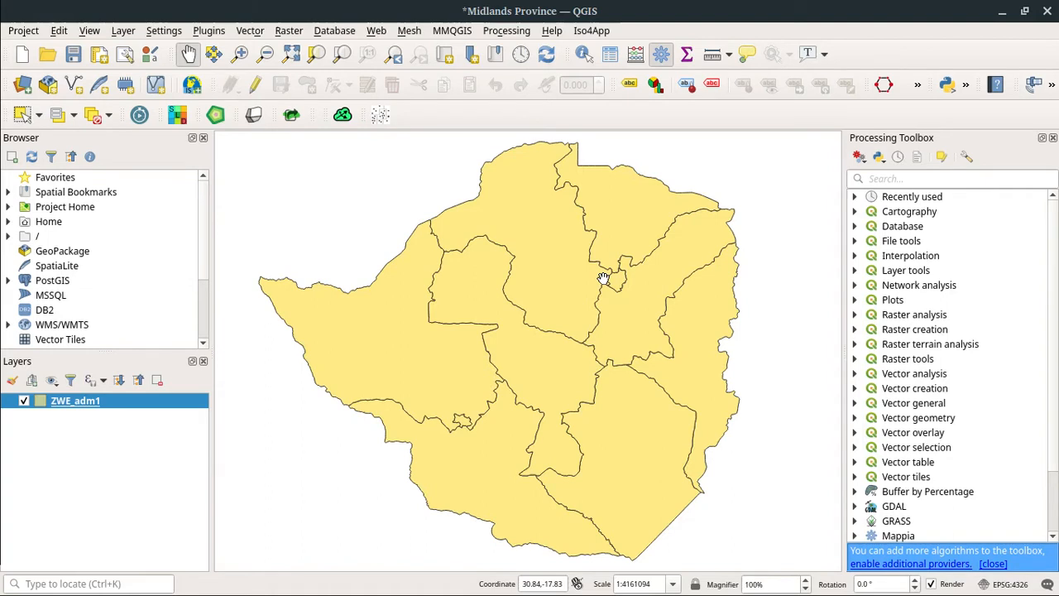
pyautogui.rightClick(75, 401)
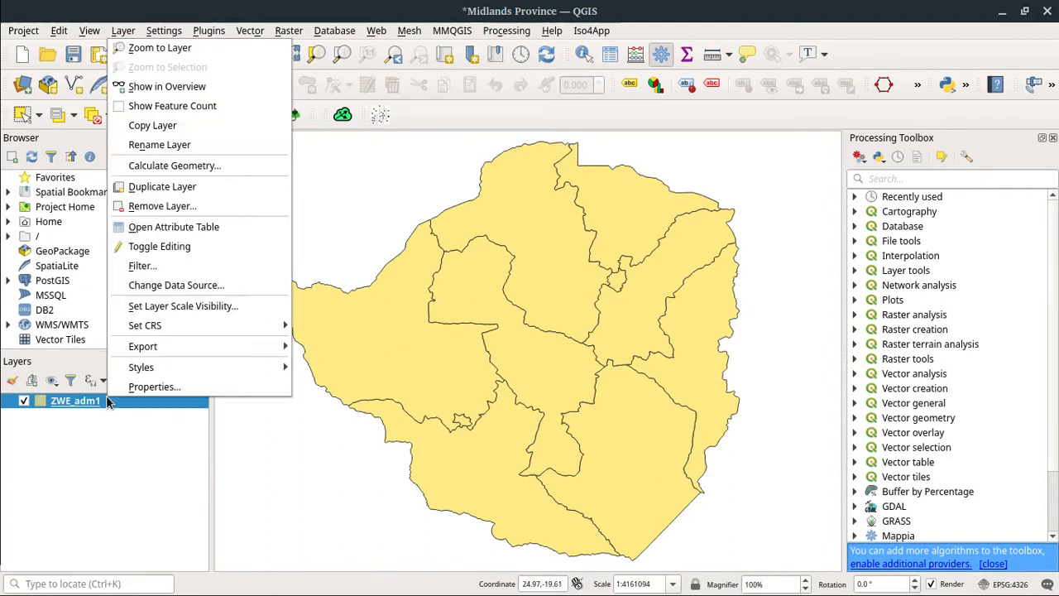
pyautogui.click(332, 215)
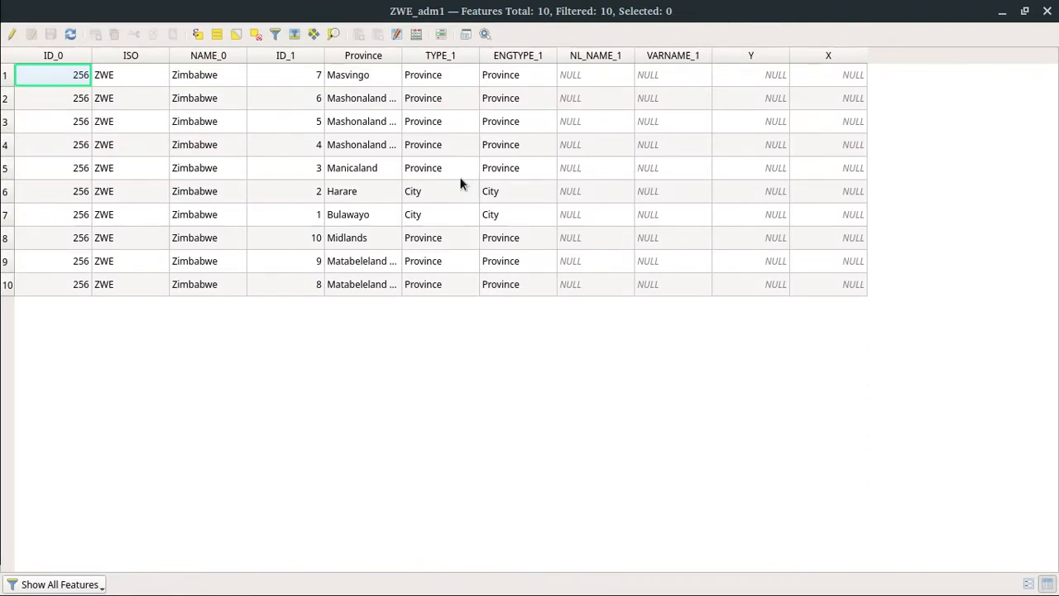
pyautogui.moveTo(866, 82)
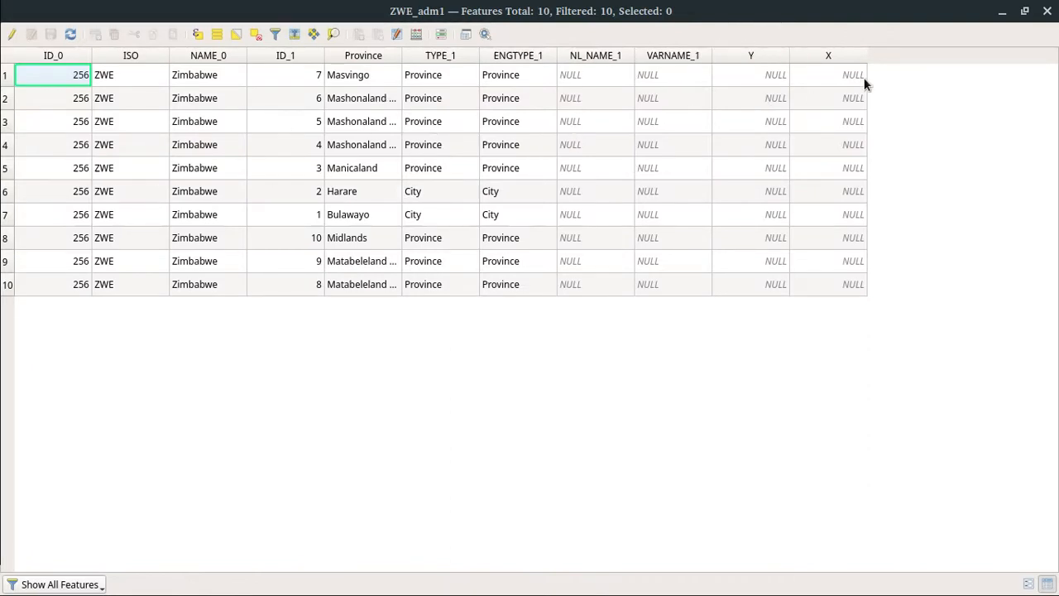
pyautogui.moveTo(497, 55)
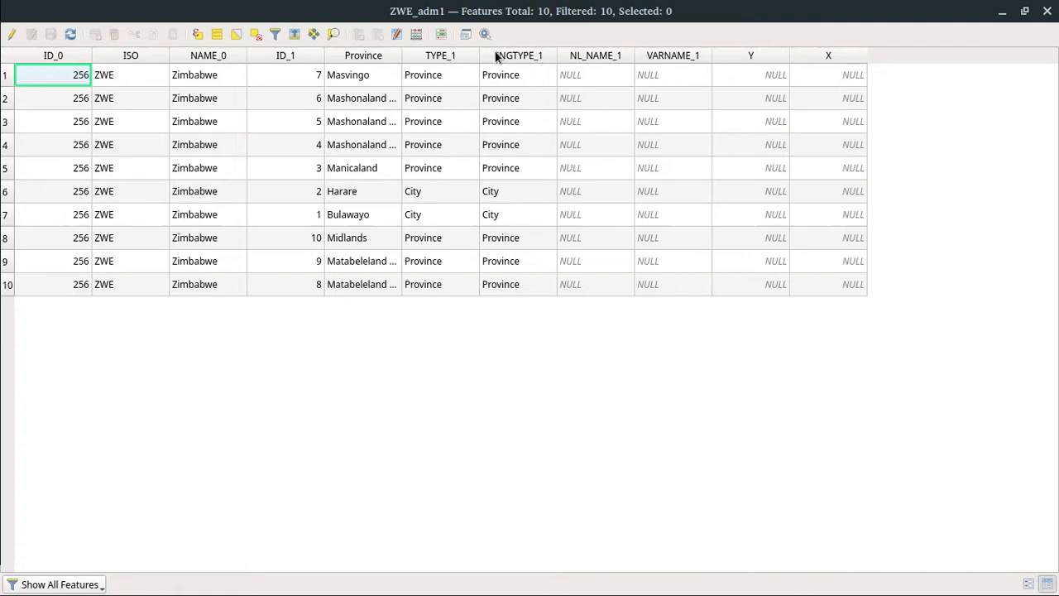
pyautogui.moveTo(740, 86)
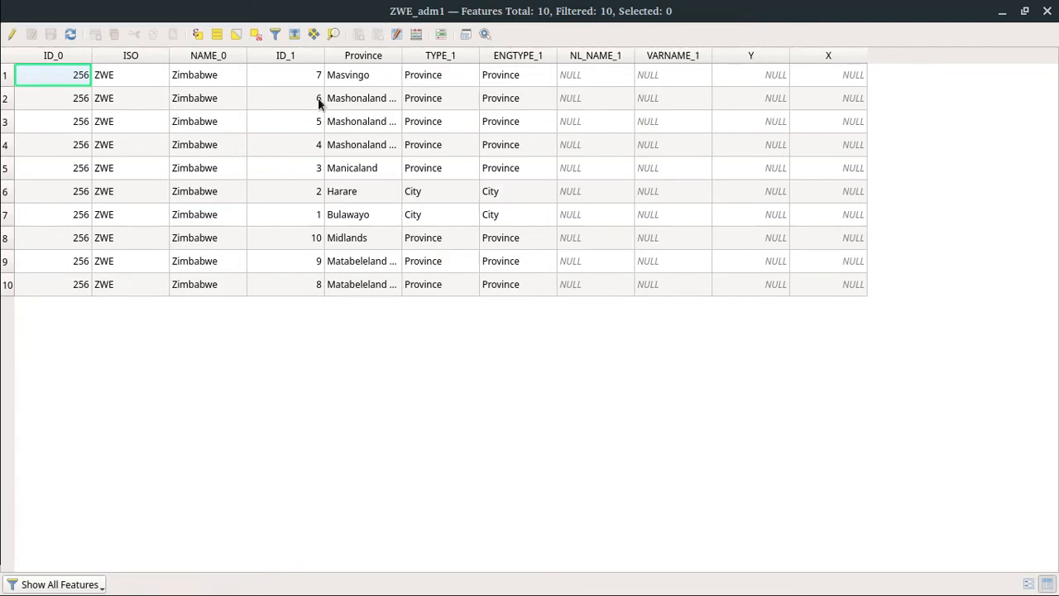
pyautogui.moveTo(371, 80)
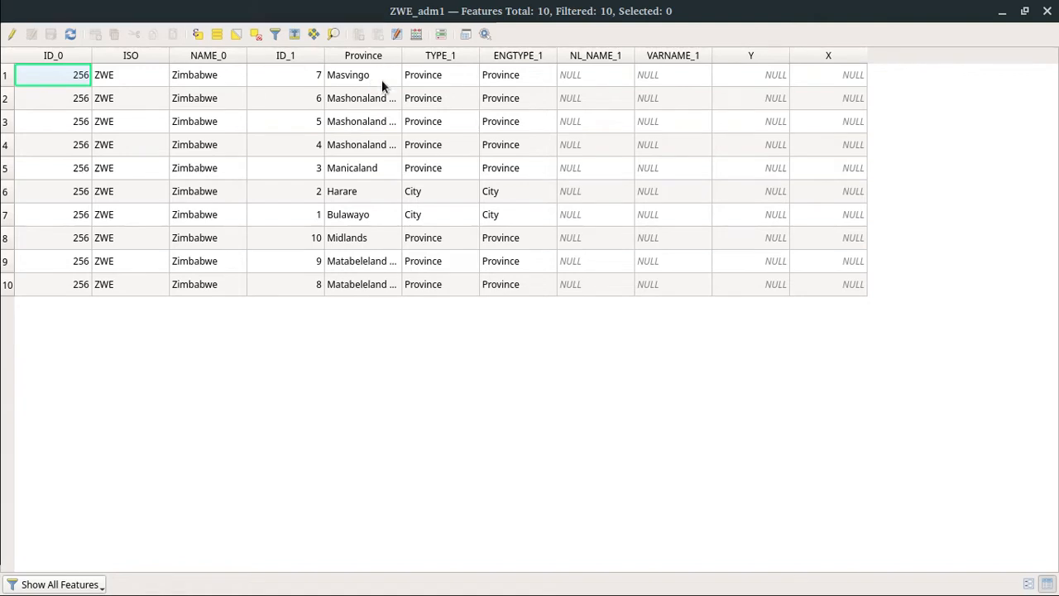
pyautogui.moveTo(73, 89)
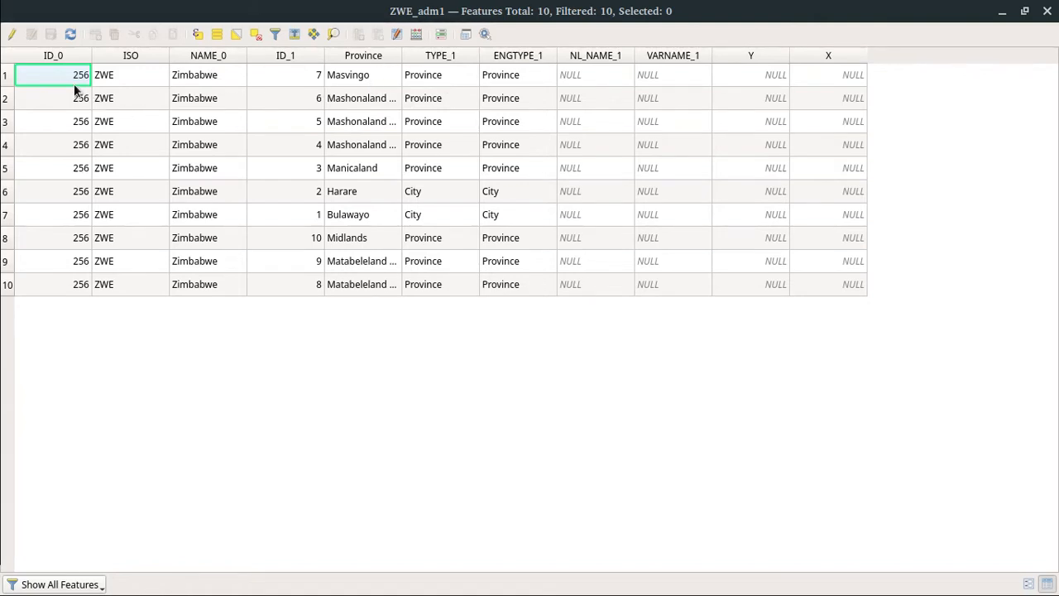
pyautogui.moveTo(751, 110)
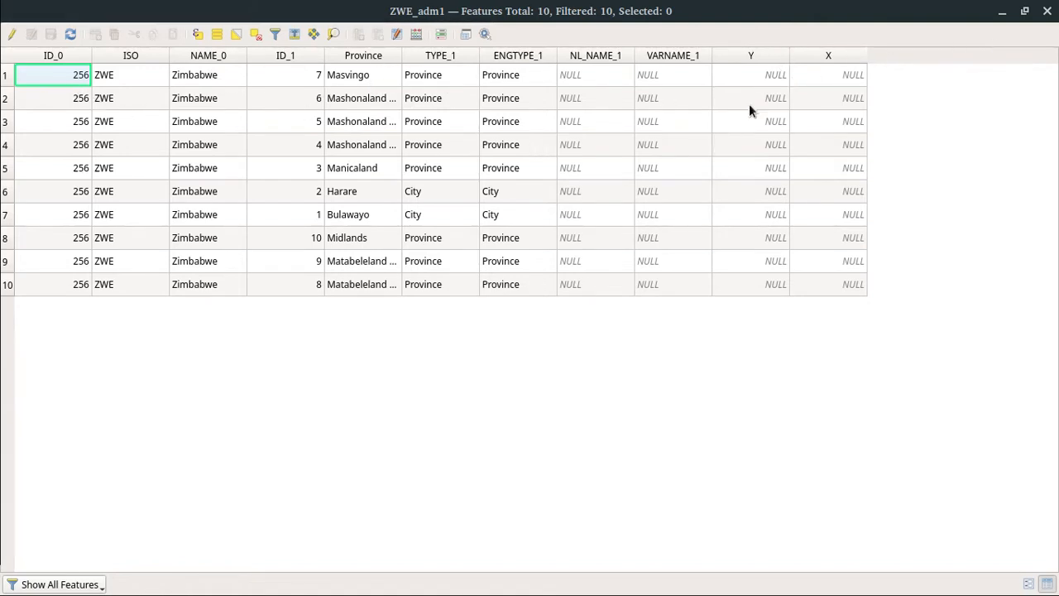
pyautogui.moveTo(935, 80)
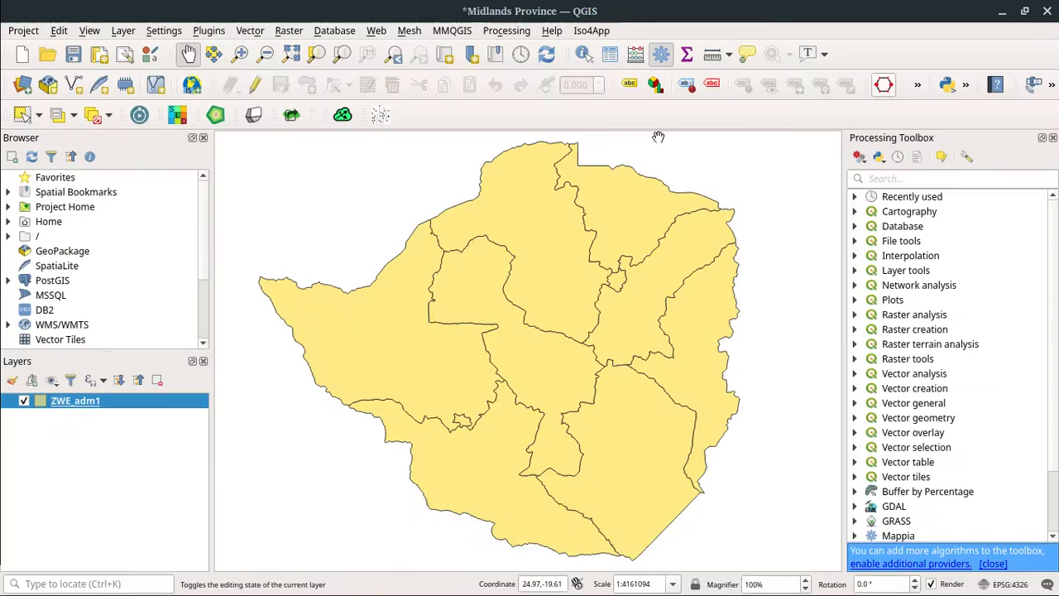
pyautogui.moveTo(454, 30)
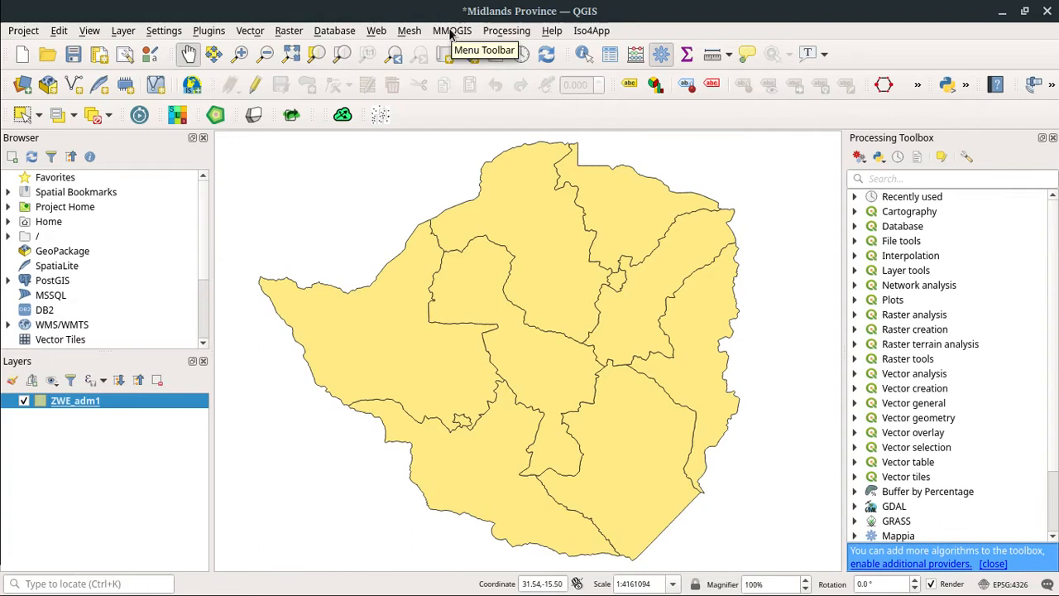
# Import 30-8-2020.csv via MMQGIS Geometry Import as a point layer using PROVINCE, Y and X.
pyautogui.click(452, 30)
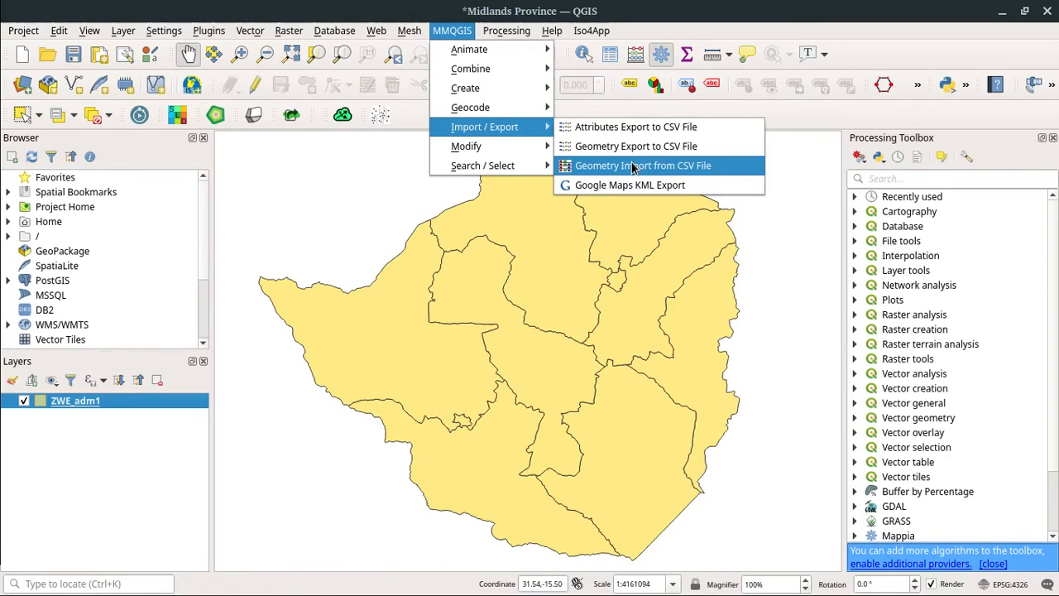
pyautogui.click(641, 165)
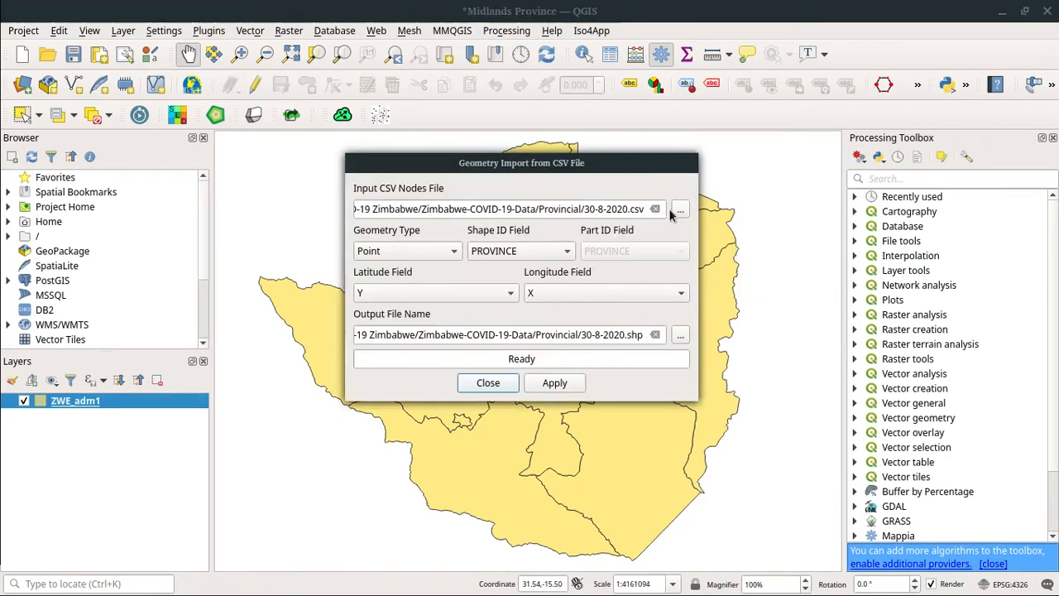
pyautogui.click(681, 208)
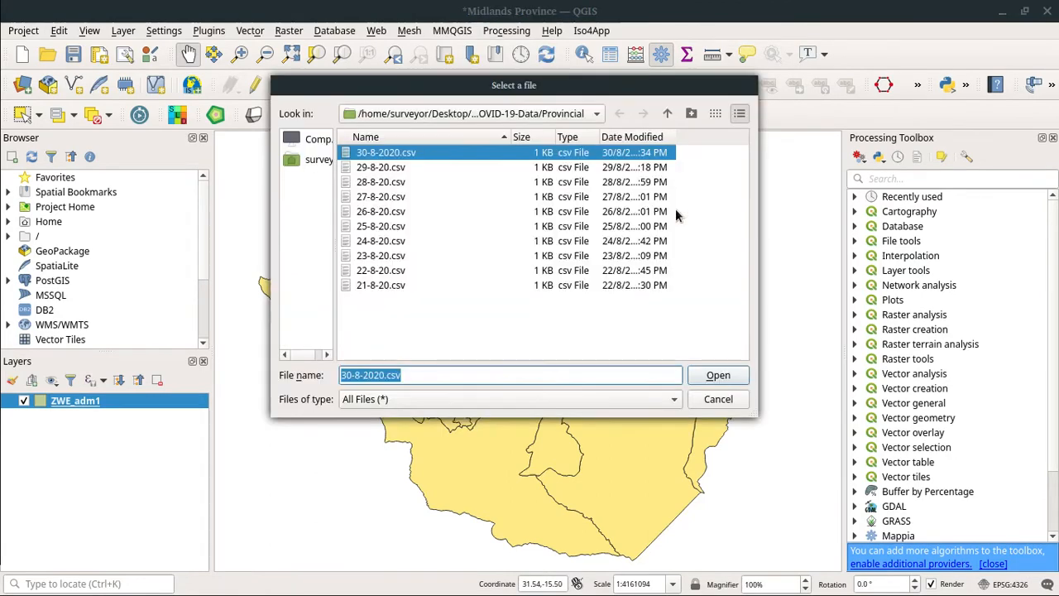
pyautogui.moveTo(487, 157)
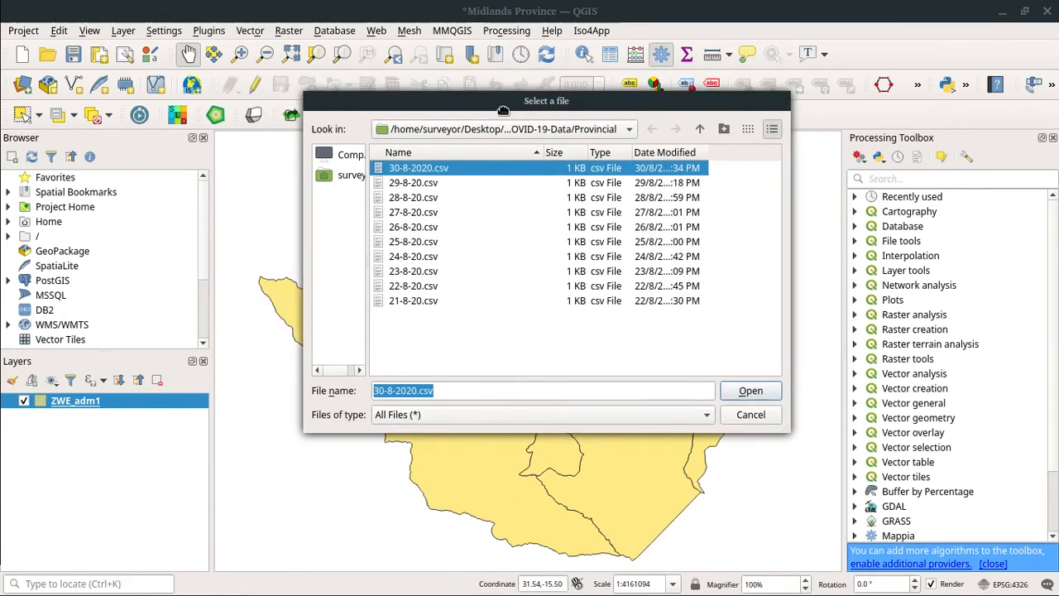
pyautogui.moveTo(547, 101); pyautogui.dragTo(496, 108)
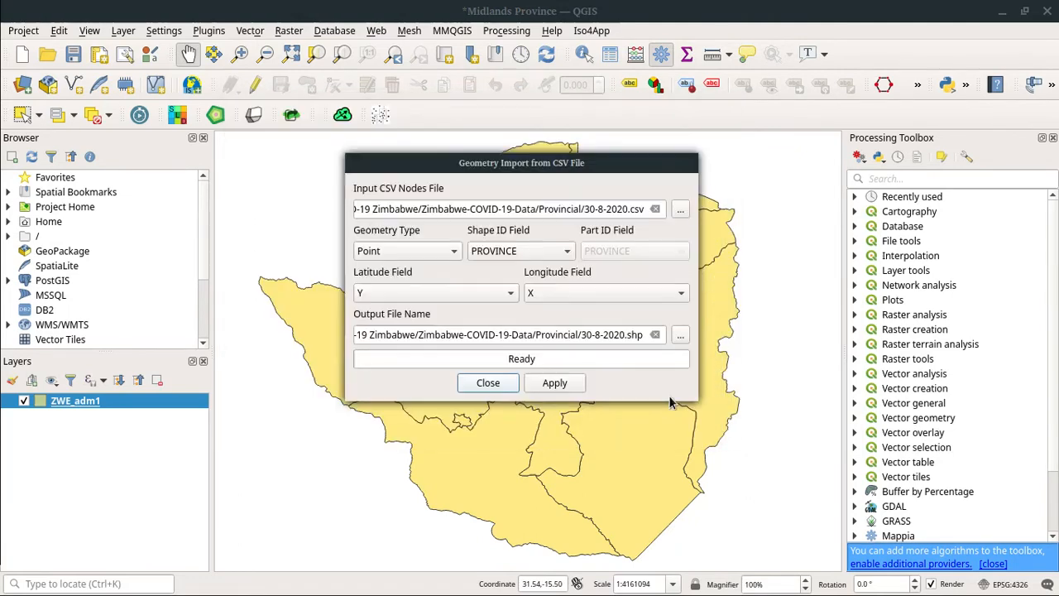
pyautogui.moveTo(521, 163); pyautogui.dragTo(488, 145)
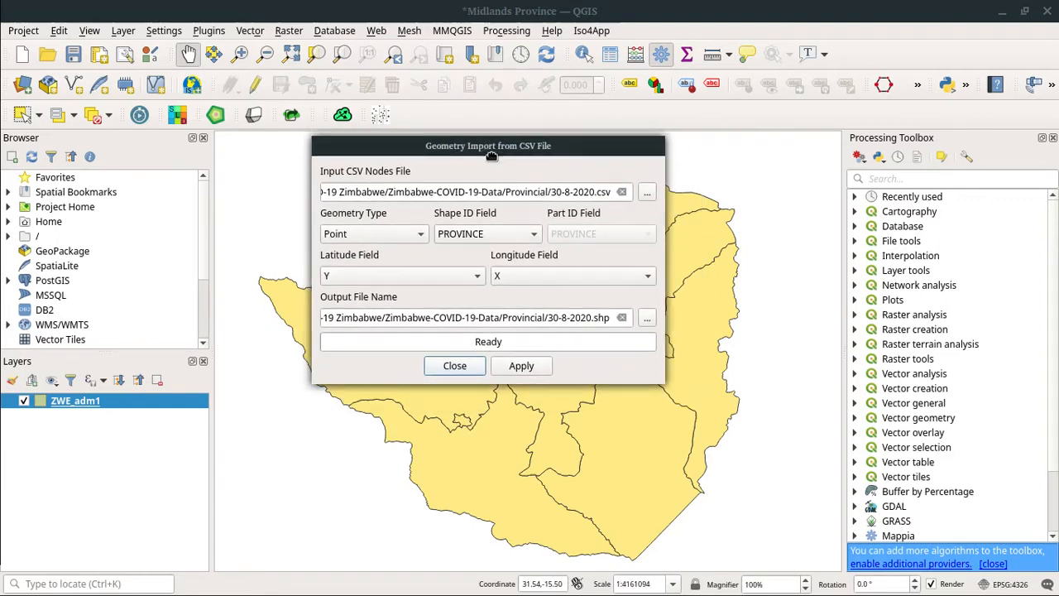
pyautogui.moveTo(489, 145); pyautogui.dragTo(533, 149)
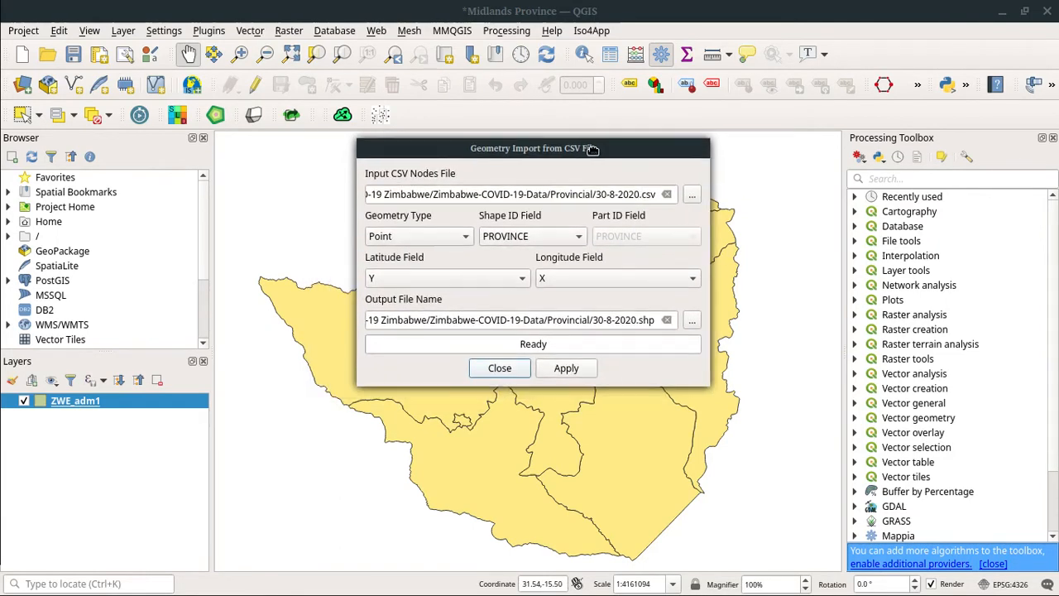
pyautogui.moveTo(536, 149); pyautogui.dragTo(503, 157)
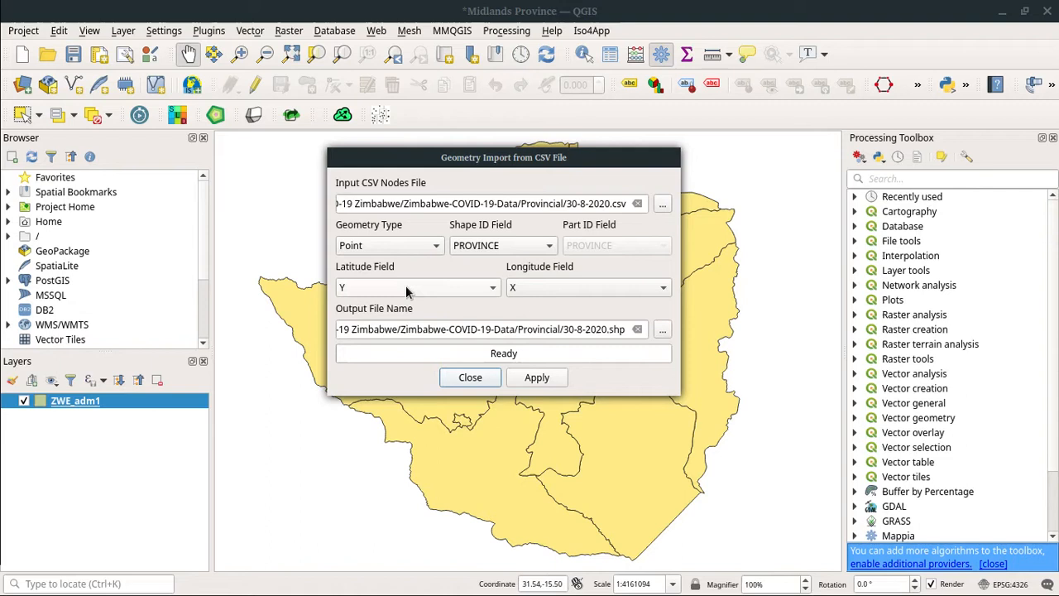
pyautogui.moveTo(550, 295)
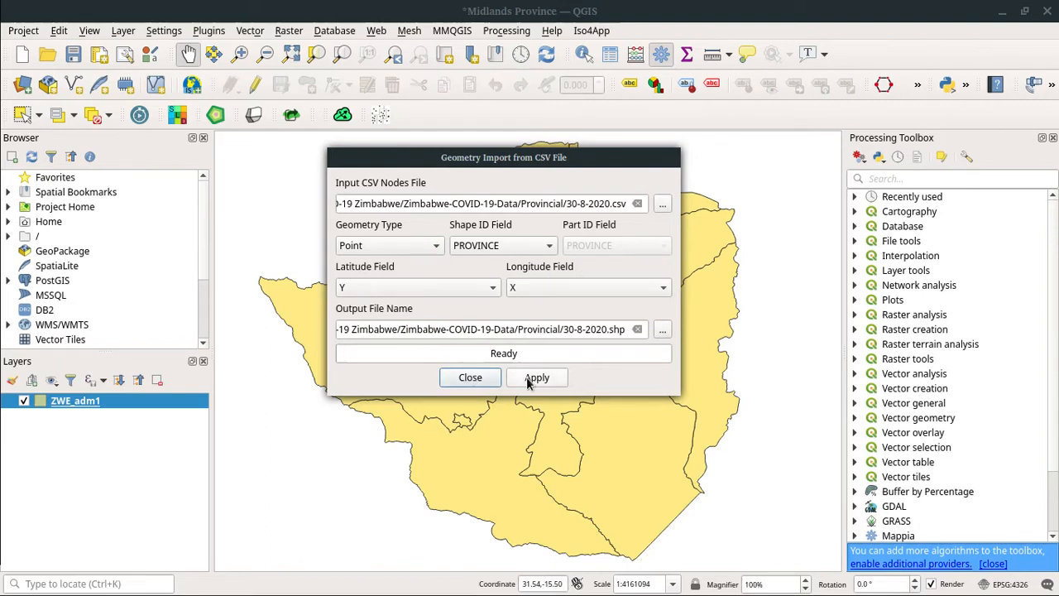
pyautogui.click(536, 378)
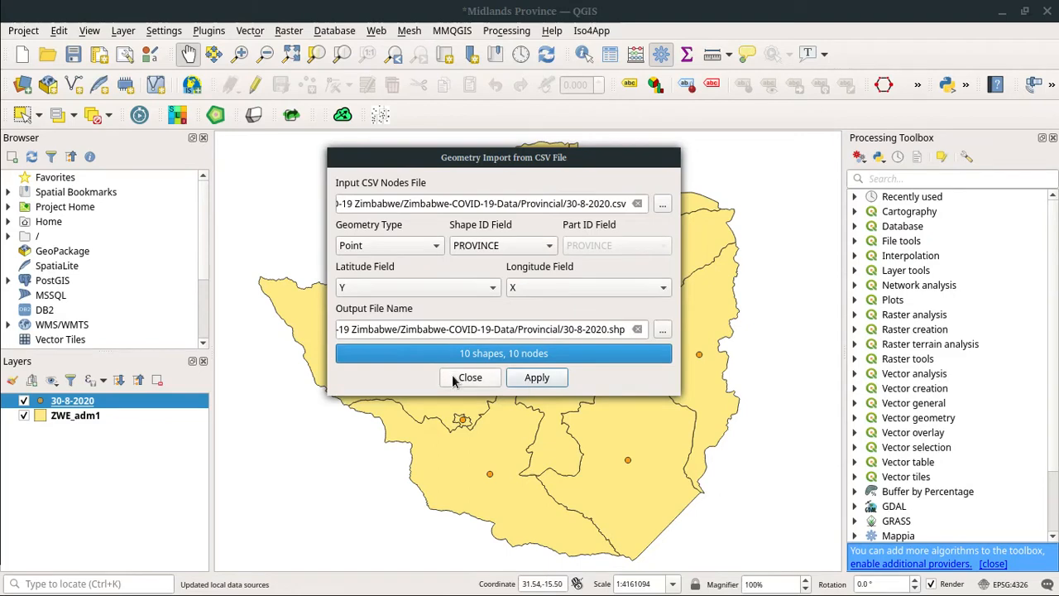
# Close the Geometry Import dialog so the ten COVID points show over the provinces.
pyautogui.click(470, 377)
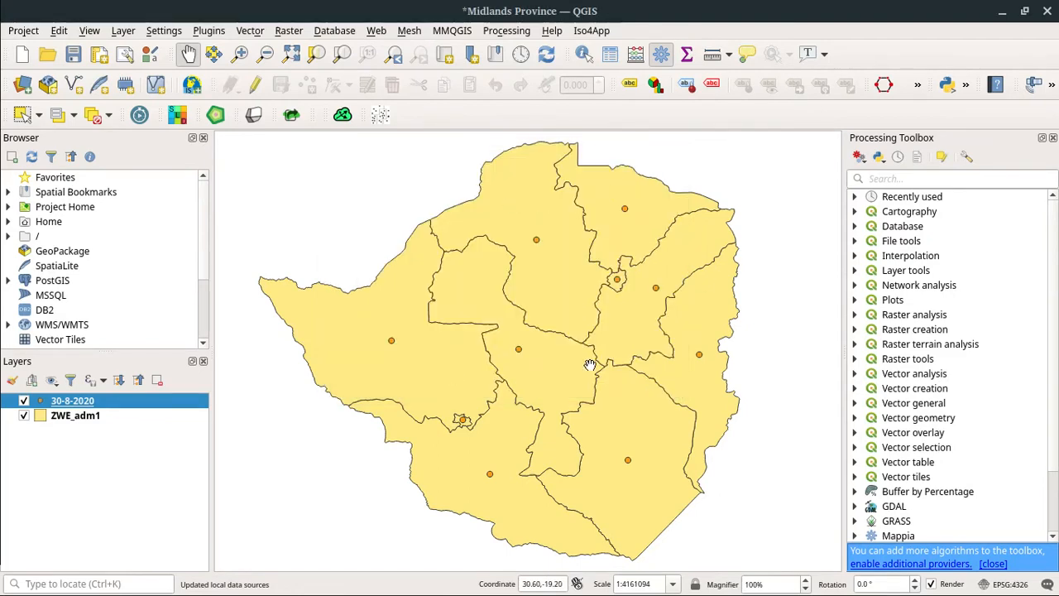
pyautogui.moveTo(589, 365); pyautogui.dragTo(588, 369)
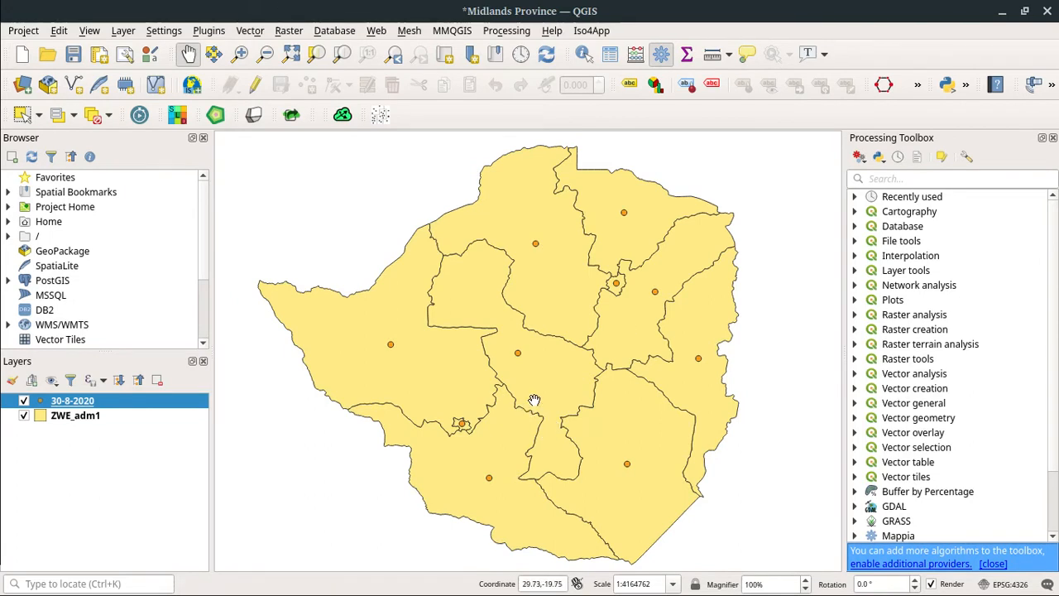
# Open the 30-8-2020 layer's attribute table to review its ten province case records.
pyautogui.rightClick(70, 400)
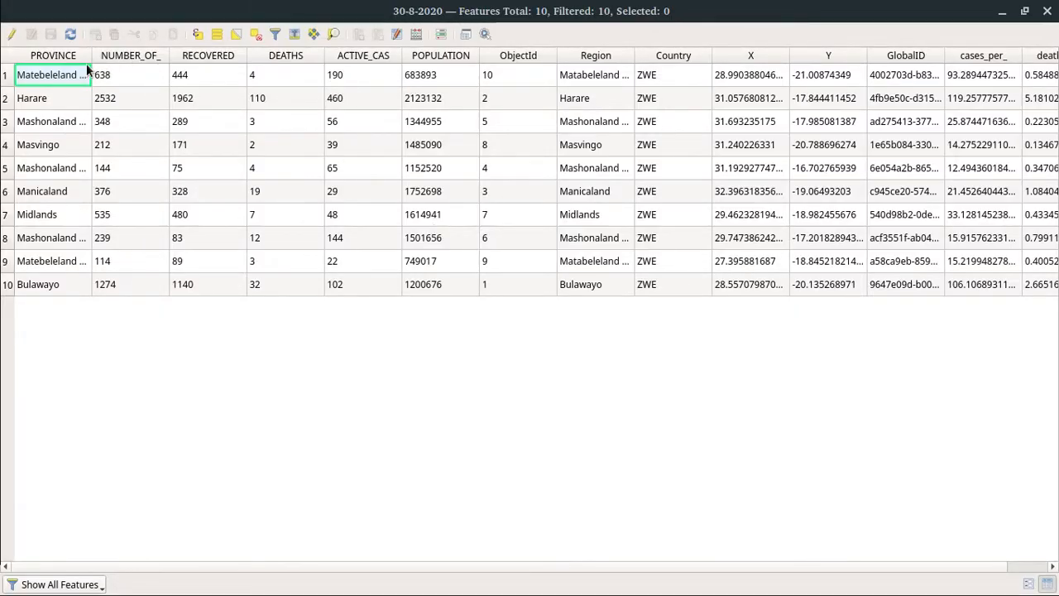
pyautogui.click(50, 57)
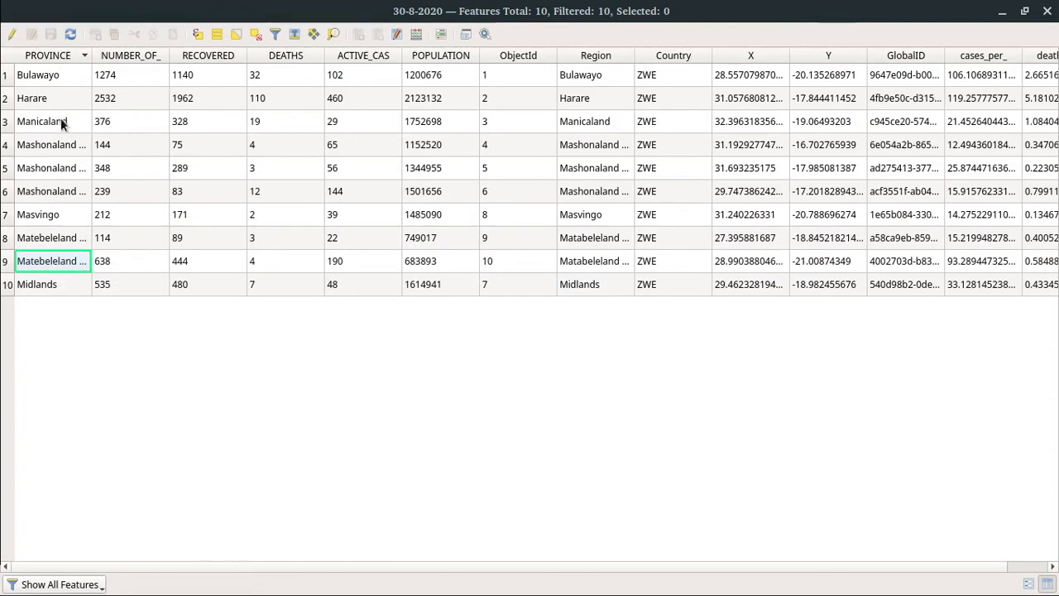
pyautogui.moveTo(230, 57)
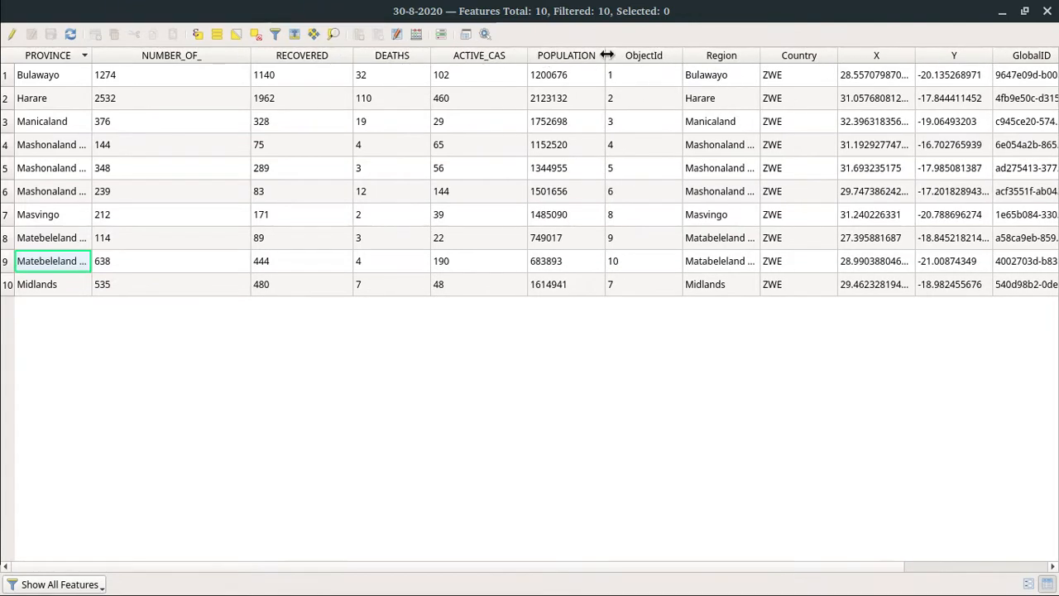
pyautogui.moveTo(831, 98)
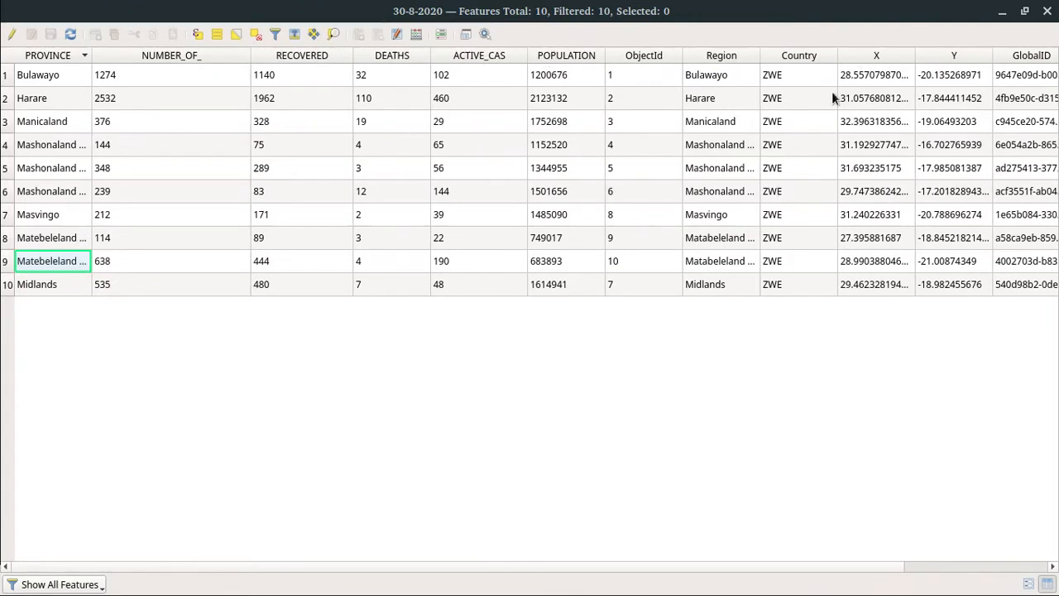
pyautogui.moveTo(657, 144)
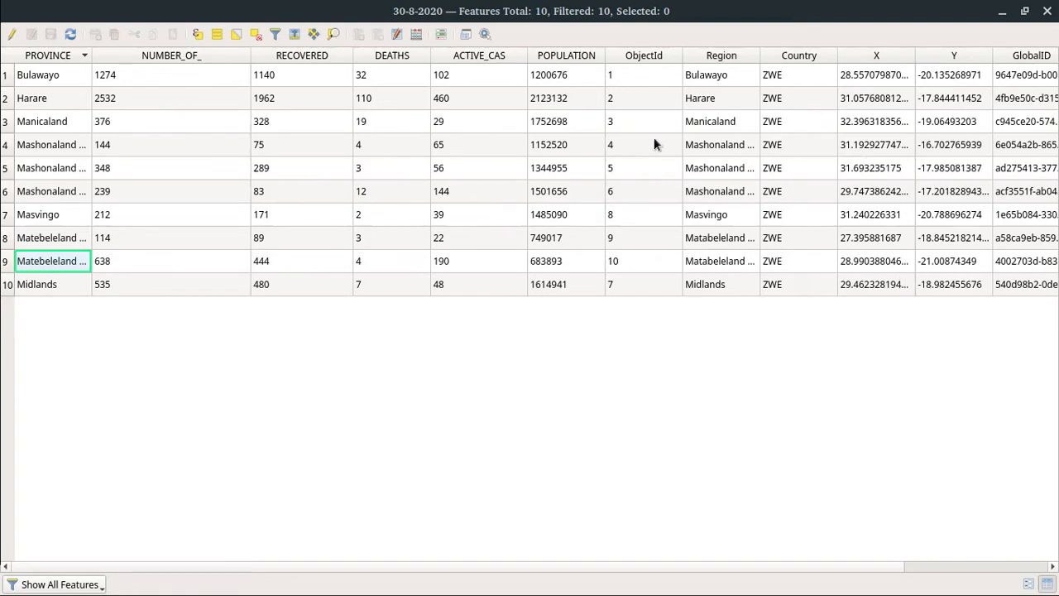
pyautogui.moveTo(48, 364)
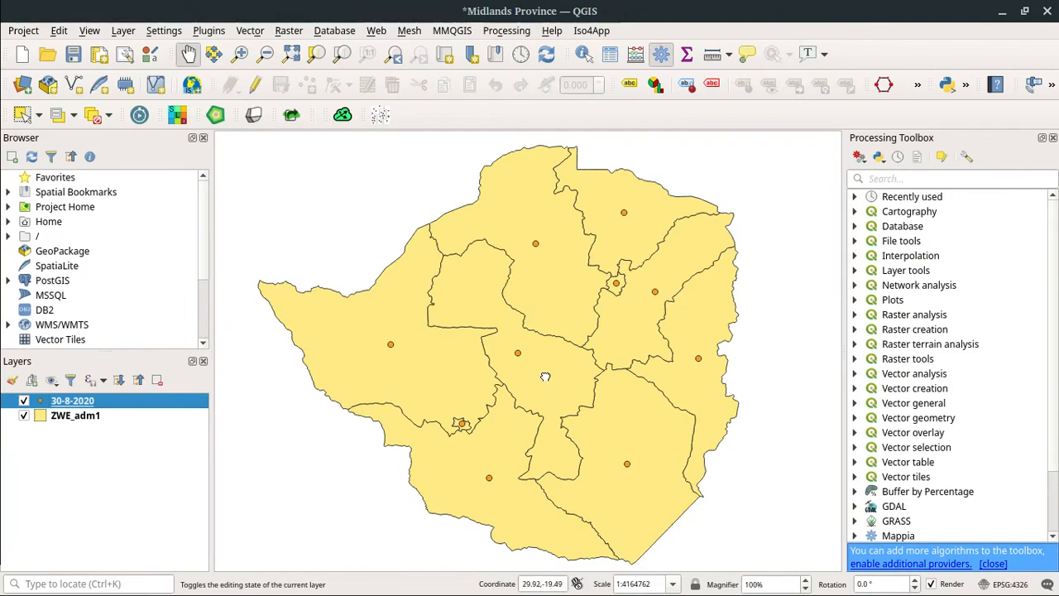
# Toggle the 30-8-2020 points layer off and back on after nudging the map.
pyautogui.moveTo(546, 377); pyautogui.dragTo(534, 373)
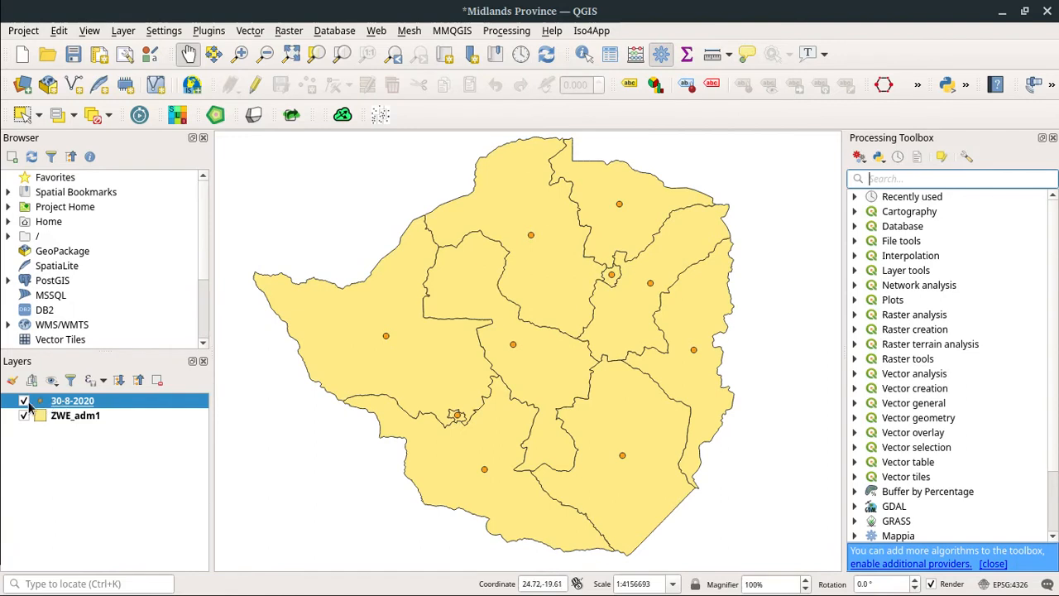
pyautogui.click(23, 401)
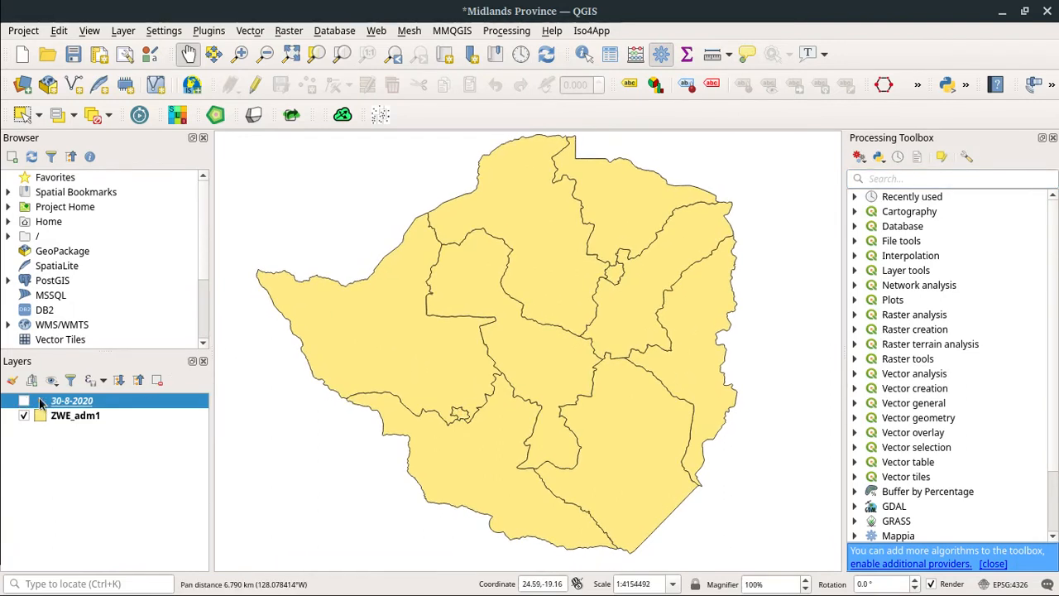
pyautogui.click(24, 400)
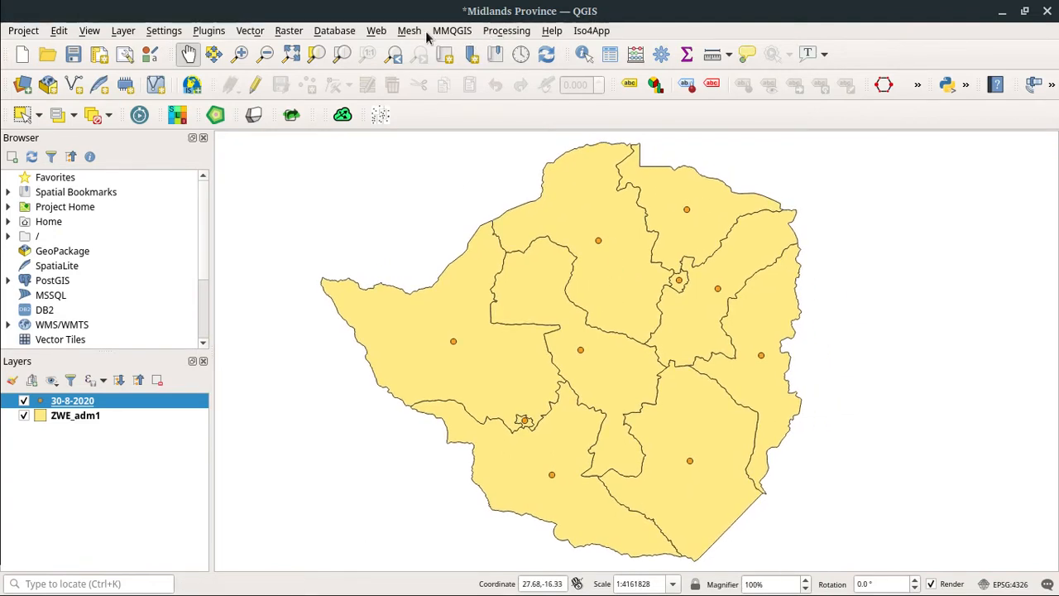
pyautogui.moveTo(507, 31)
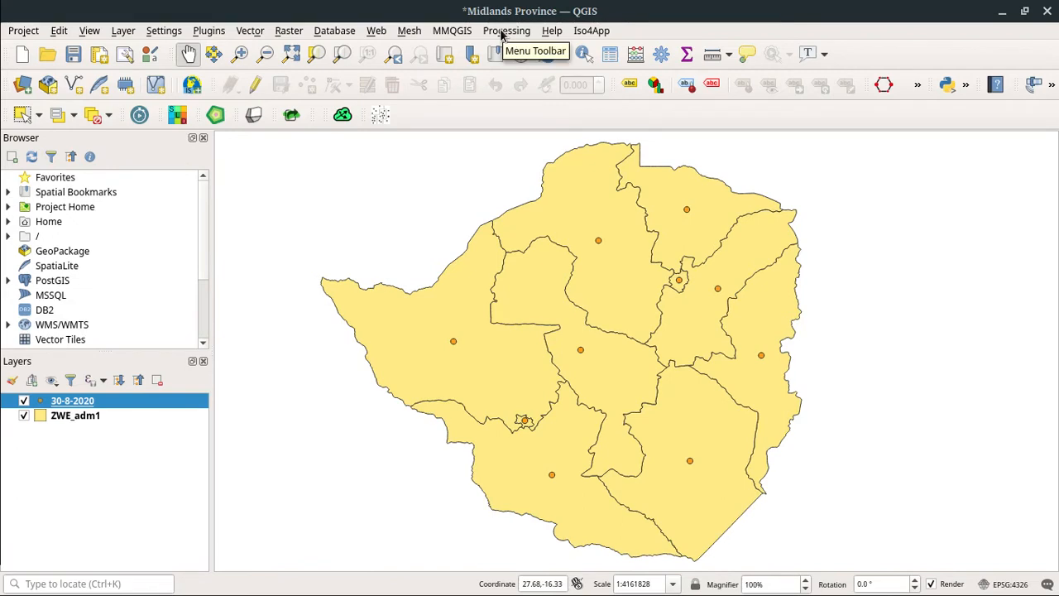
# Show the Processing Toolbox and filter its algorithms by "join".
pyautogui.click(507, 30)
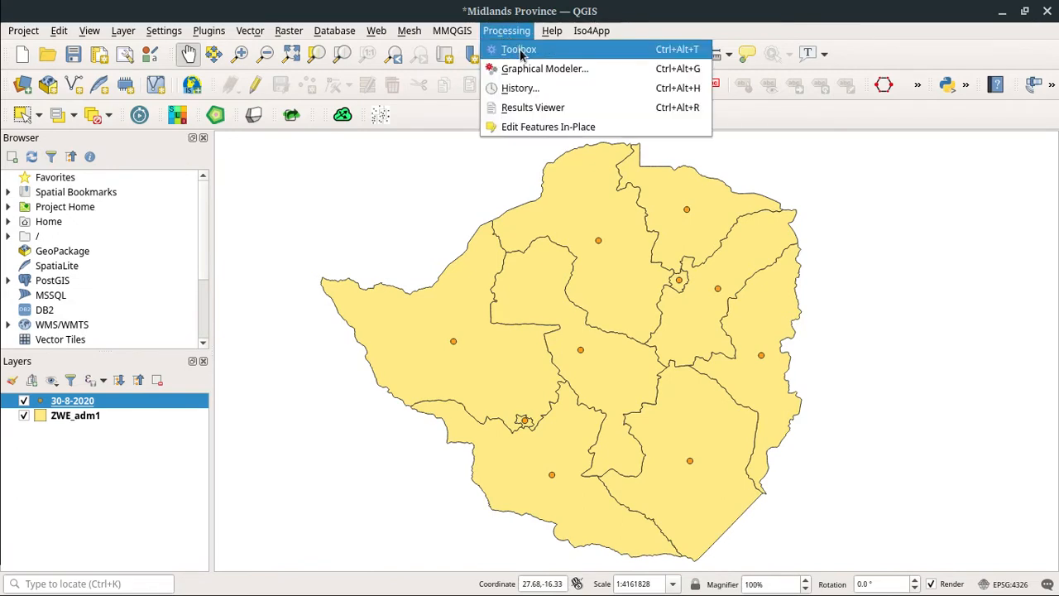
pyautogui.moveTo(672, 53)
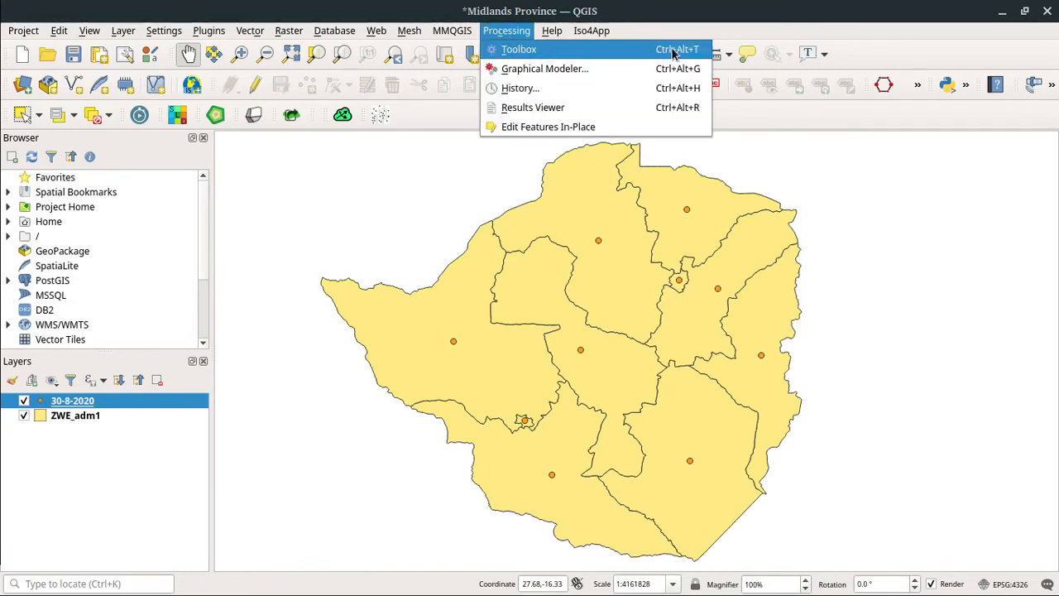
pyautogui.click(531, 50)
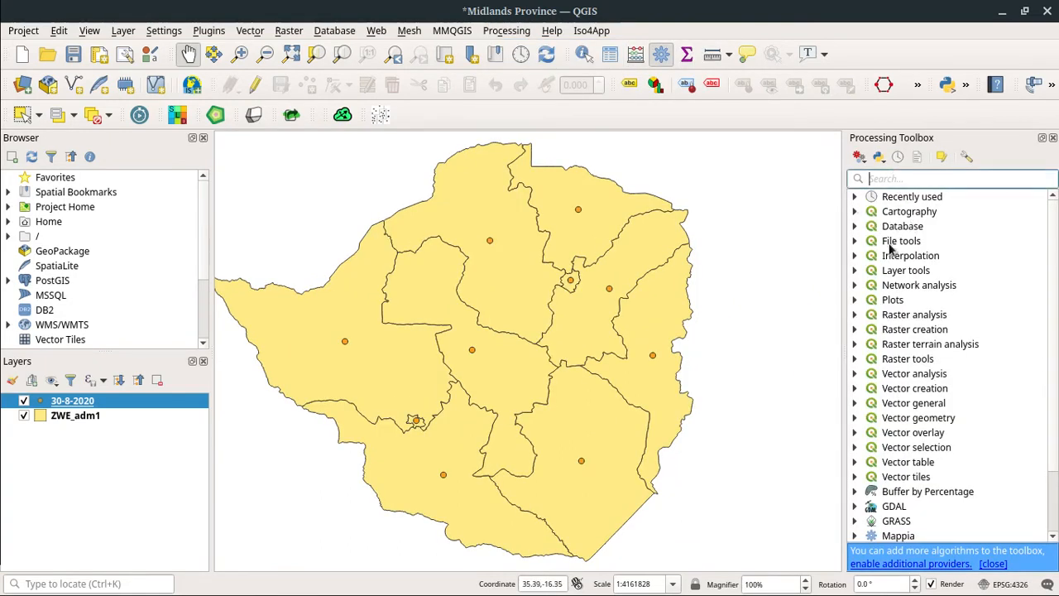
pyautogui.moveTo(863, 255)
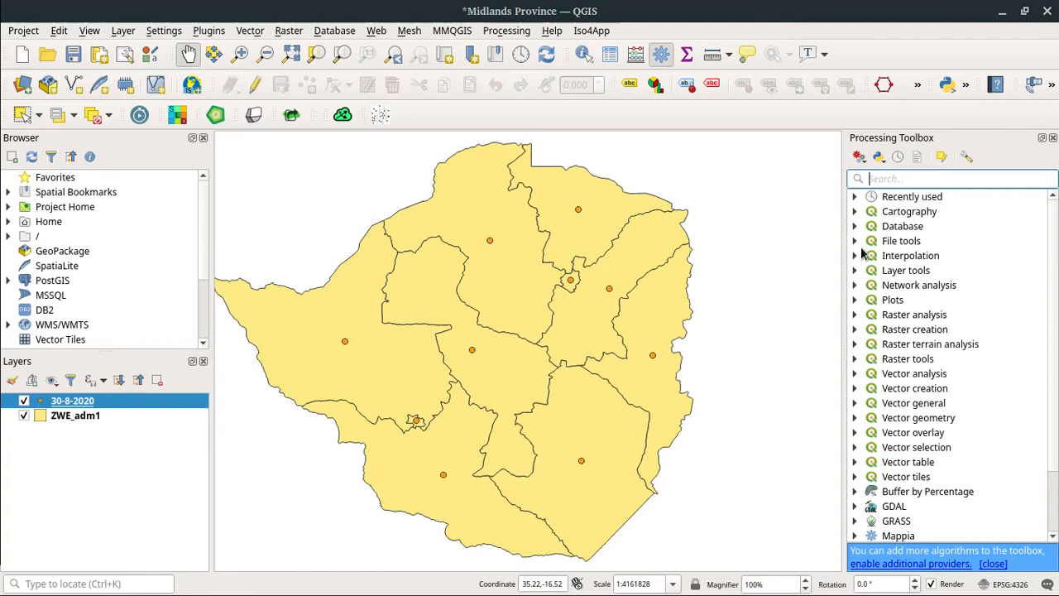
pyautogui.write('join')
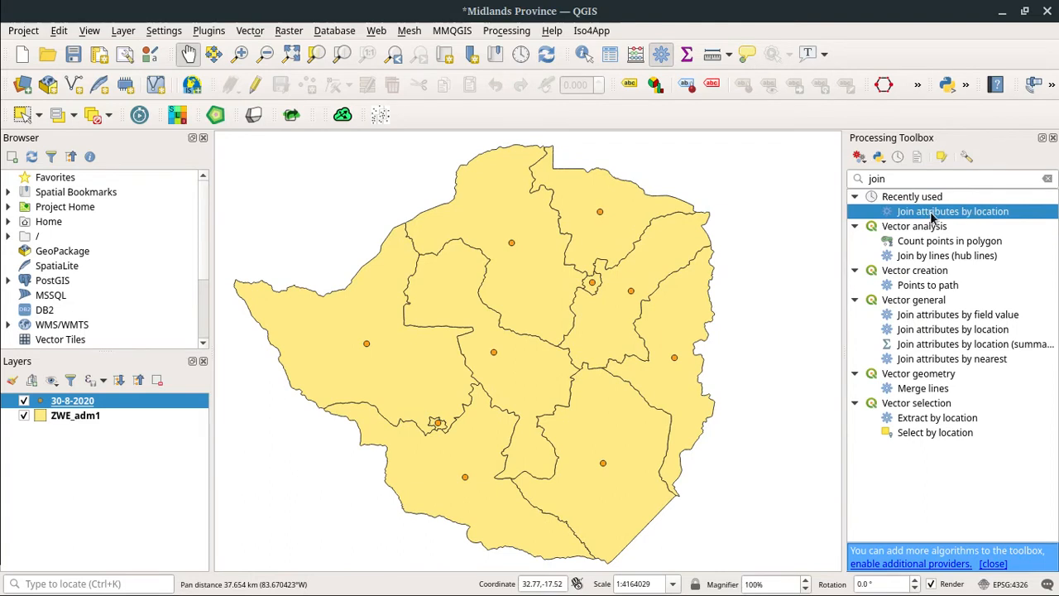
pyautogui.moveTo(968, 222)
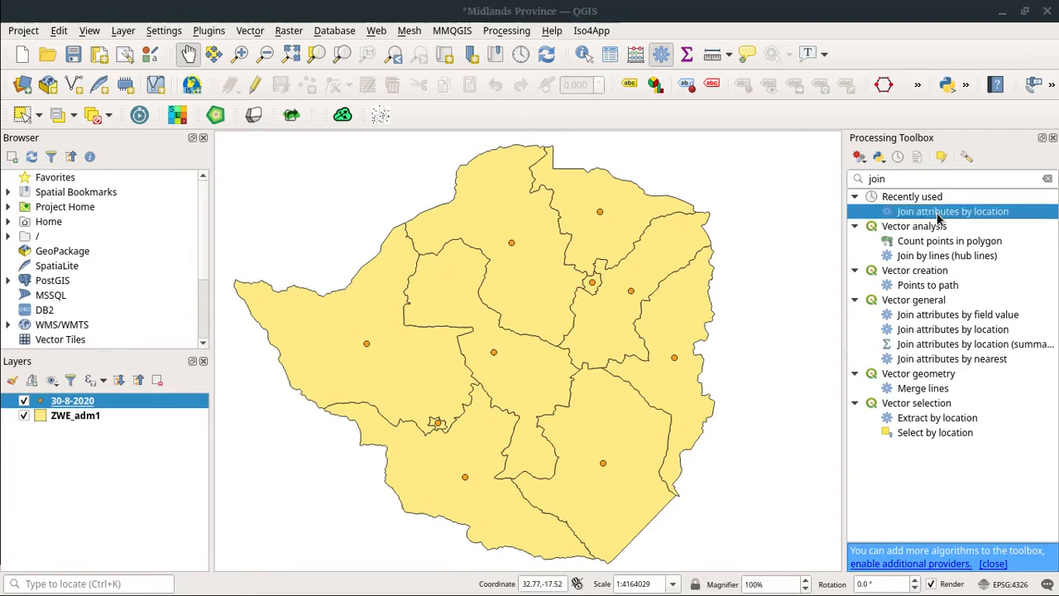
# Set up Join attributes by location with base ZWE_adm1, contains/within matching and prefix join_.
pyautogui.doubleClick(953, 212)
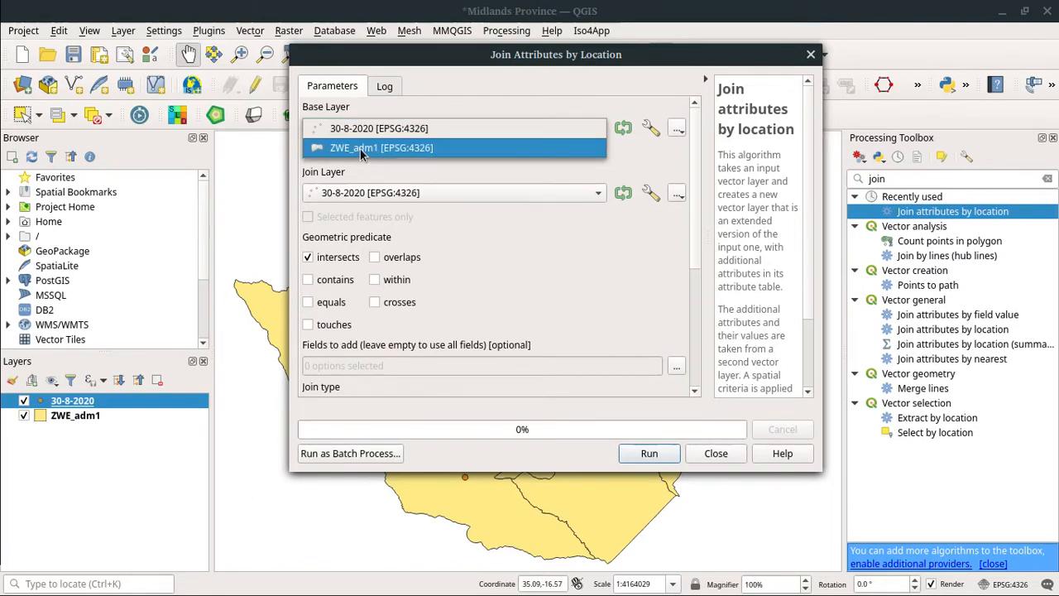
pyautogui.click(379, 148)
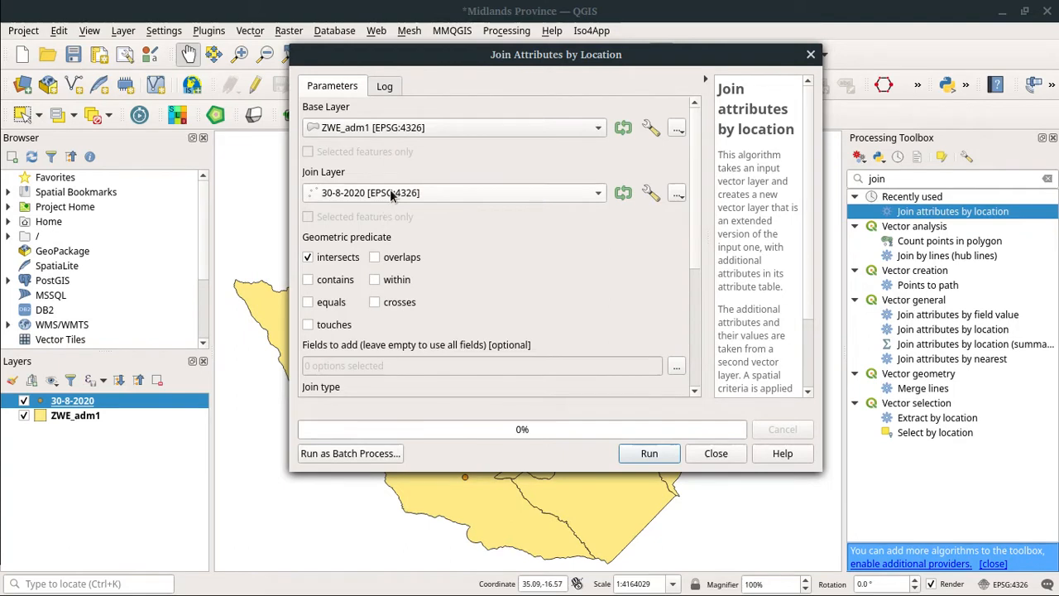
pyautogui.moveTo(374, 202)
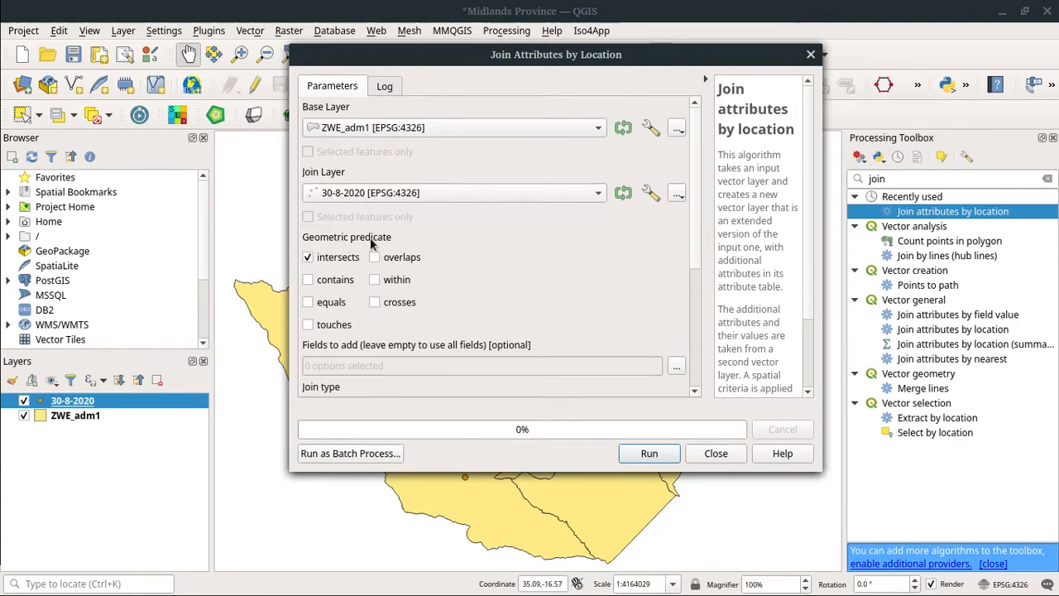
pyautogui.moveTo(394, 305)
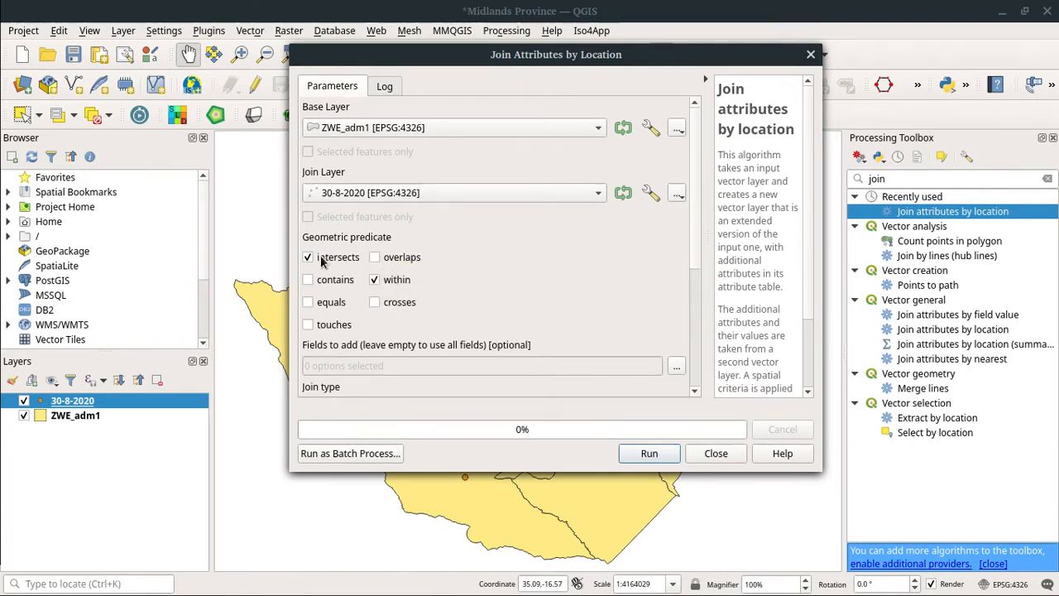
pyautogui.click(308, 280)
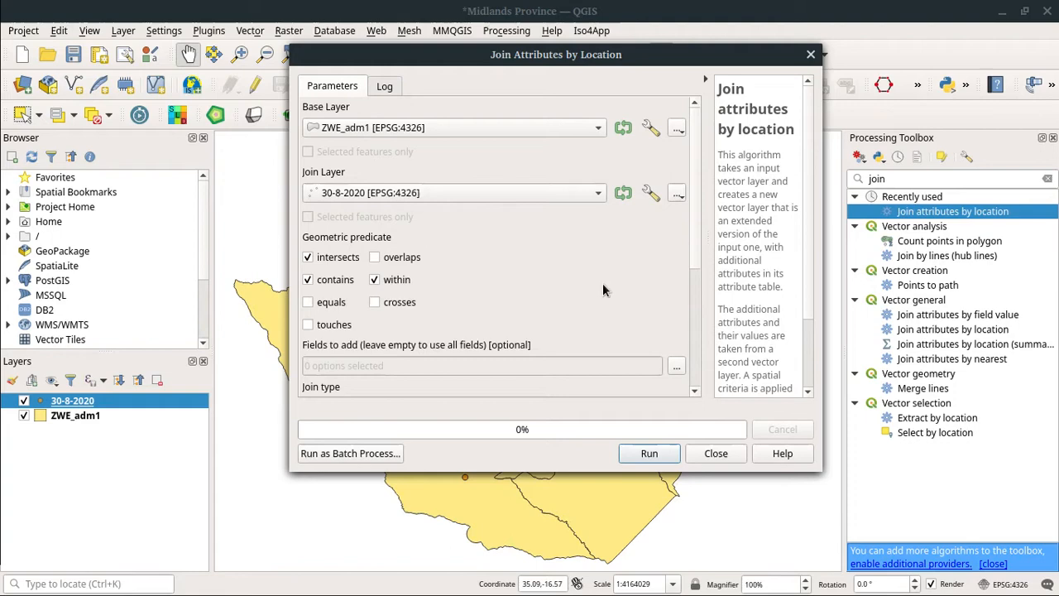
pyautogui.scroll(-3)
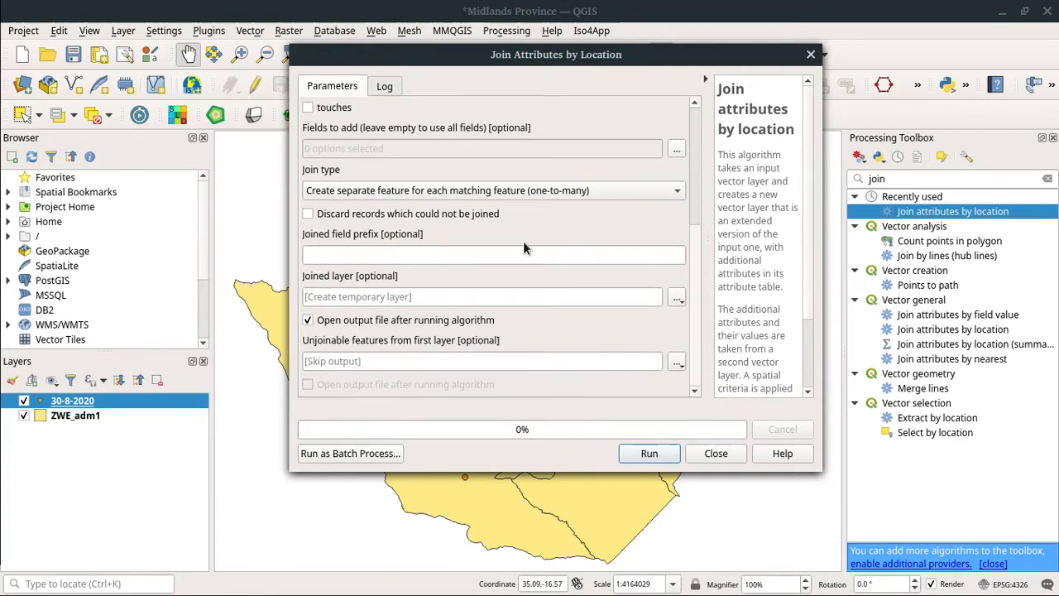
pyautogui.click(493, 255)
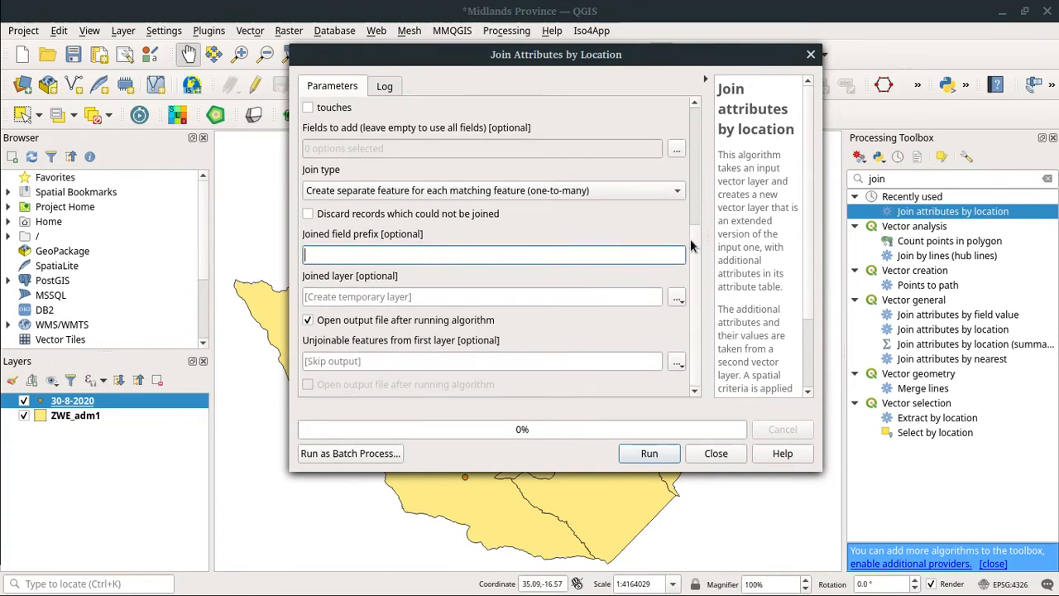
pyautogui.write('join_')
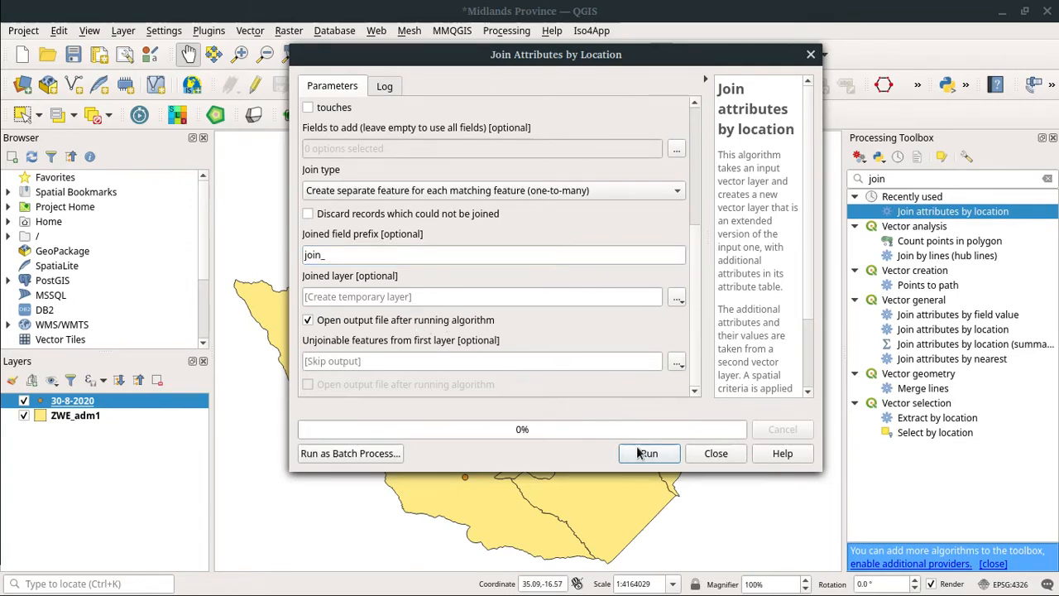
# Run the spatial join to create the Joined layer and bring up its layer options.
pyautogui.click(649, 453)
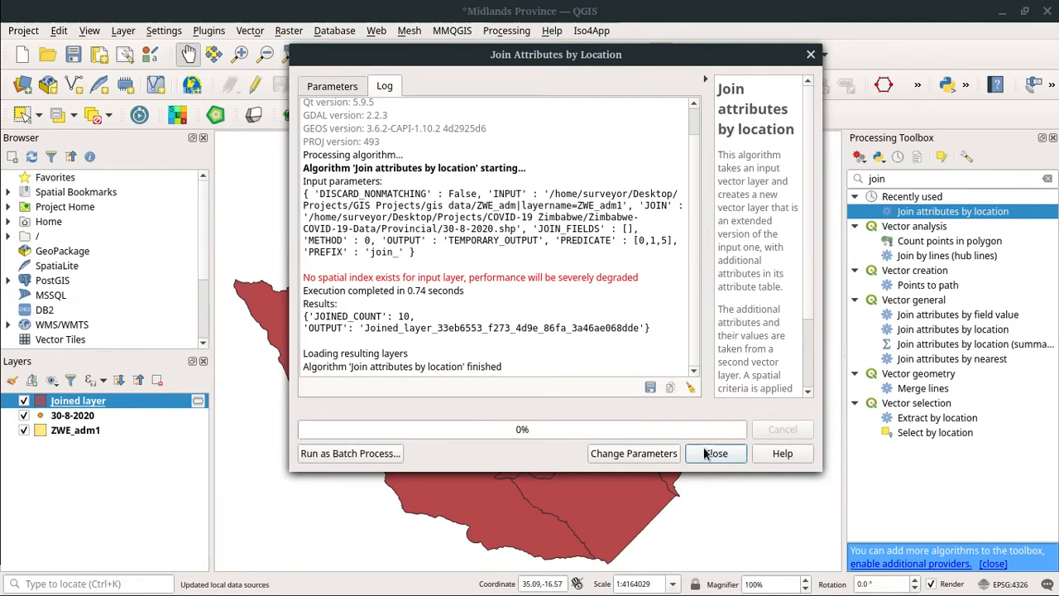
pyautogui.click(717, 453)
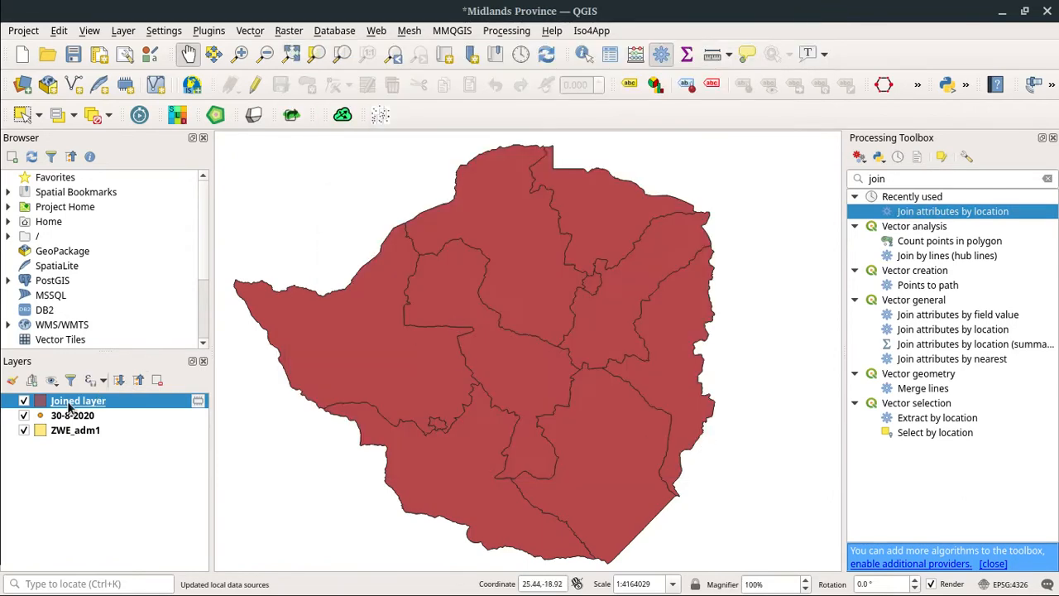
pyautogui.rightClick(76, 401)
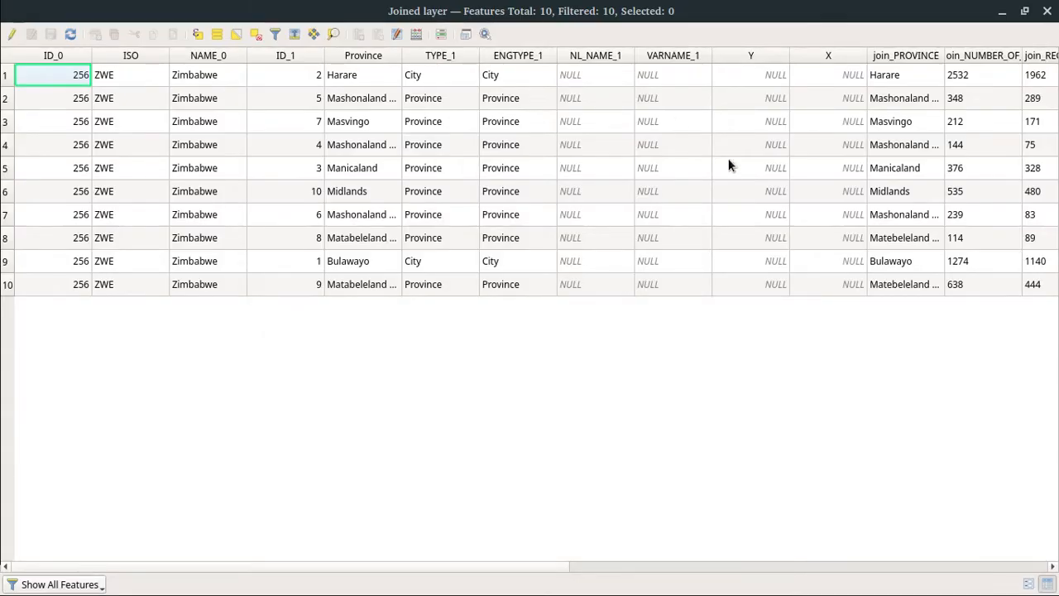
pyautogui.moveTo(424, 566)
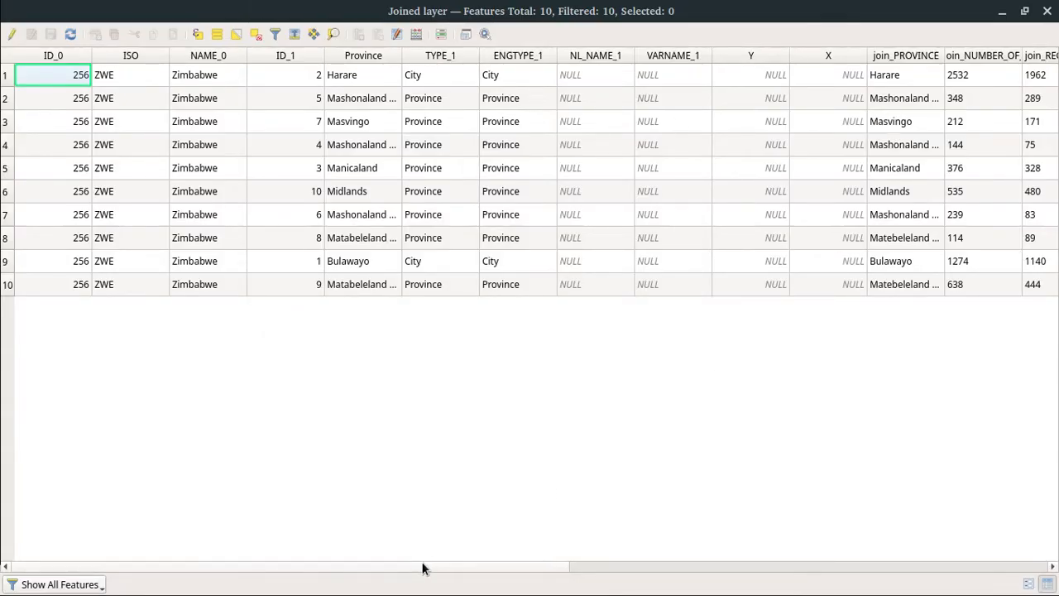
# Scroll through the Joined table's join_ recovered, deaths, active cases, population and region columns.
pyautogui.hscroll(3)
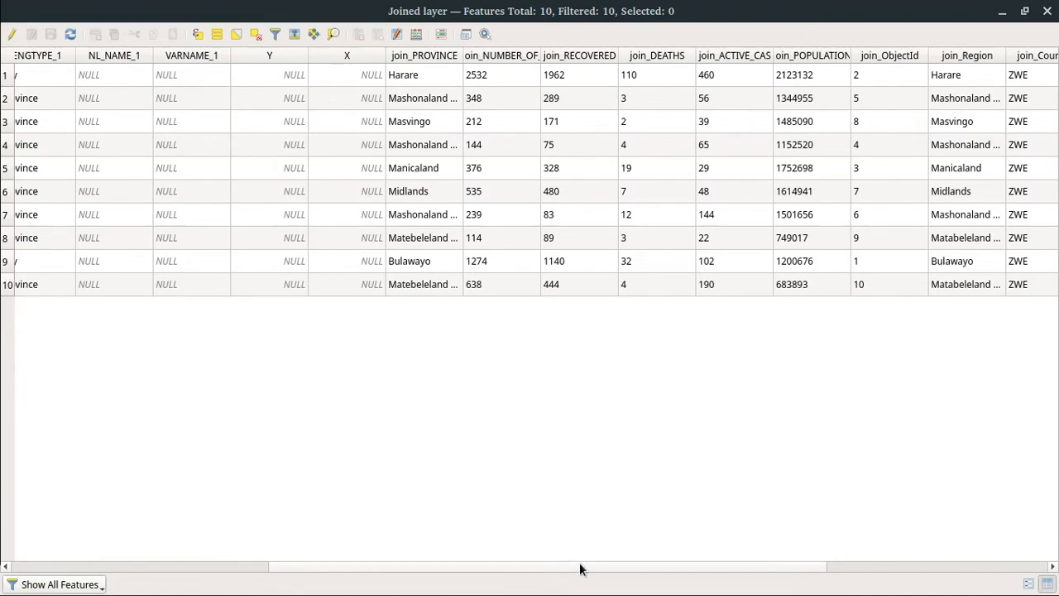
pyautogui.hscroll(3)
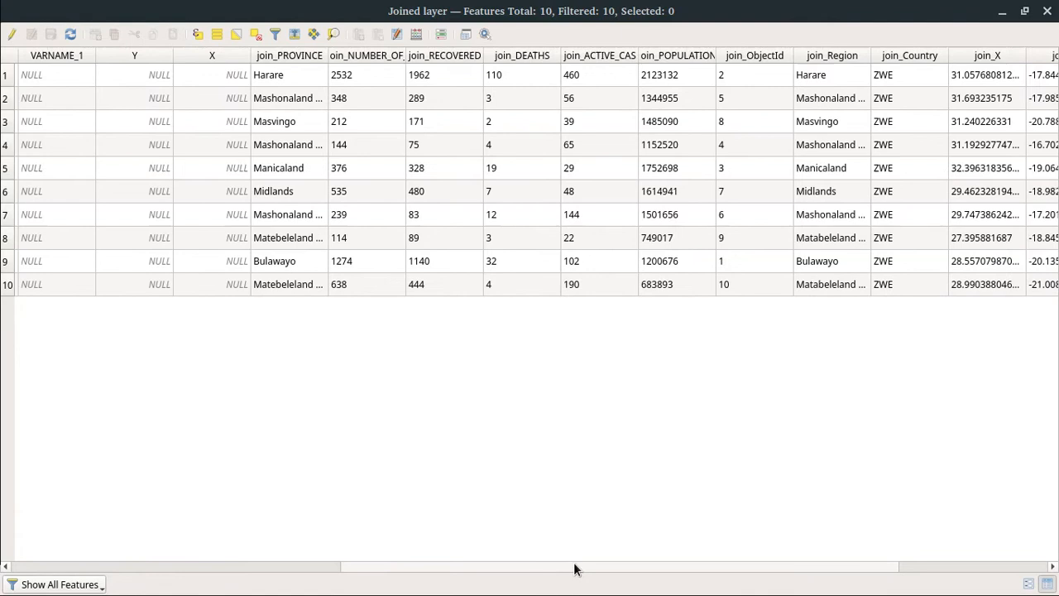
pyautogui.hscroll(3)
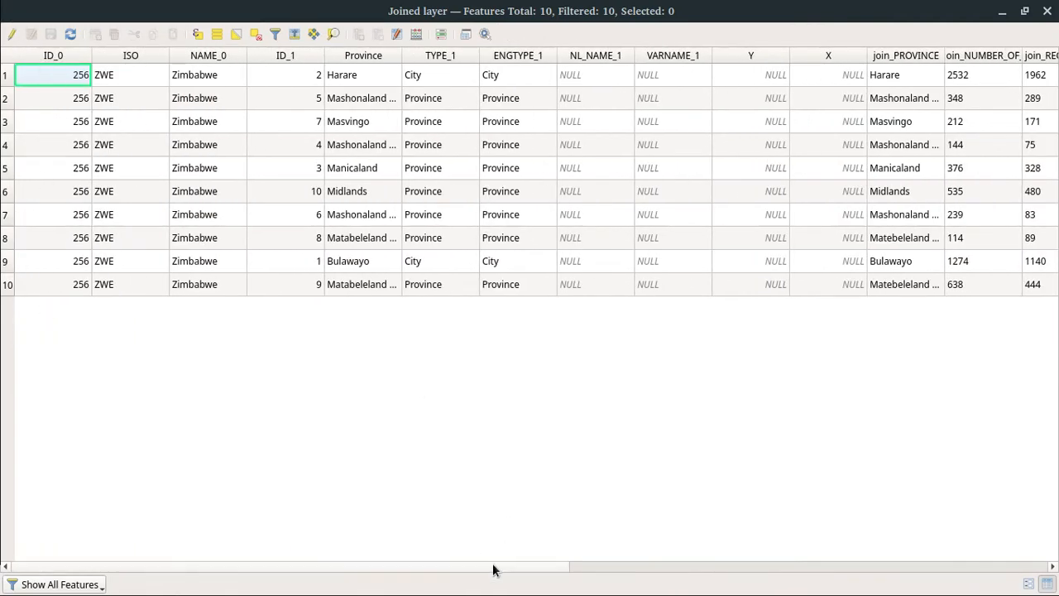
pyautogui.hscroll(3)
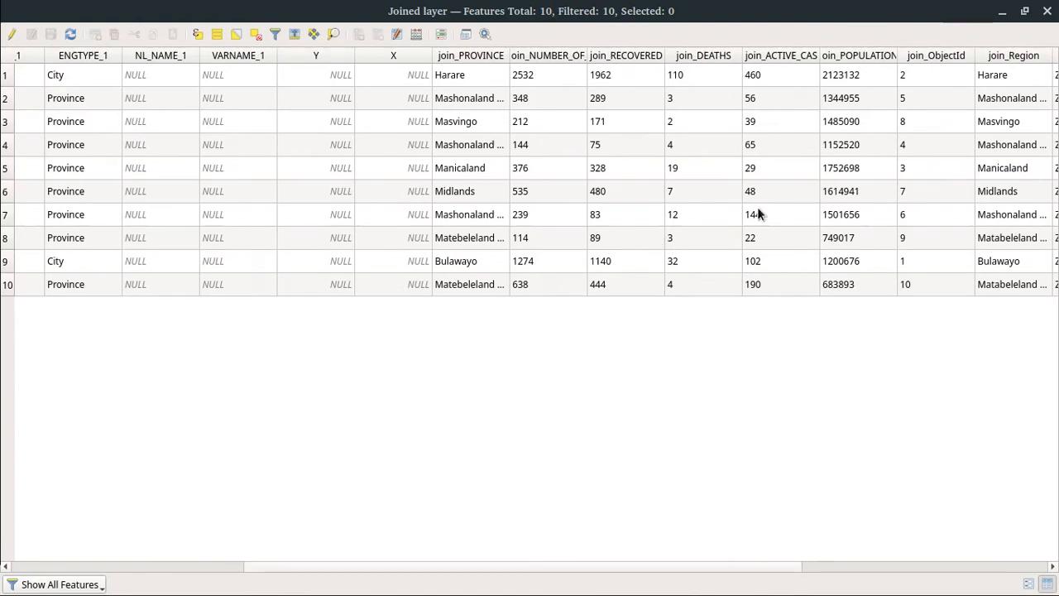
pyautogui.hscroll(3)
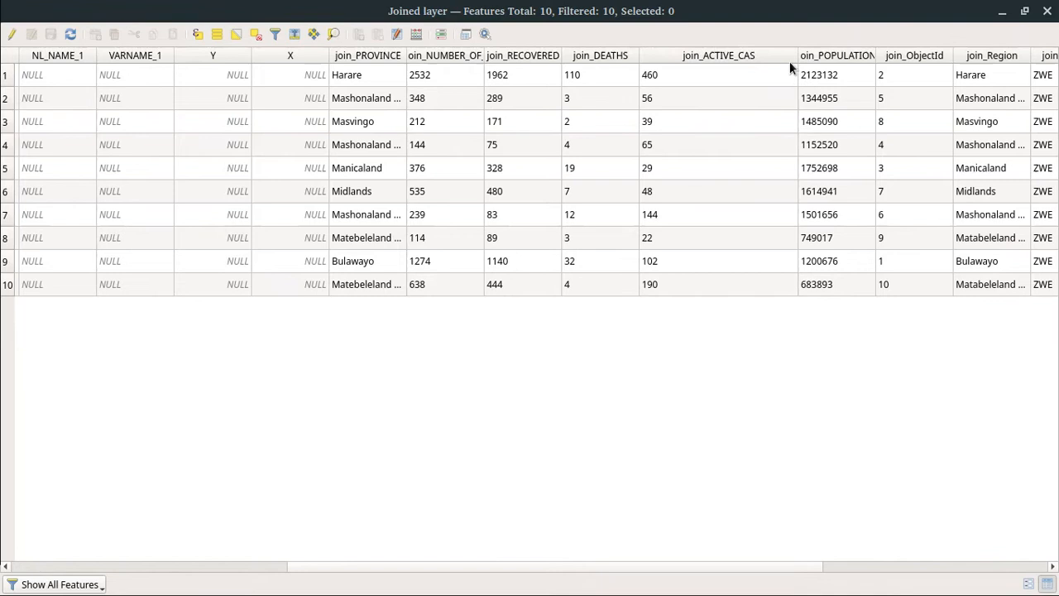
pyautogui.moveTo(754, 180)
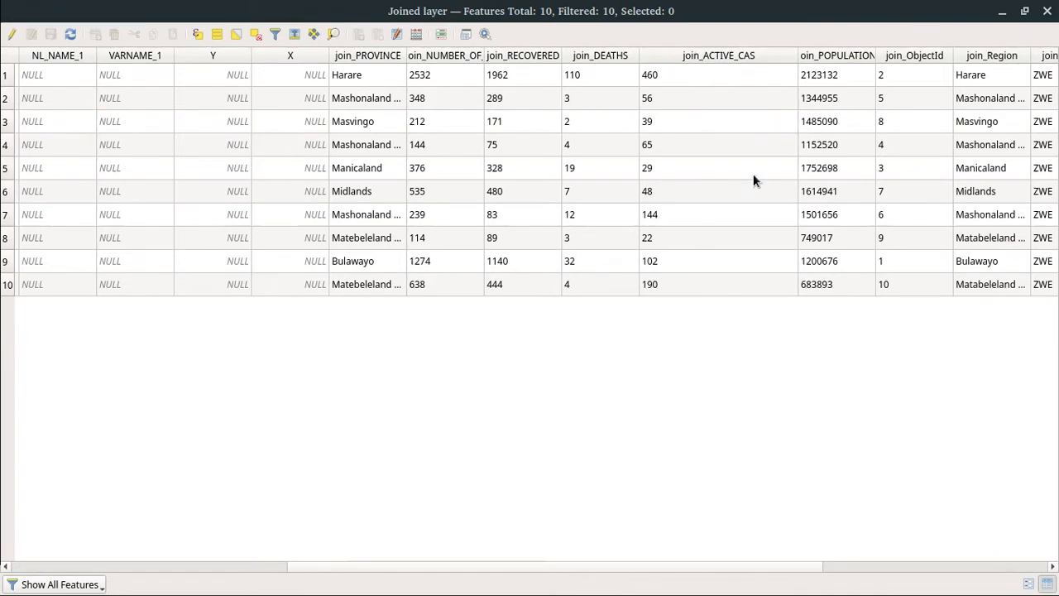
pyautogui.moveTo(972, 60)
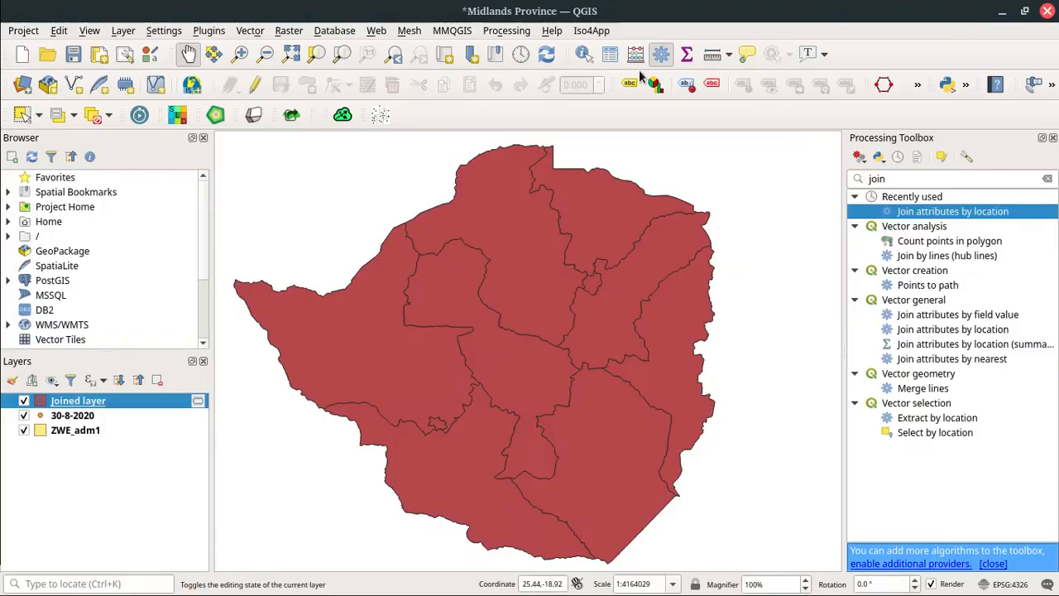
# Hide the ZWE_adm1 and 30-8-2020 layers and bring up the Joined layer's options.
pyautogui.click(21, 430)
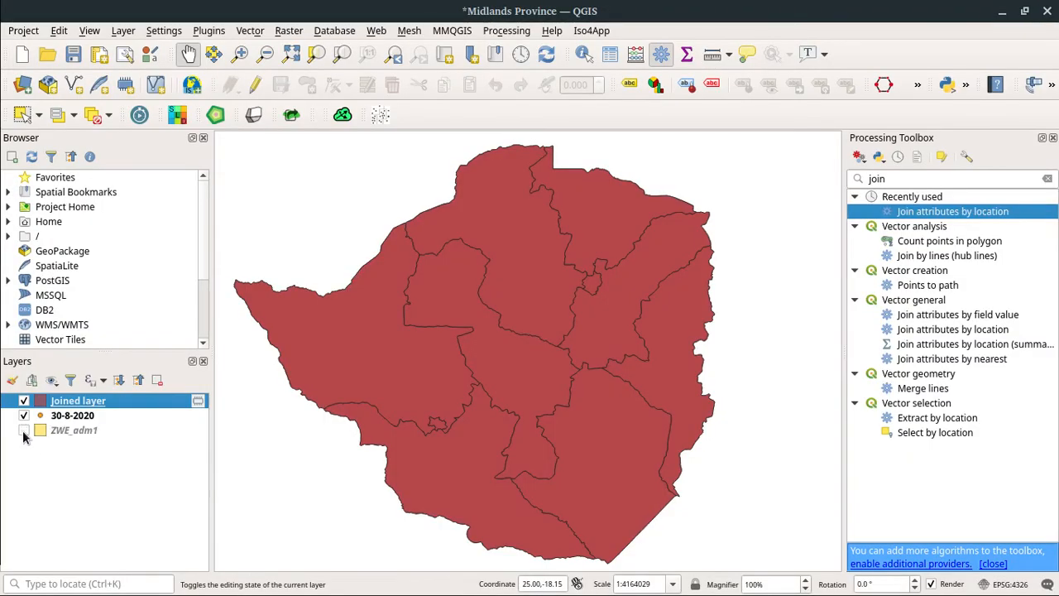
pyautogui.click(23, 416)
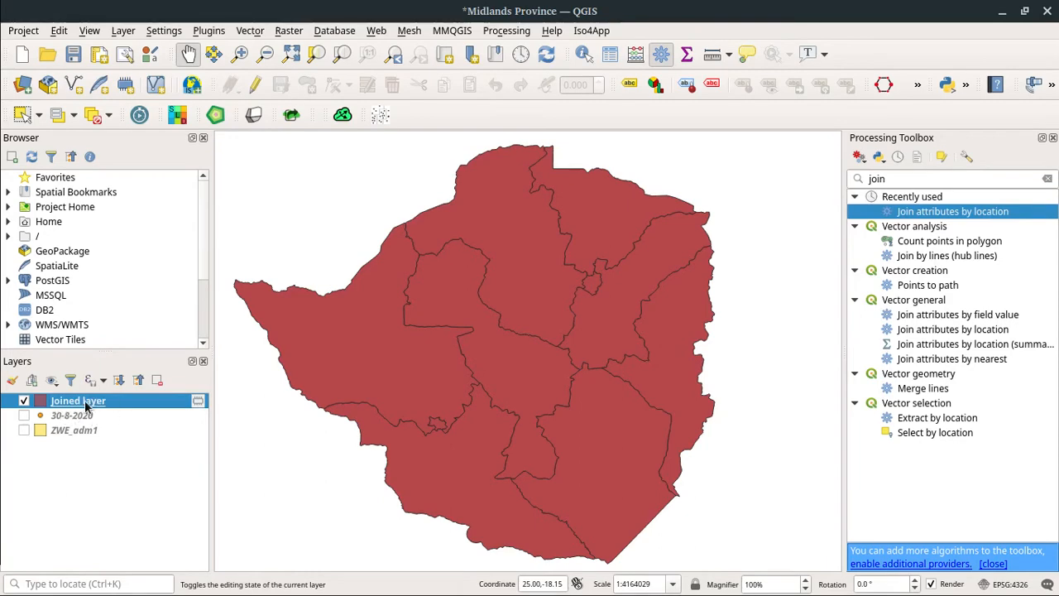
pyautogui.moveTo(621, 272)
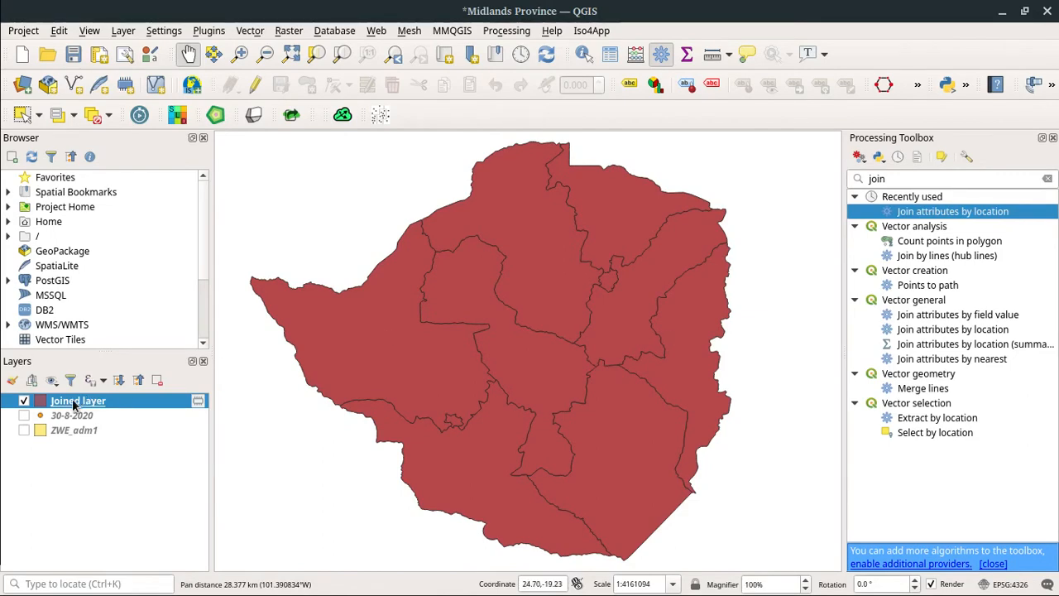
pyautogui.rightClick(76, 401)
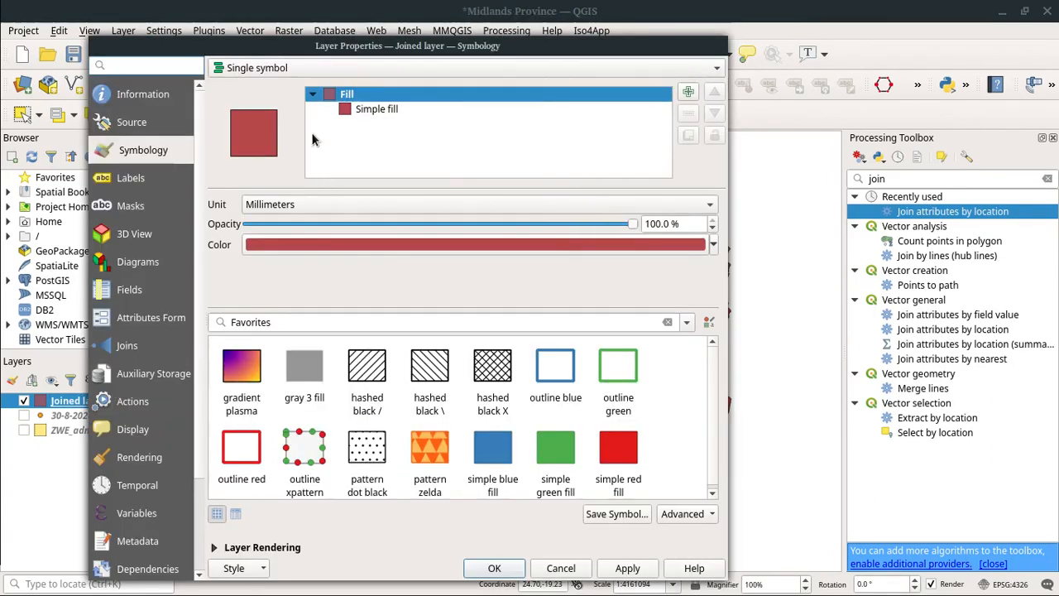
# Switch the Joined layer to Graduated styling and browse the Value field list without choosing one.
pyautogui.click(464, 66)
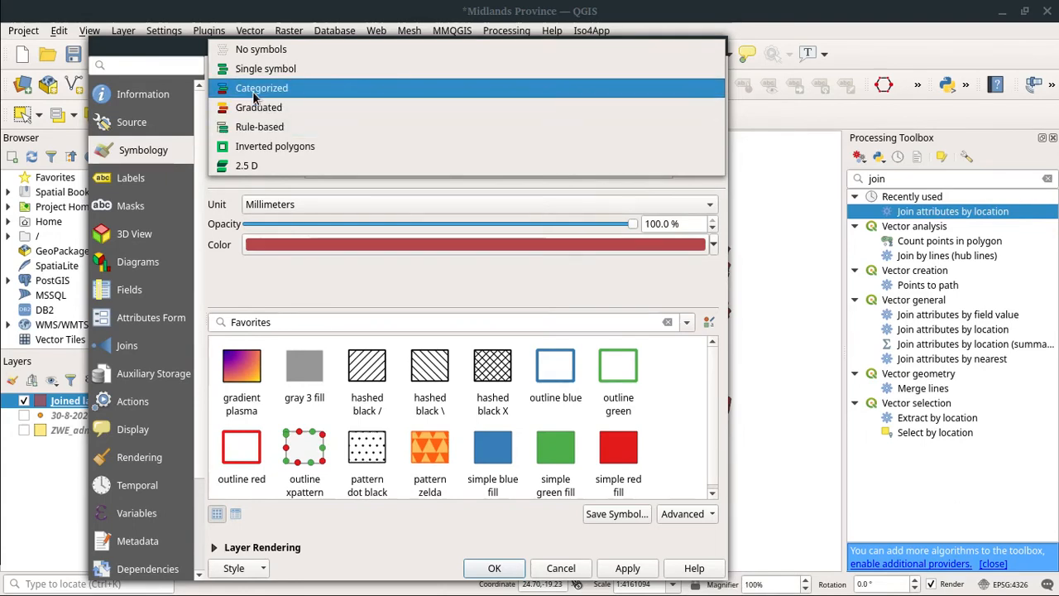
pyautogui.moveTo(258, 106)
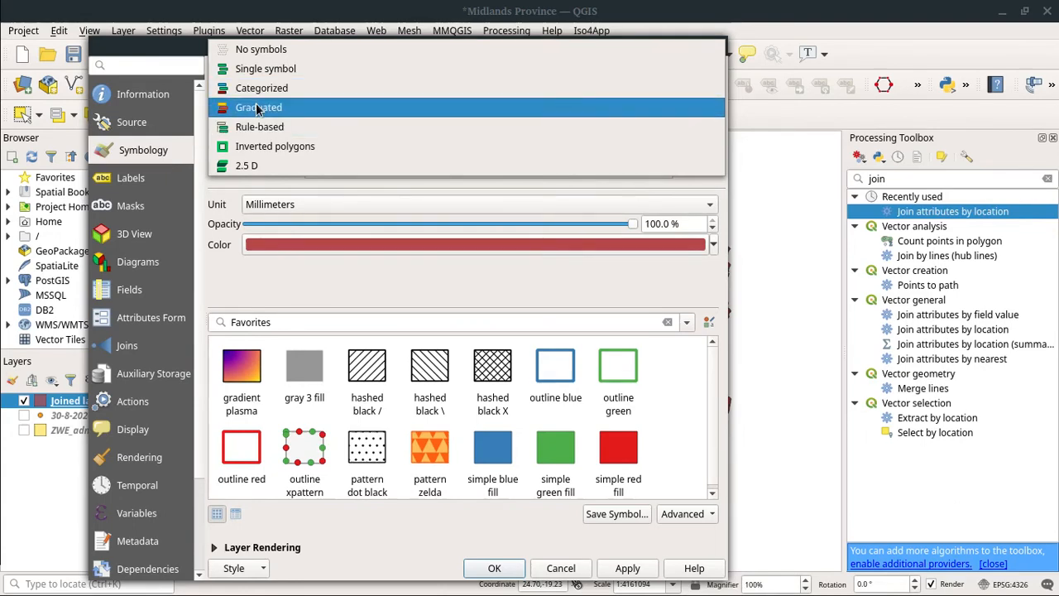
pyautogui.click(258, 106)
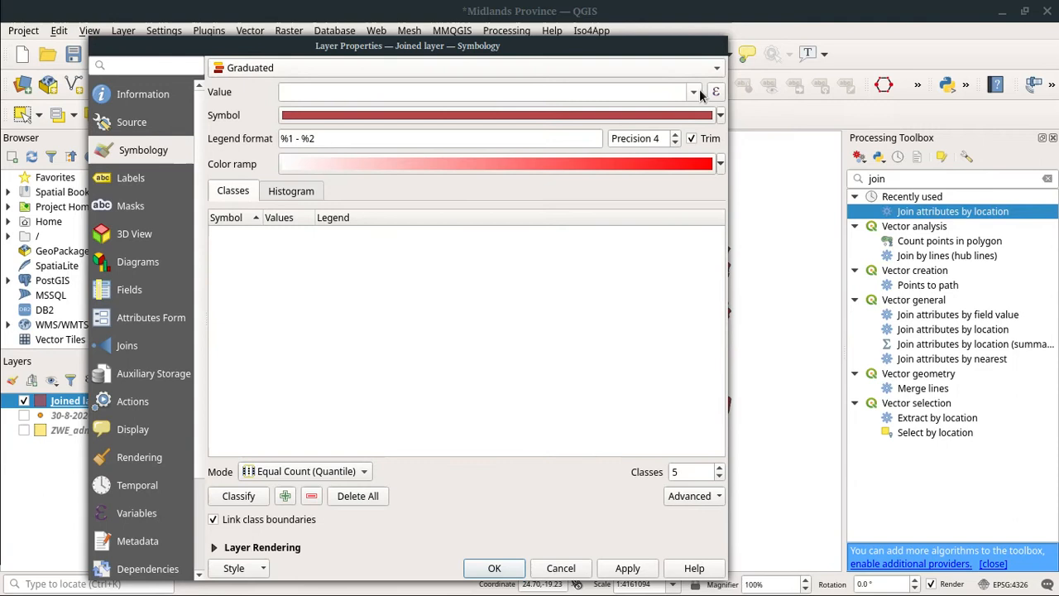
pyautogui.click(692, 93)
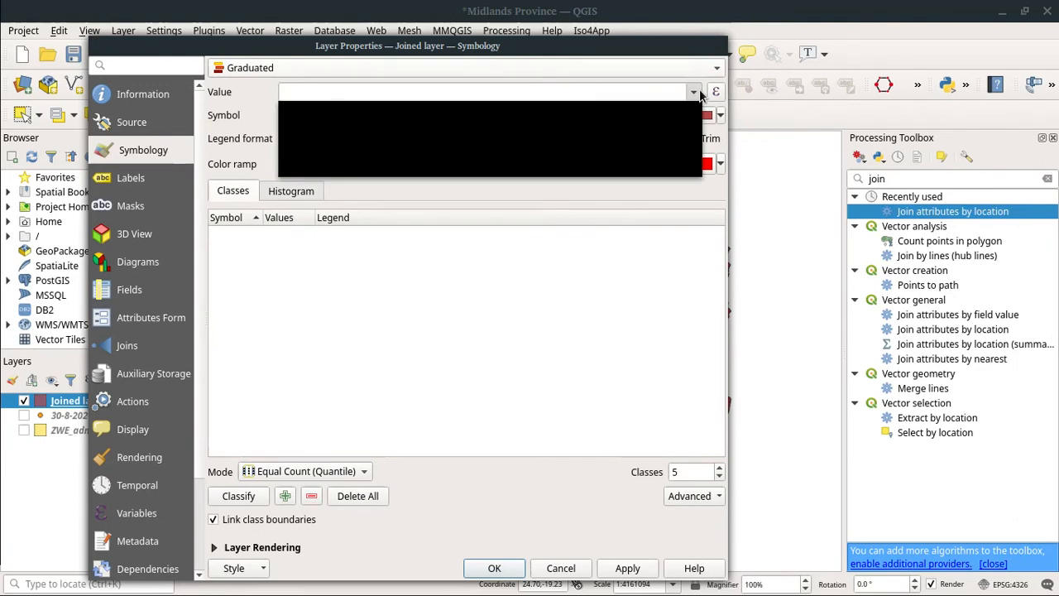
pyautogui.moveTo(421, 102)
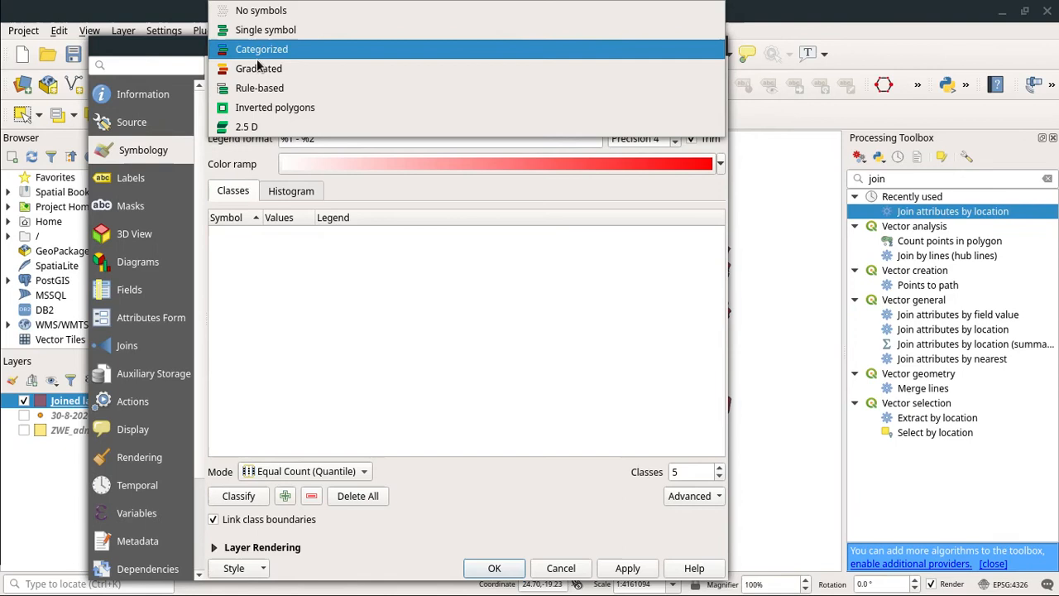
pyautogui.click(258, 68)
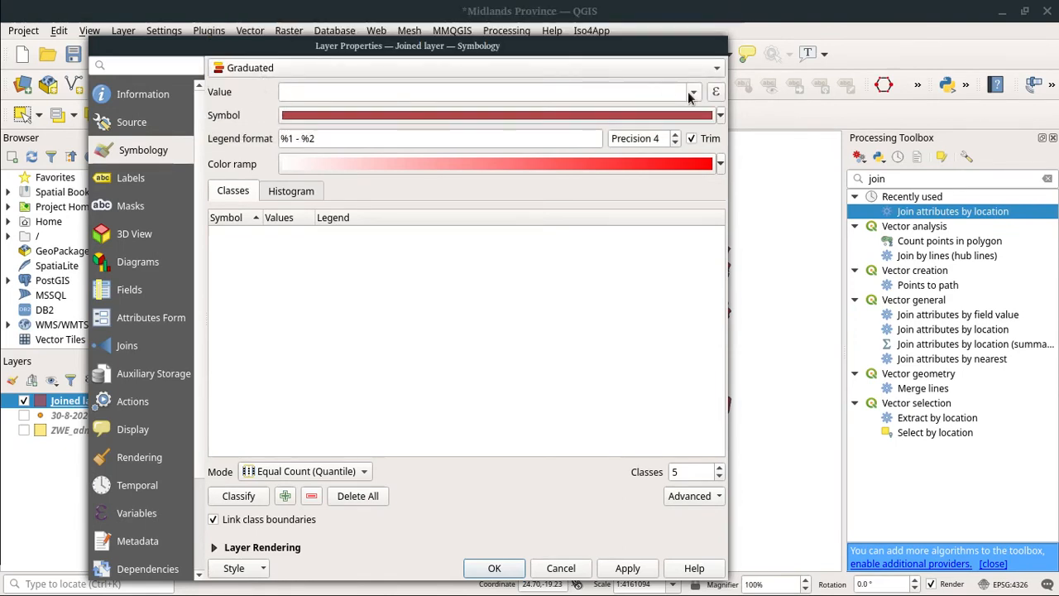
pyautogui.click(690, 93)
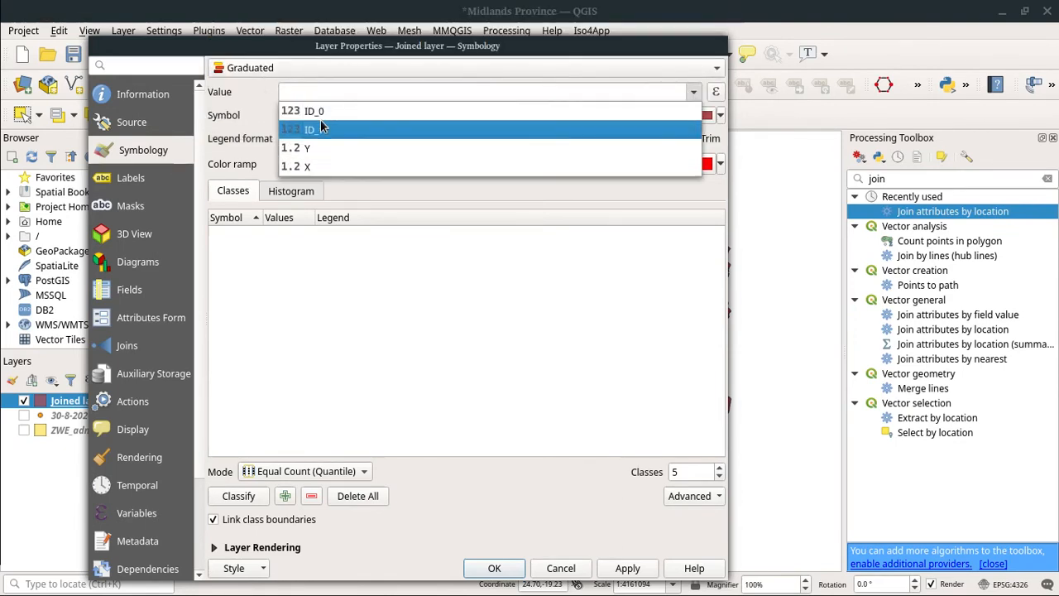
pyautogui.moveTo(328, 111)
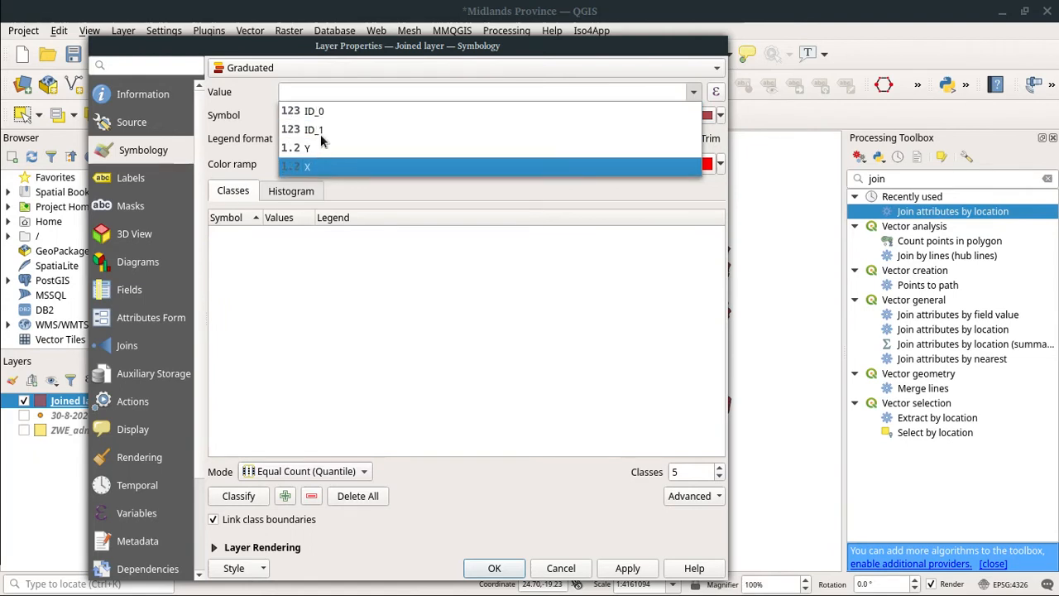
pyautogui.click(308, 165)
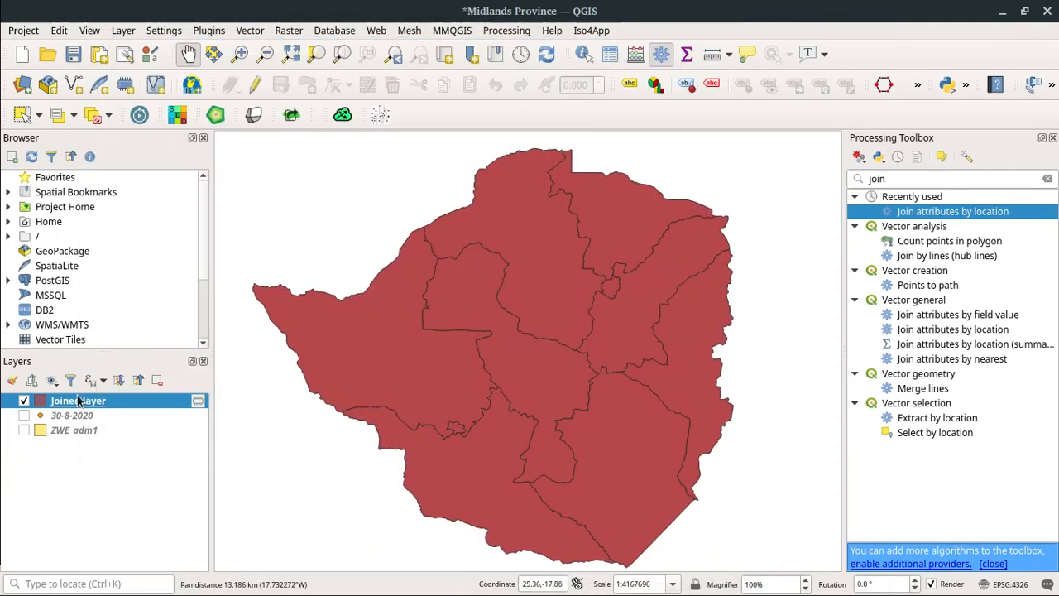
# Reopen the Joined attribute table and sort its rows by join_ACTIVE_CAS.
pyautogui.rightClick(78, 401)
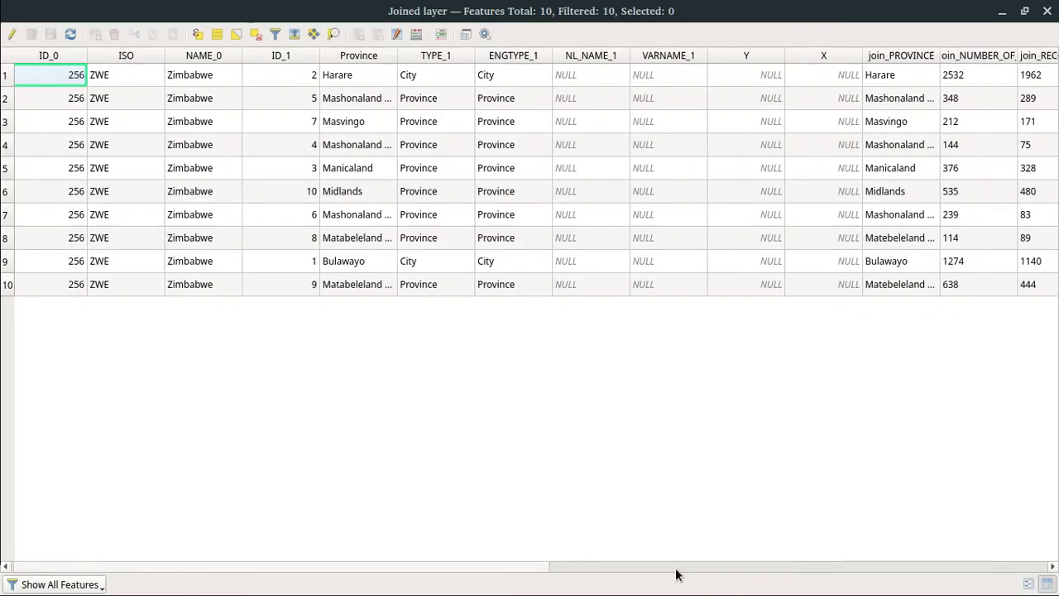
pyautogui.hscroll(3)
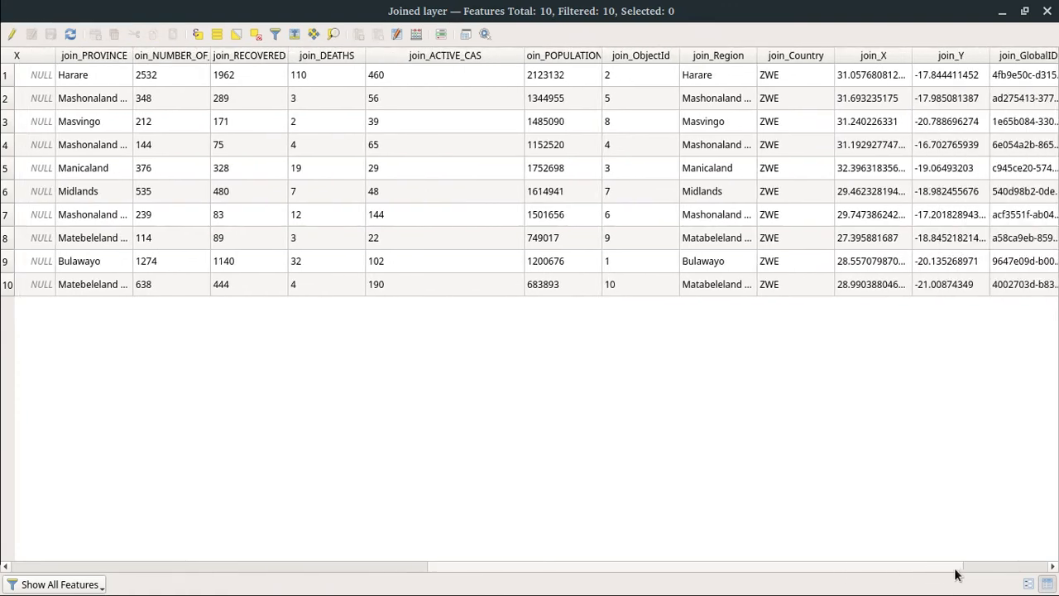
pyautogui.hscroll(3)
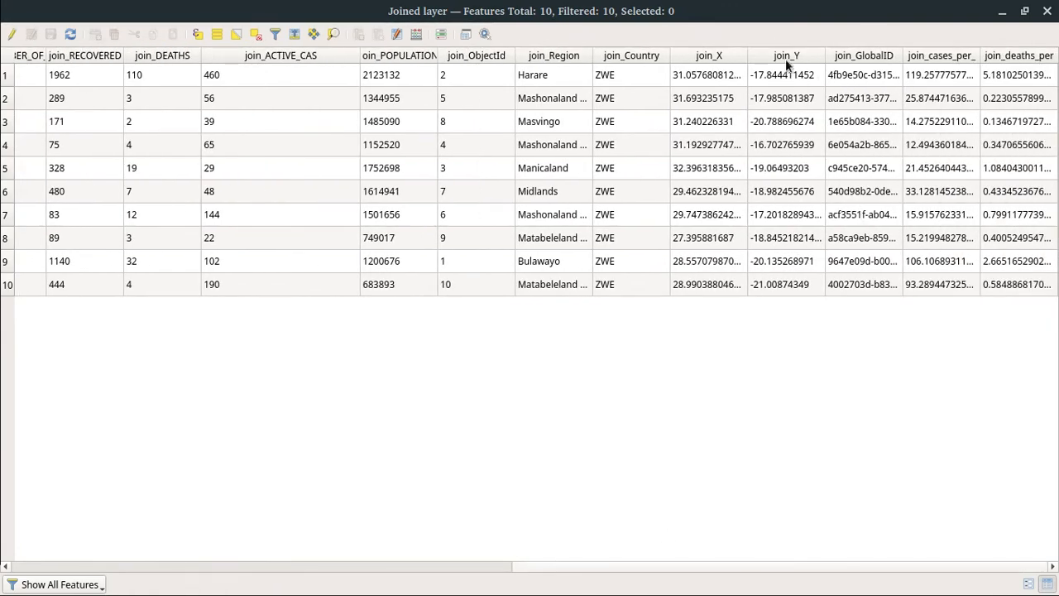
pyautogui.moveTo(418, 63)
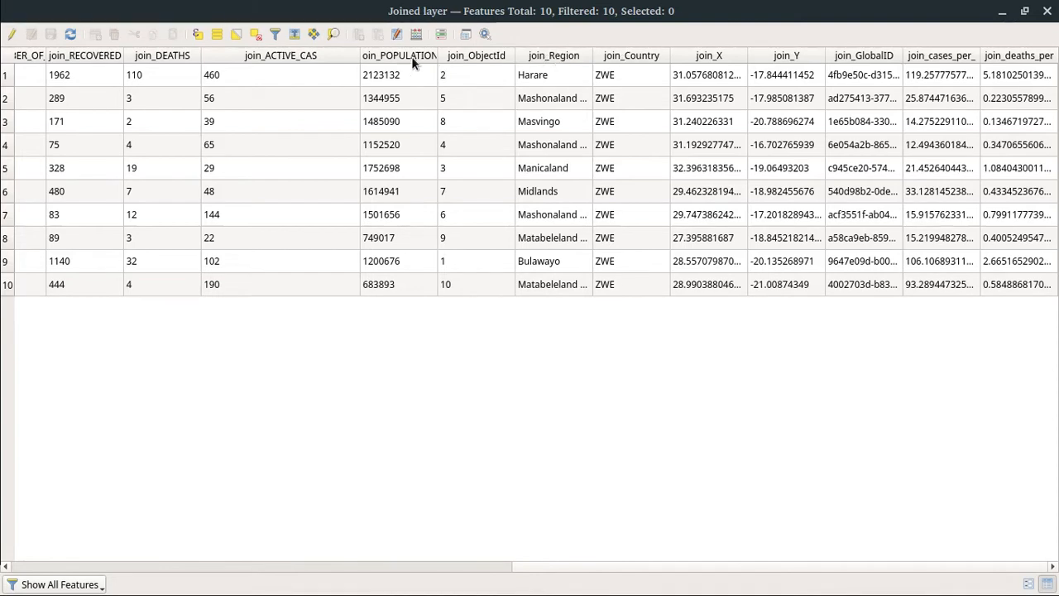
pyautogui.moveTo(432, 202)
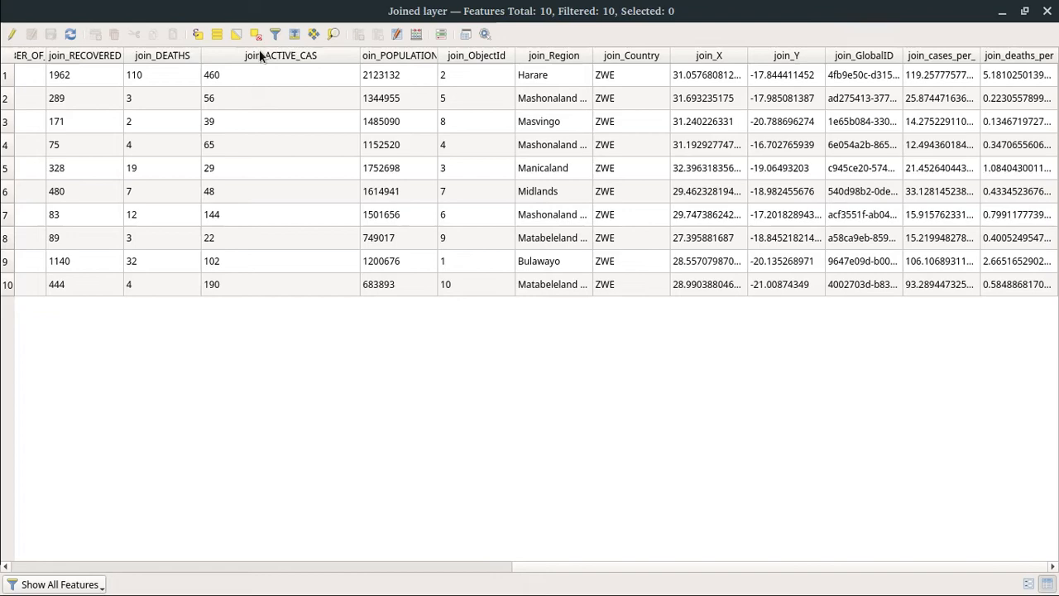
pyautogui.click(285, 56)
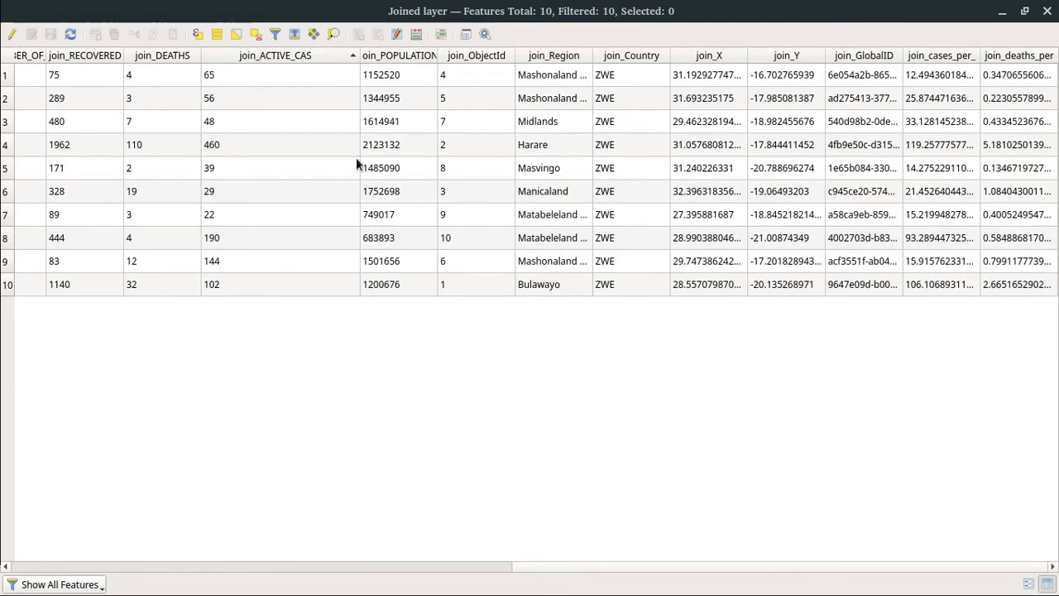
pyautogui.moveTo(240, 109)
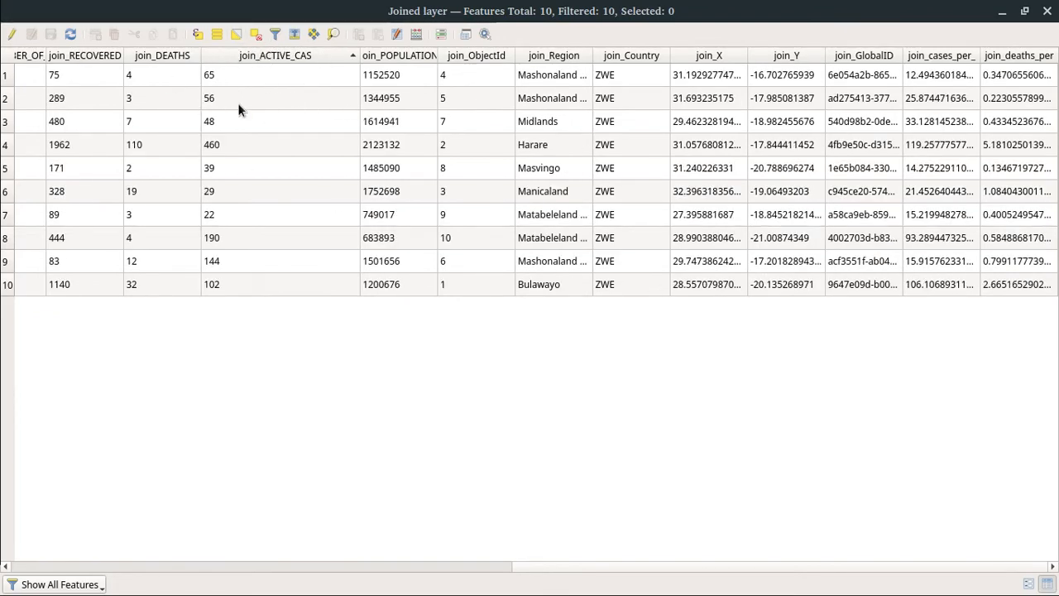
pyautogui.moveTo(484, 209)
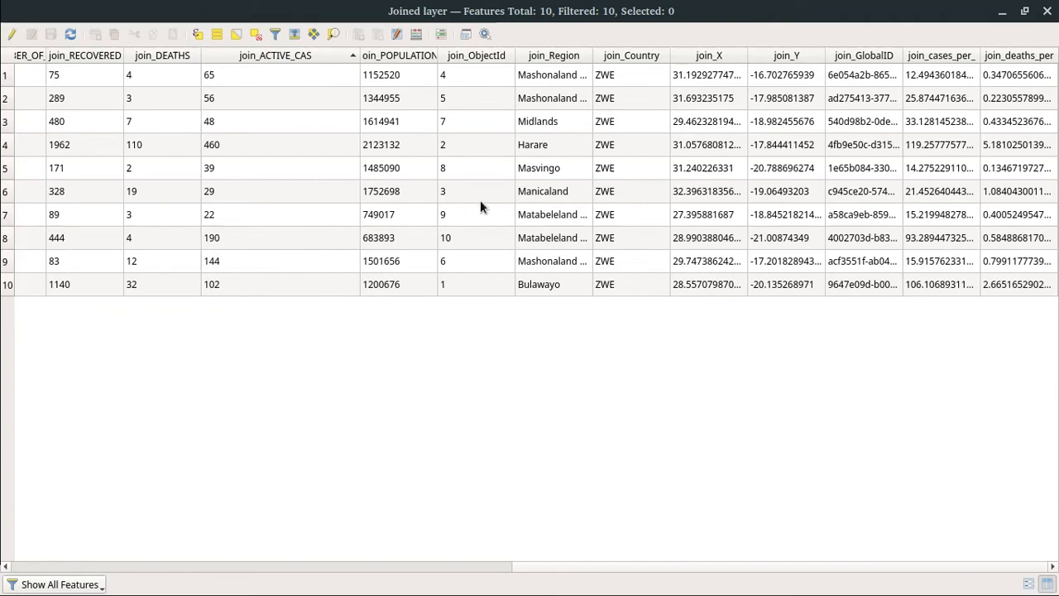
pyautogui.moveTo(223, 86)
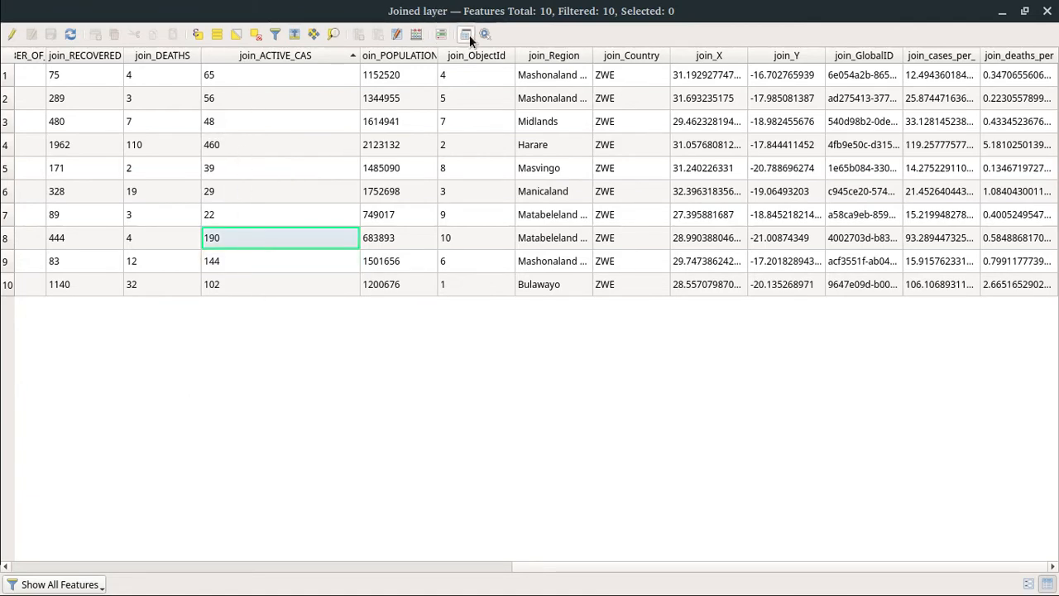
pyautogui.moveTo(402, 33)
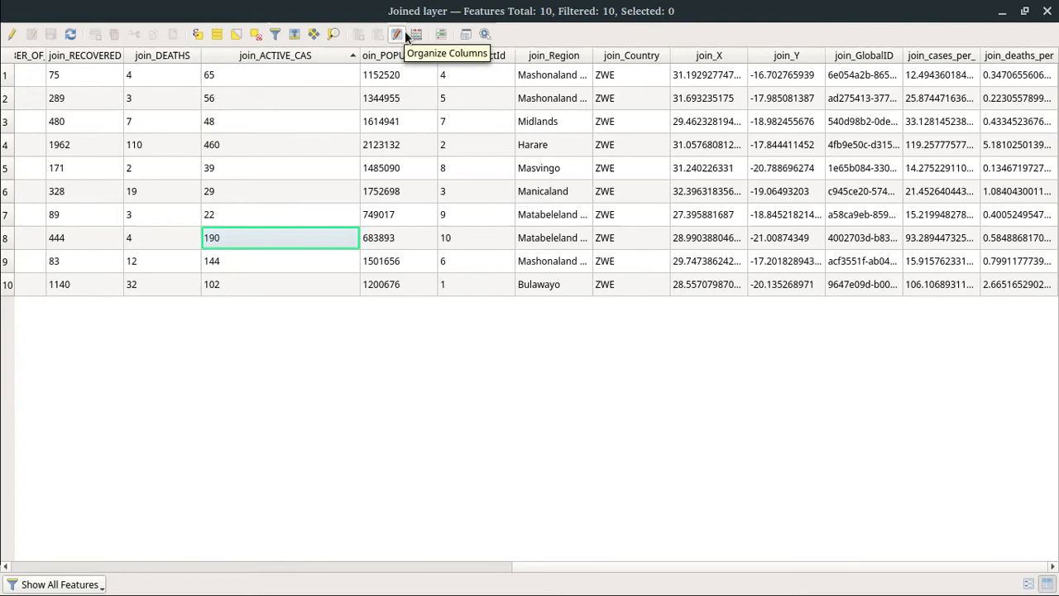
pyautogui.moveTo(416, 33)
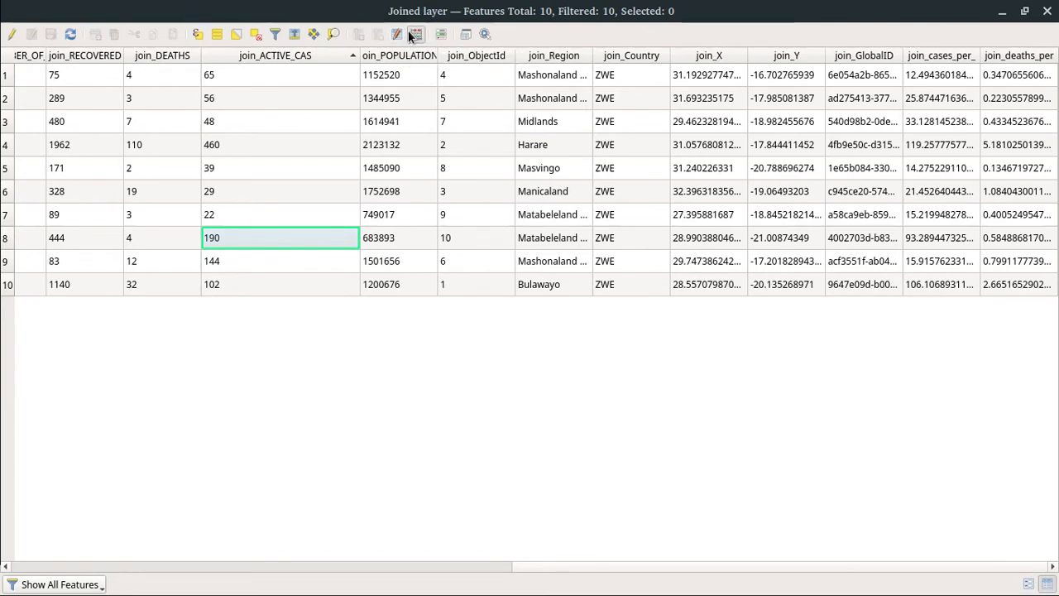
# Start a new whole-number field named ActiveCases in the Field Calculator.
pyautogui.click(409, 33)
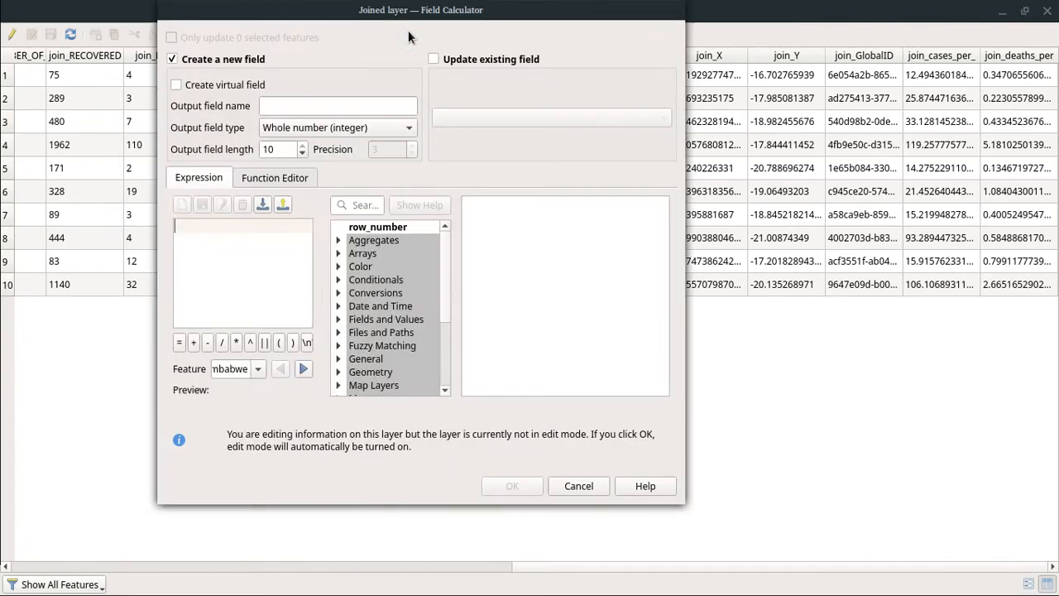
pyautogui.click(338, 106)
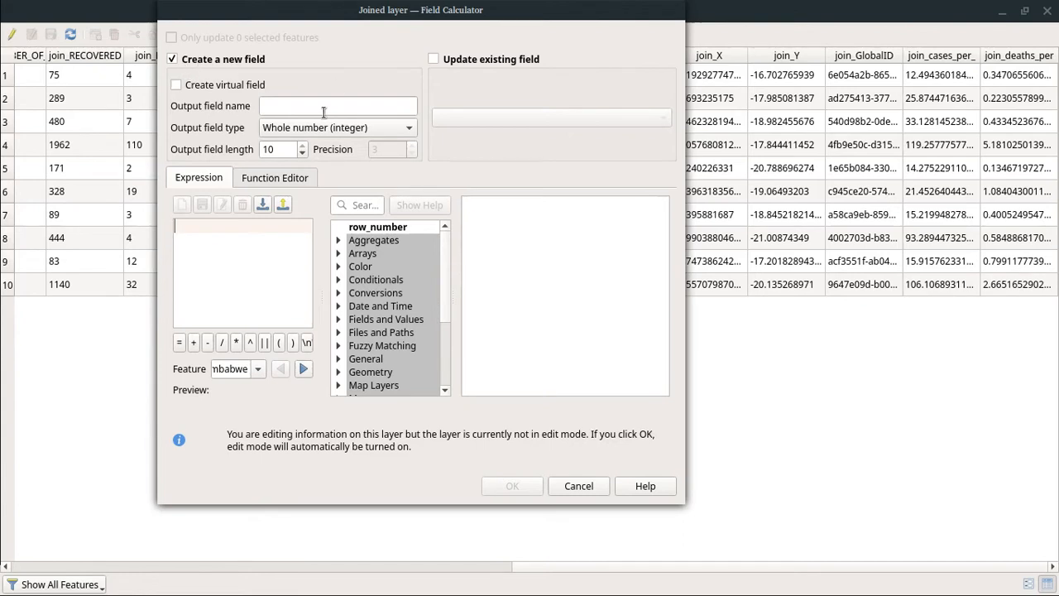
pyautogui.write('ActiveCases')
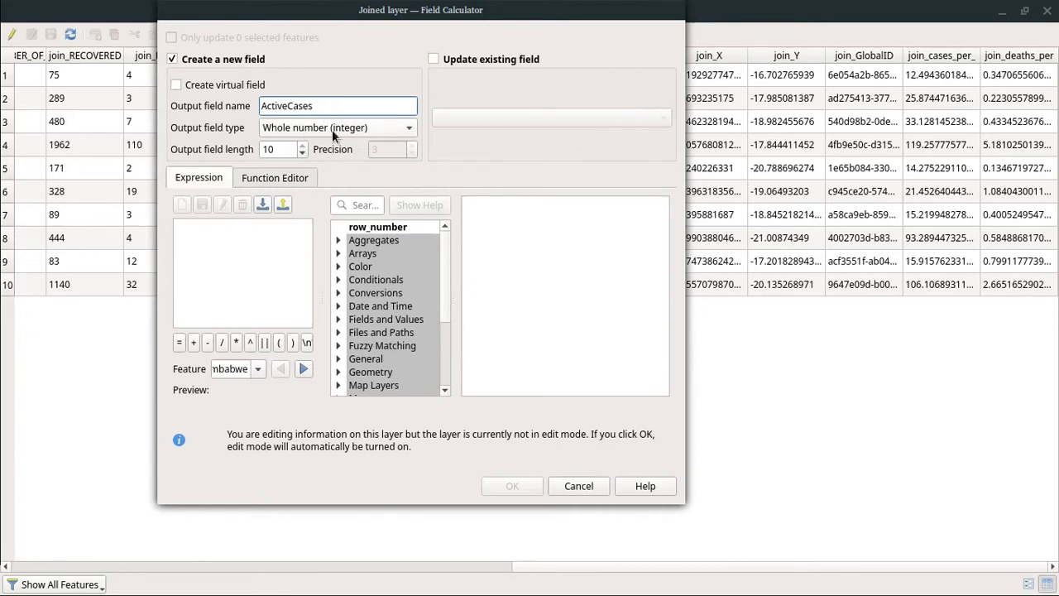
pyautogui.moveTo(215, 162)
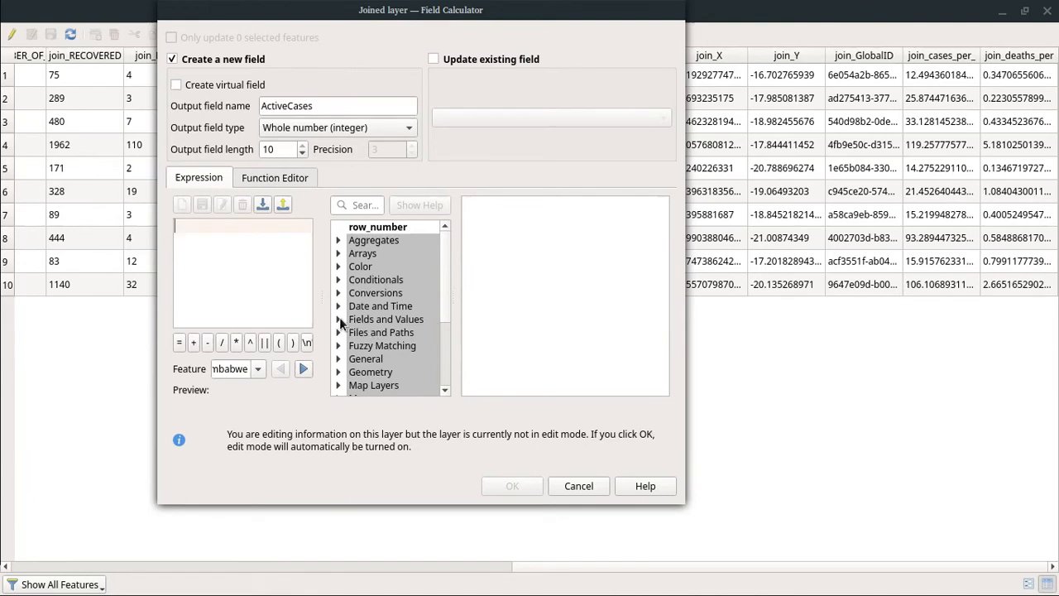
# Compute ActiveCases as join_NUMBER_OF_ - join_RECOVERED - join_DEATHS and apply it.
pyautogui.click(338, 318)
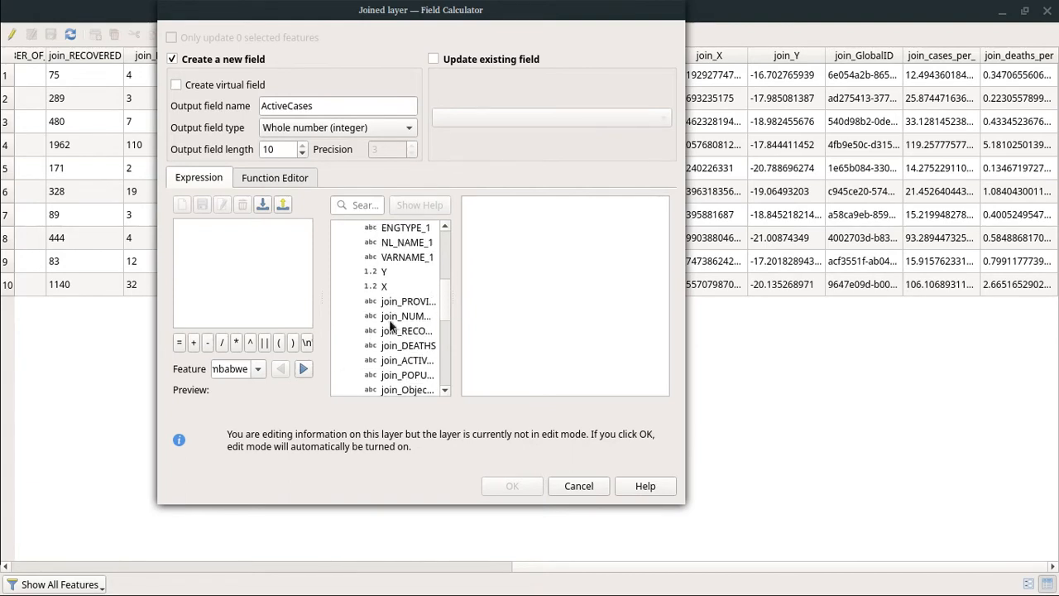
pyautogui.moveTo(387, 318)
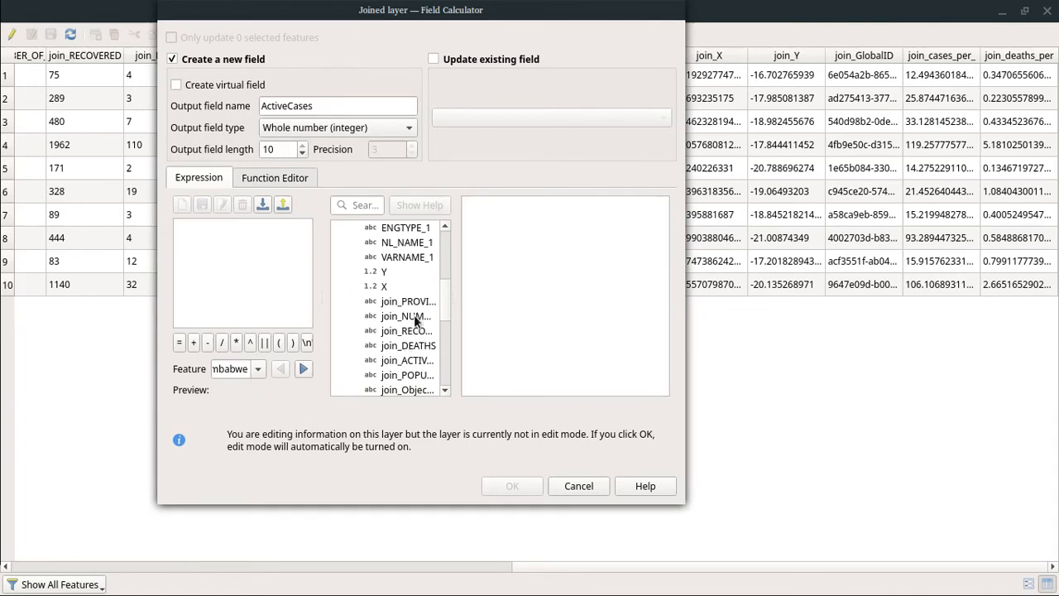
pyautogui.moveTo(421, 344)
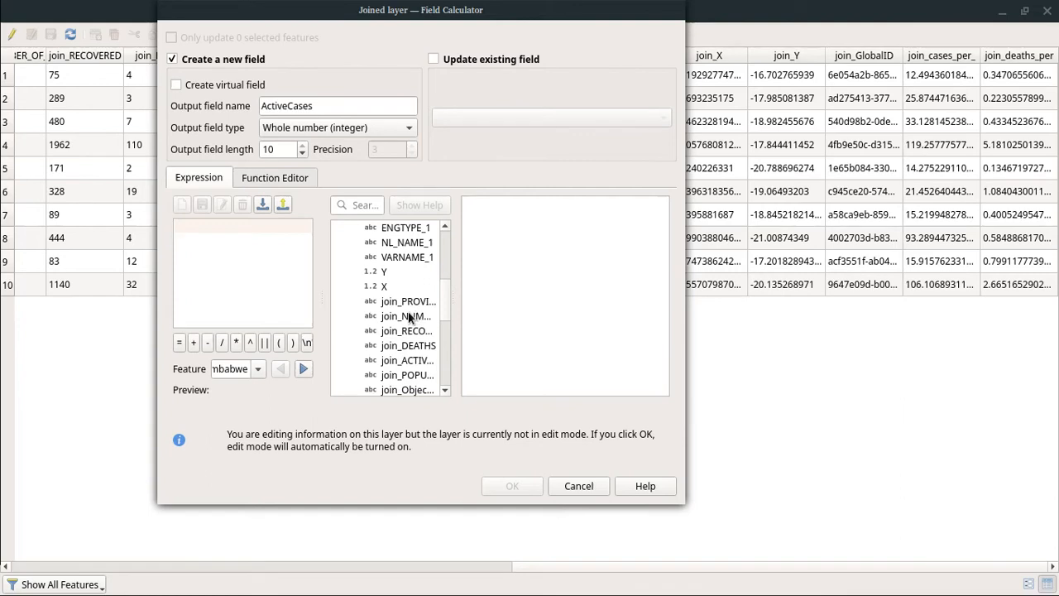
pyautogui.doubleClick(404, 315)
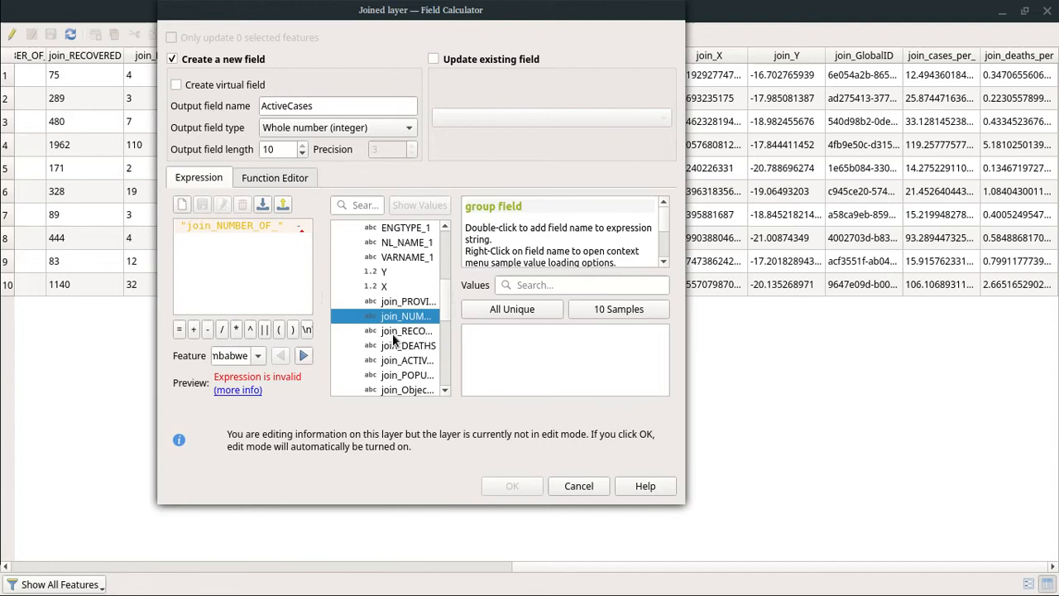
pyautogui.doubleClick(407, 331)
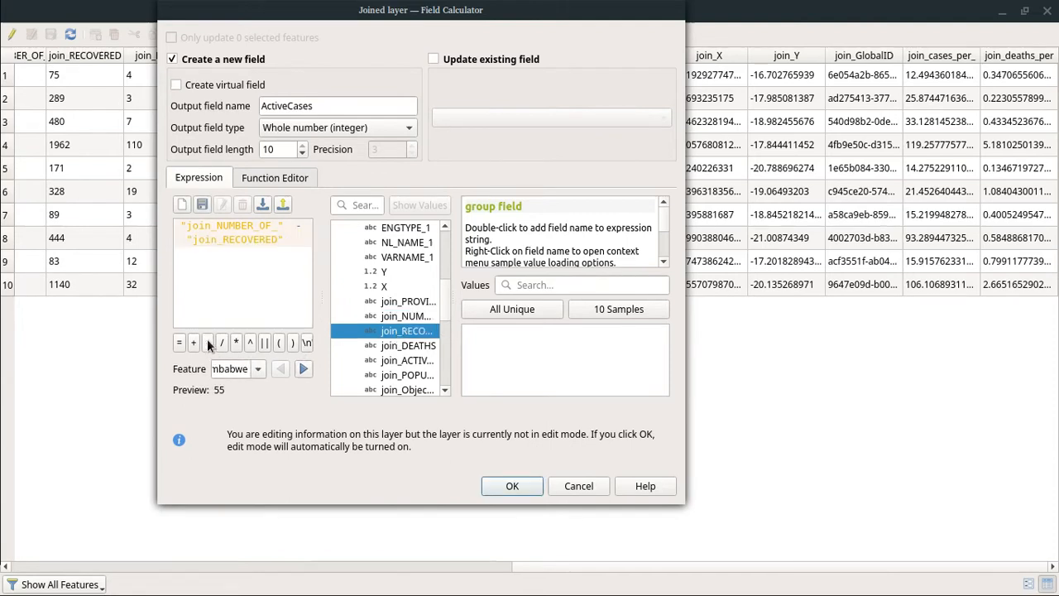
pyautogui.doubleClick(409, 346)
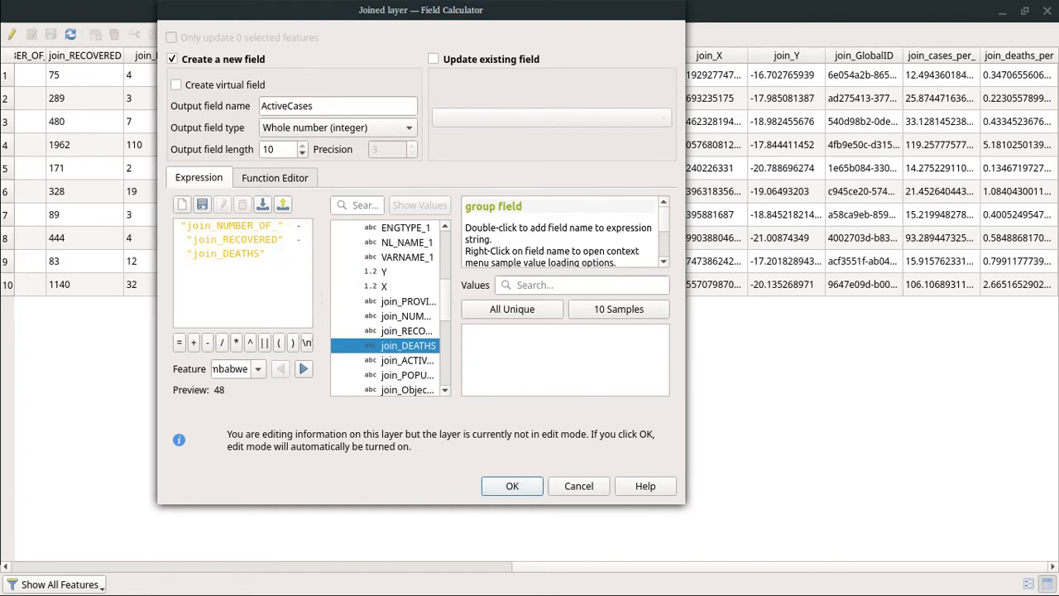
pyautogui.click(512, 487)
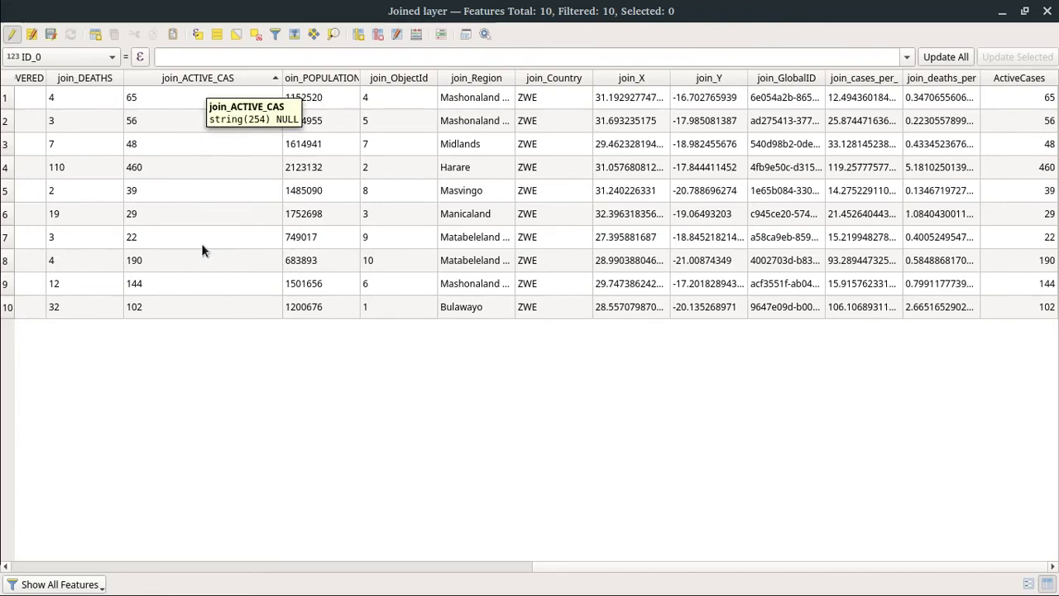
pyautogui.moveTo(207, 301)
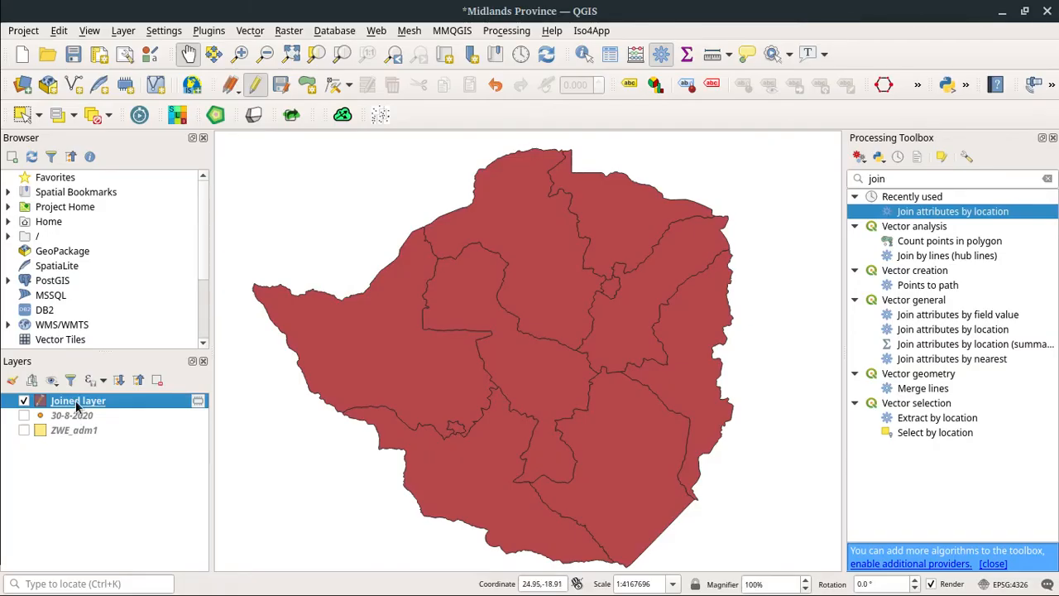
# Save the Joined layer's pending ActiveCases edits and return to its properties.
pyautogui.rightClick(77, 401)
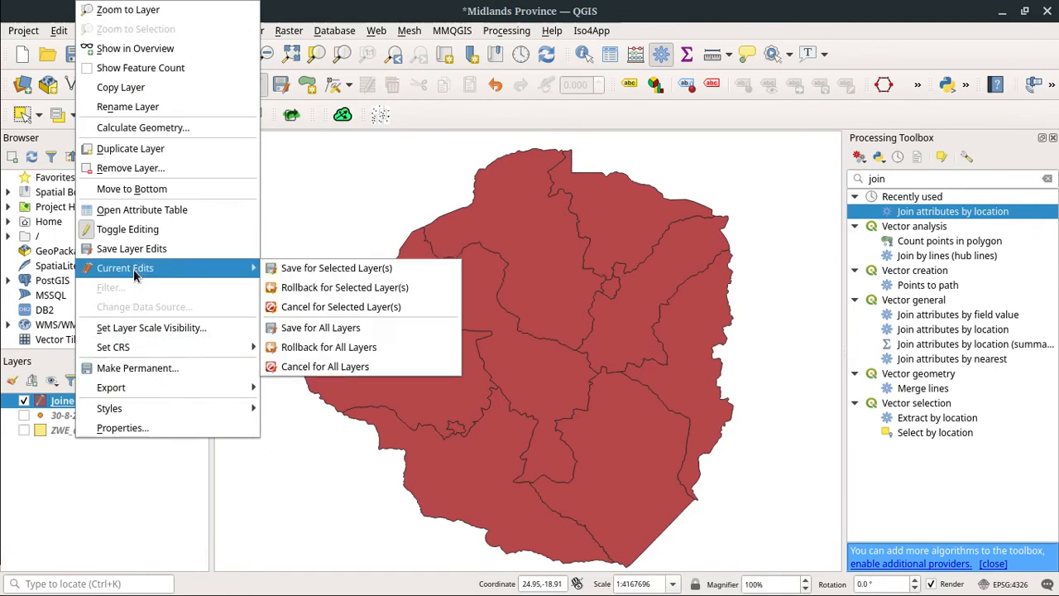
pyautogui.moveTo(344, 288)
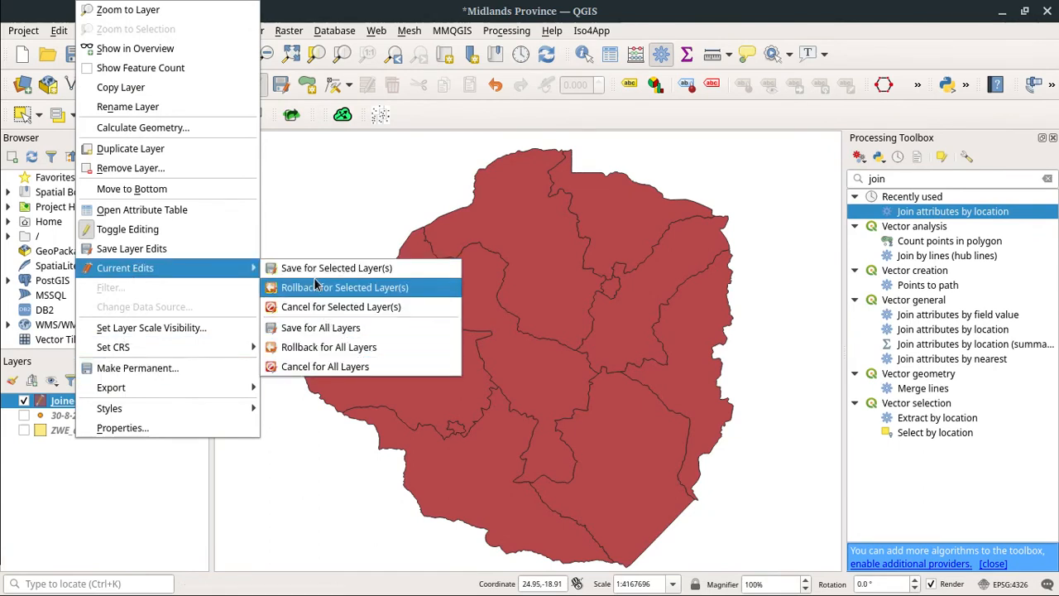
pyautogui.click(328, 348)
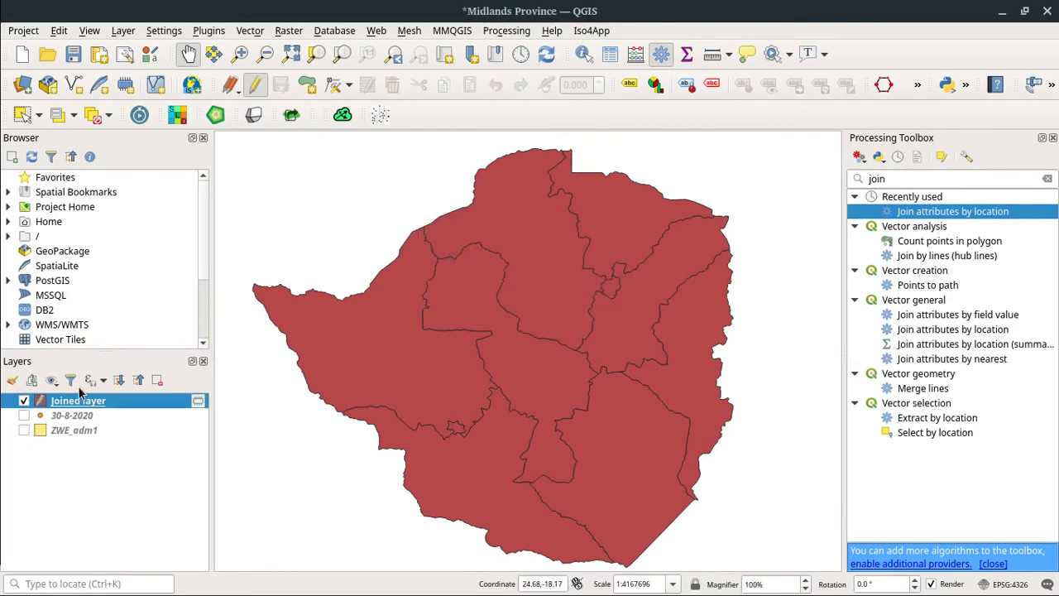
pyautogui.rightClick(79, 399)
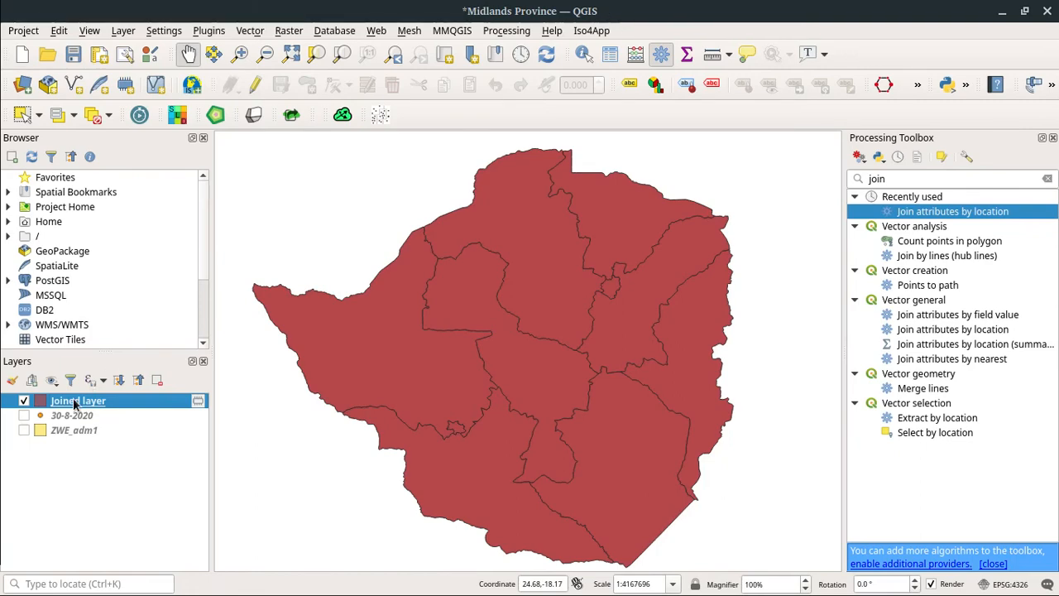
pyautogui.rightClick(73, 401)
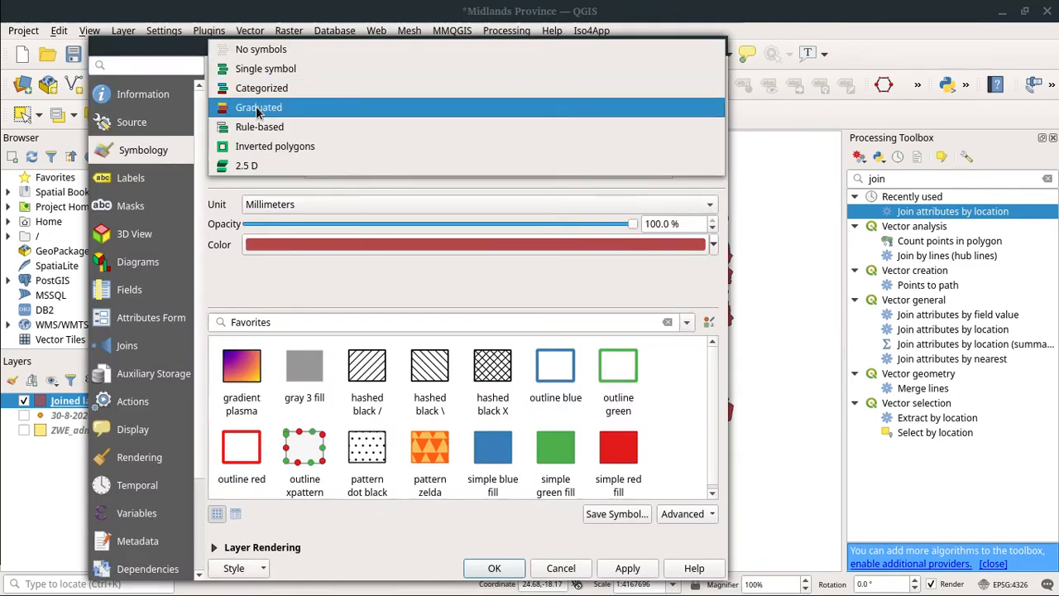
# Choose Graduated styling on the ActiveCases field with the OrRd colour ramp.
pyautogui.click(258, 105)
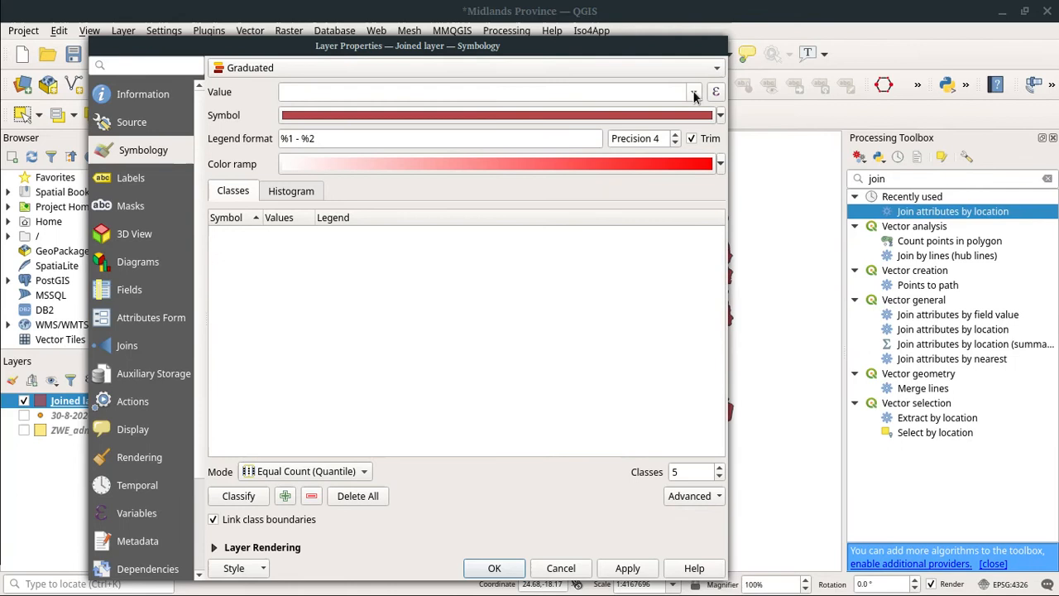
pyautogui.click(692, 92)
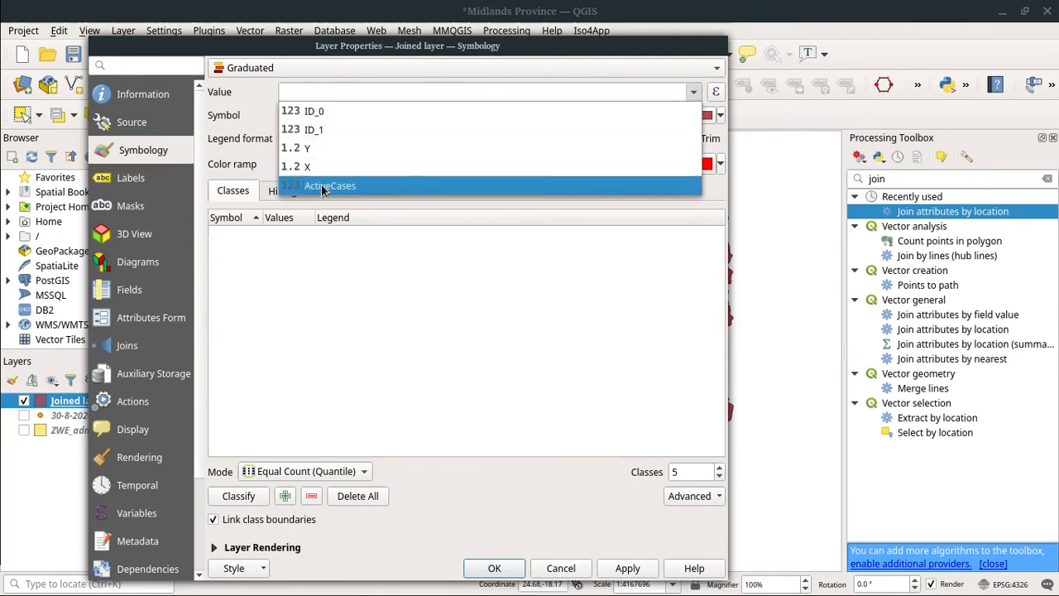
pyautogui.click(330, 186)
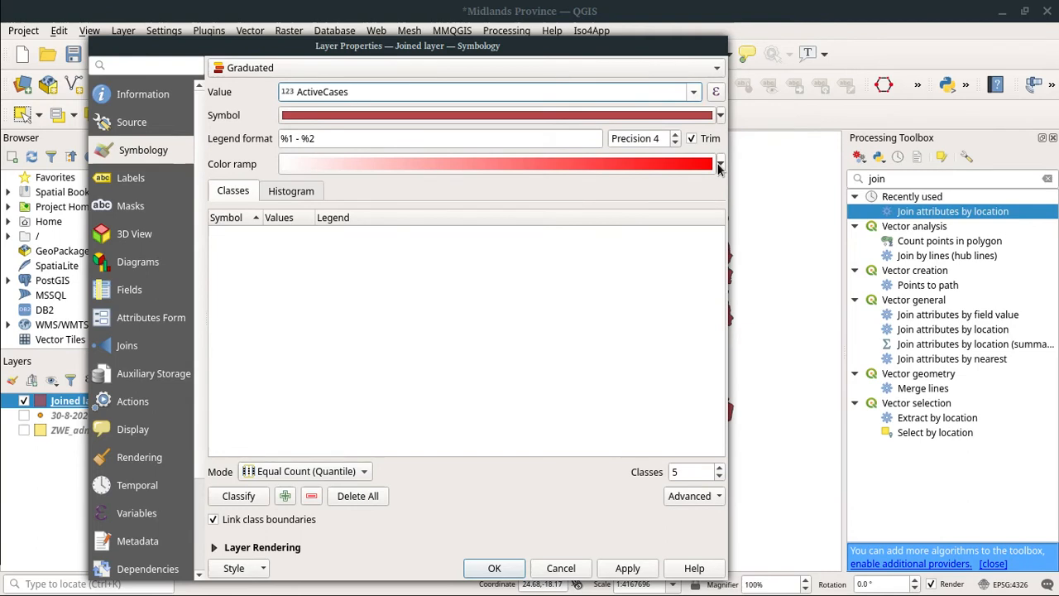
pyautogui.click(719, 164)
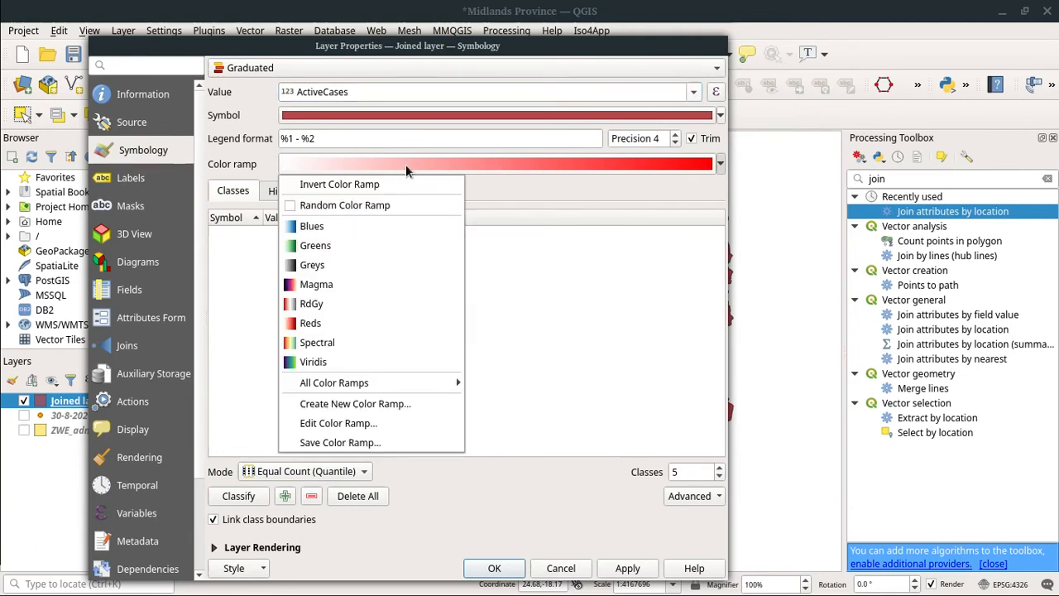
pyautogui.moveTo(311, 323)
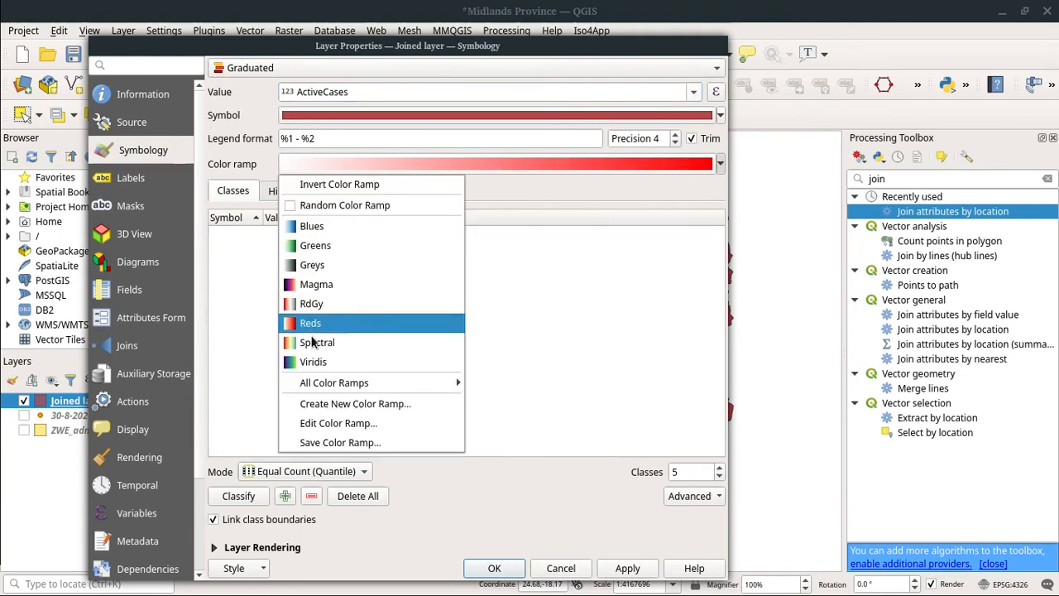
pyautogui.moveTo(437, 384)
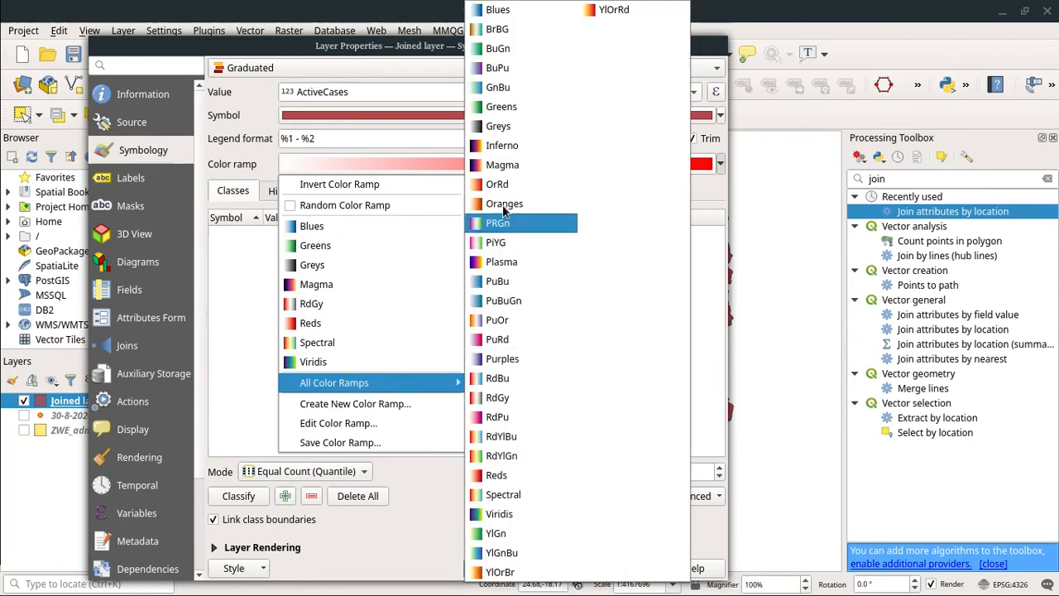
pyautogui.moveTo(513, 184)
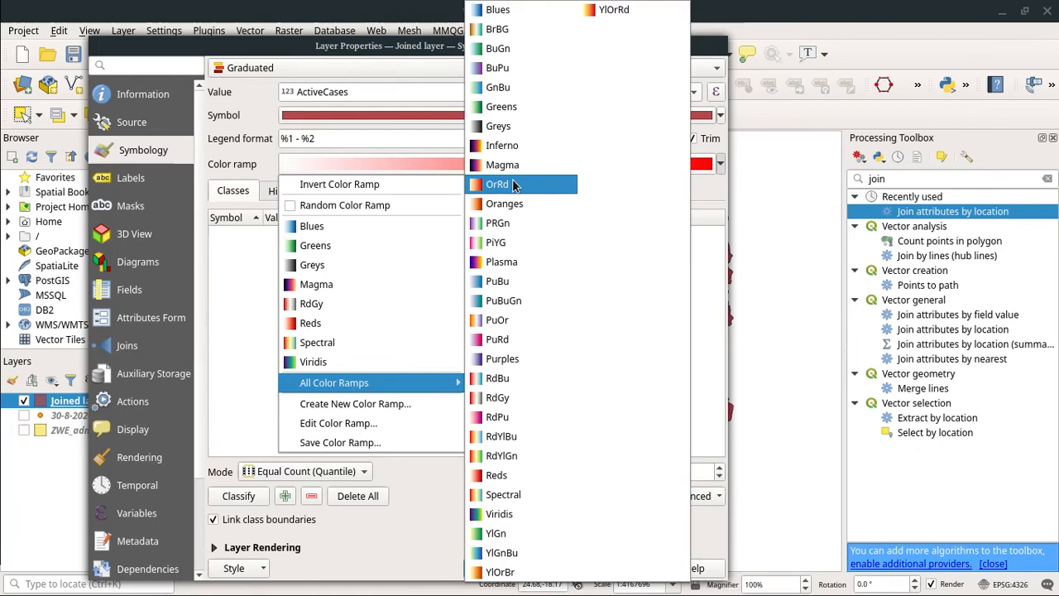
pyautogui.click(497, 184)
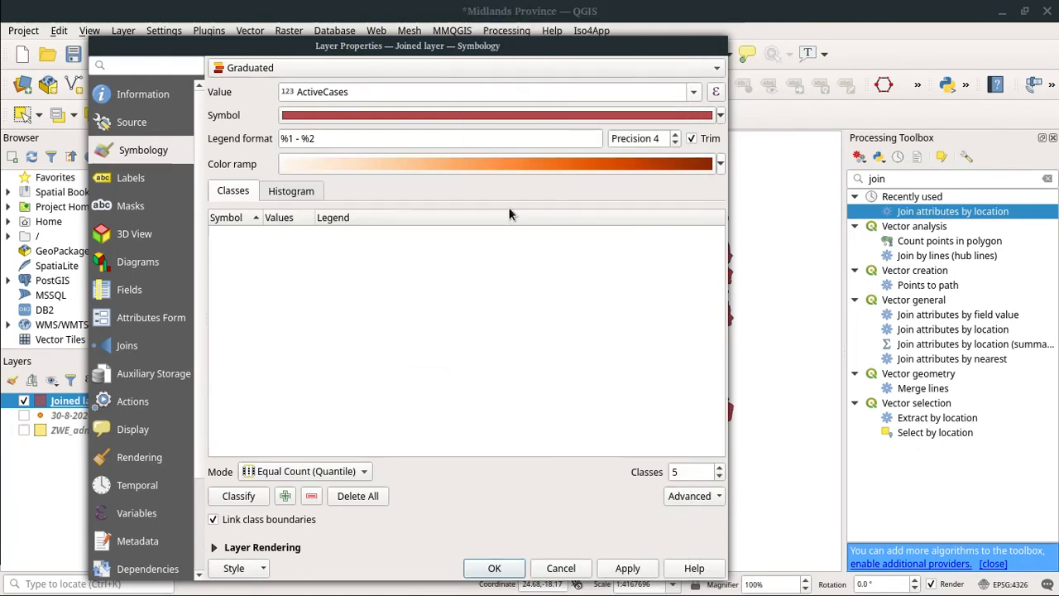
pyautogui.moveTo(370, 201)
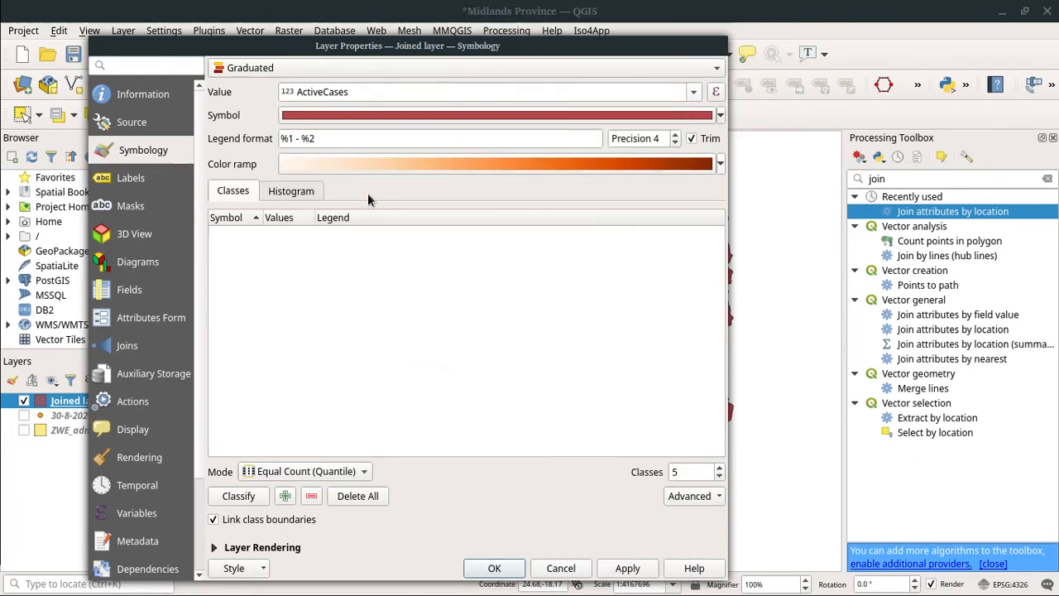
pyautogui.moveTo(331, 479)
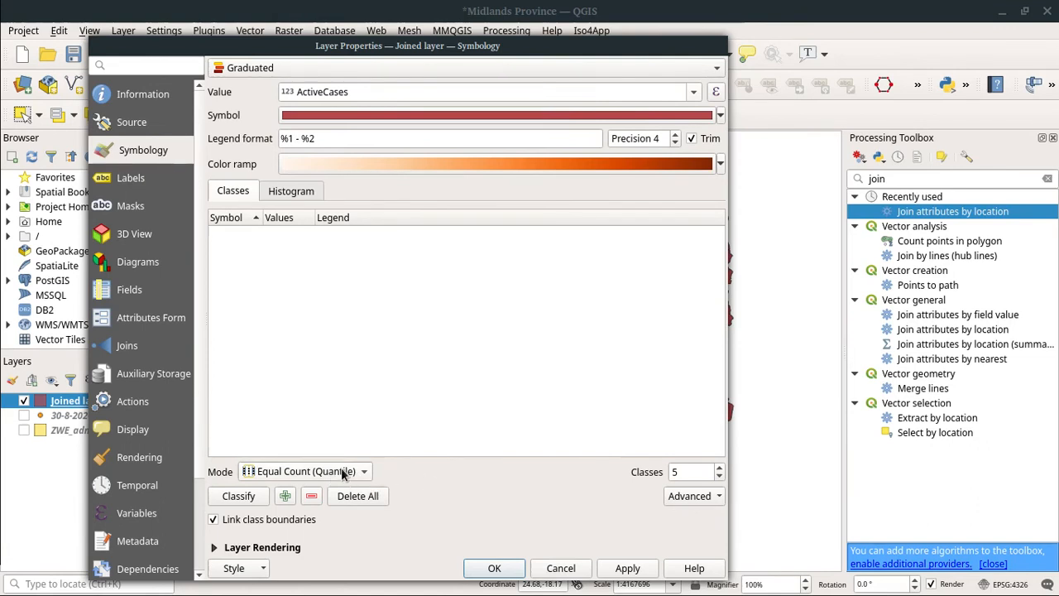
# Classify into 5 Equal Interval classes (22–110 up to 372–460) and apply the style.
pyautogui.click(307, 470)
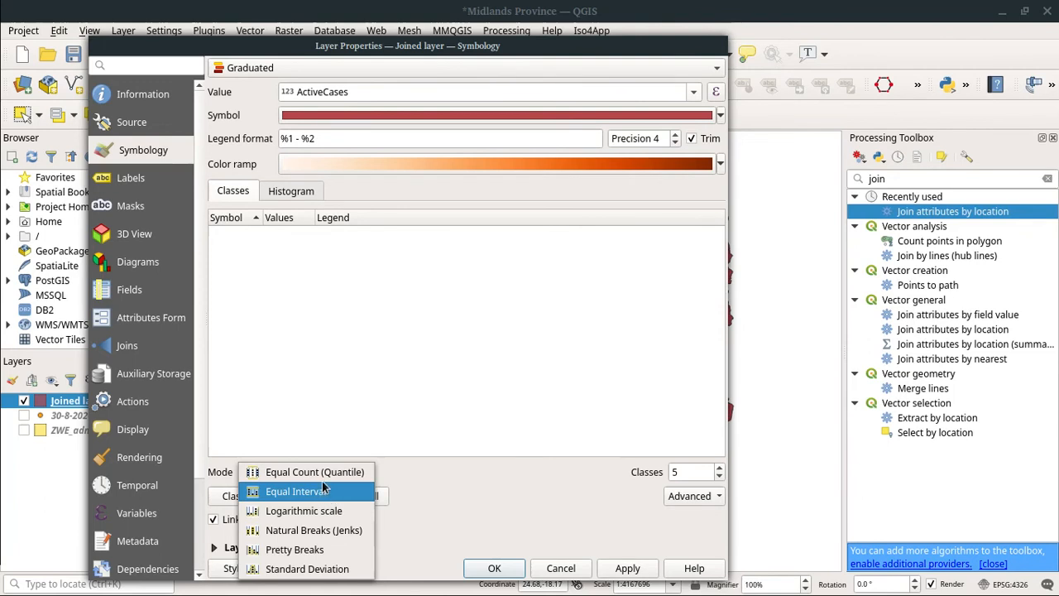
pyautogui.moveTo(322, 497)
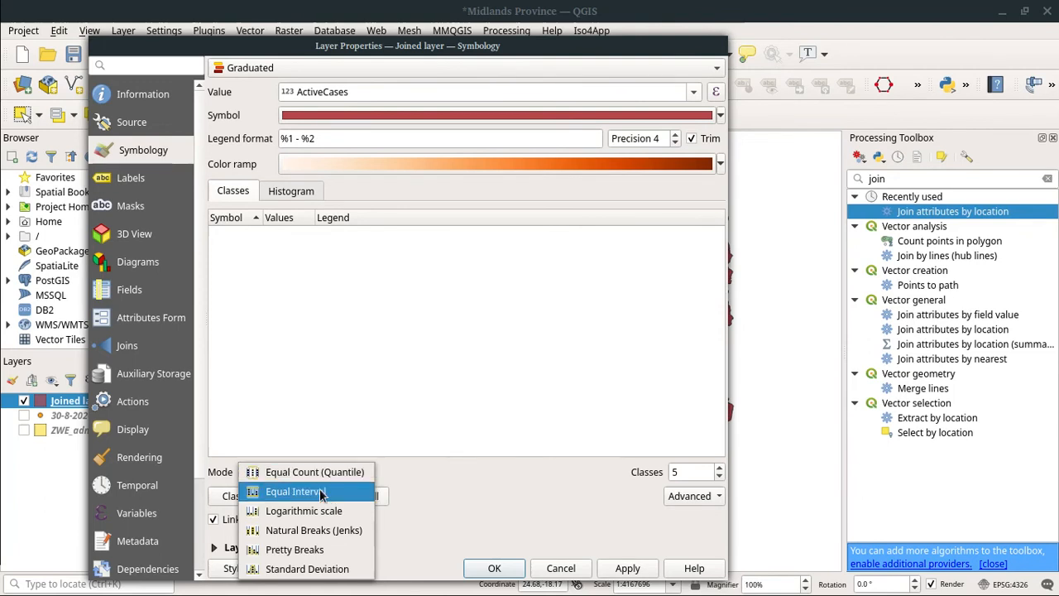
pyautogui.click(294, 492)
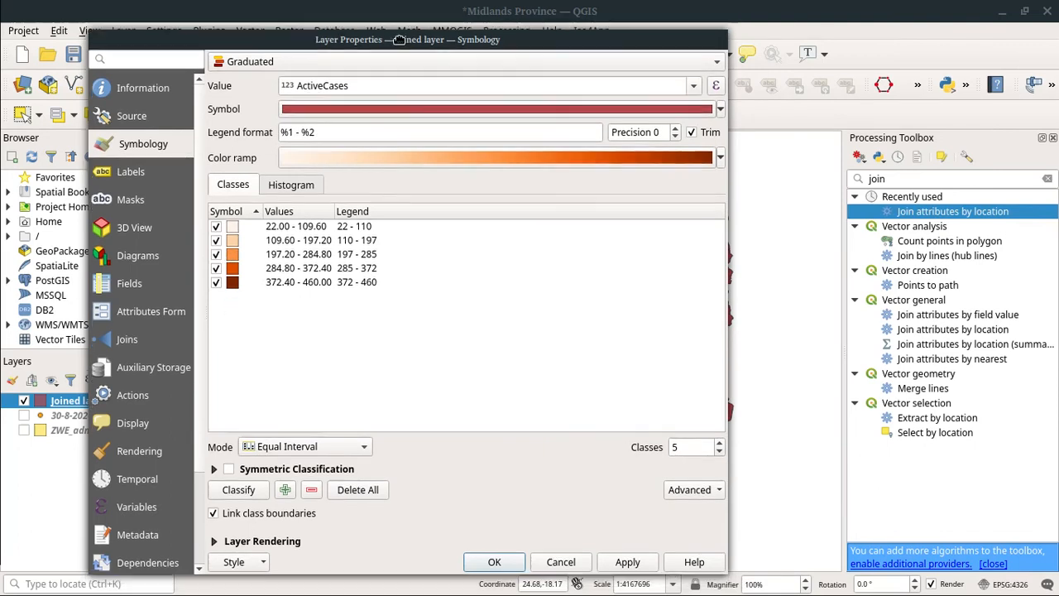
pyautogui.click(627, 559)
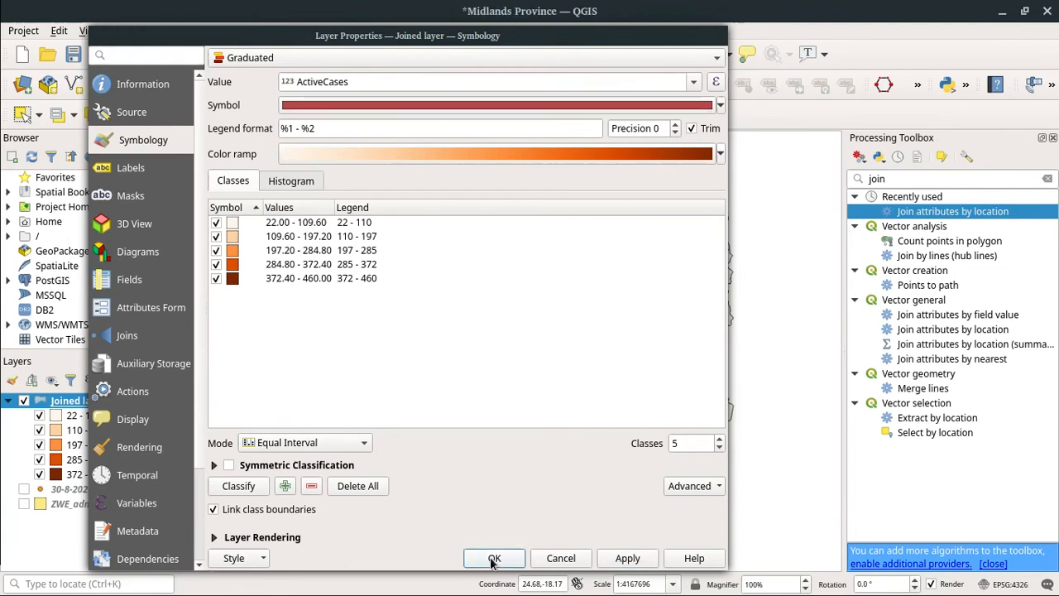
pyautogui.click(493, 558)
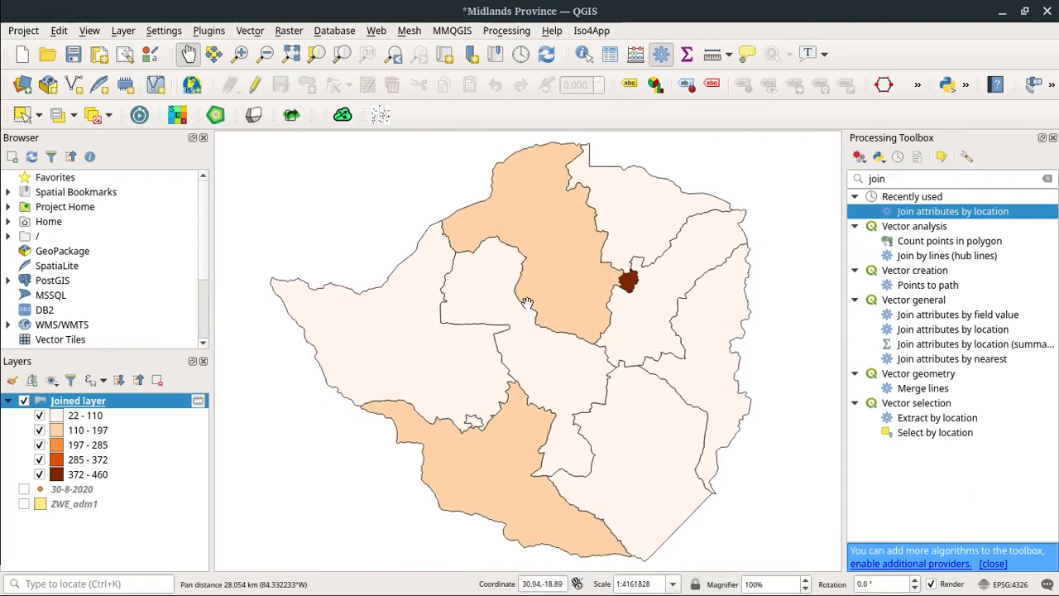
pyautogui.moveTo(823, 294)
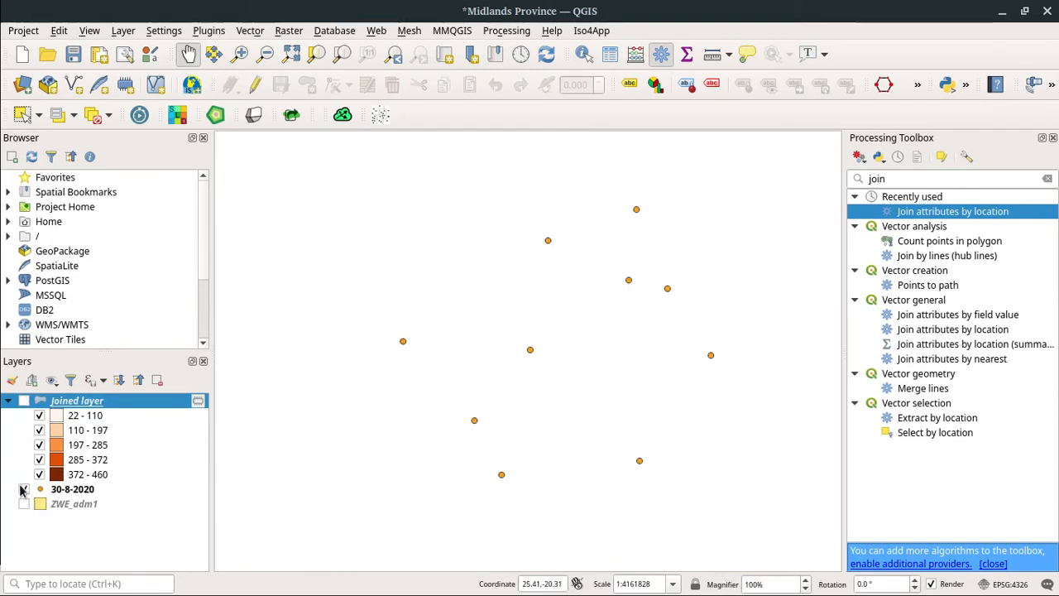
# Toggle the 30-8-2020 and ZWE_adm1 layers so the graduated Joined layer shows.
pyautogui.click(40, 490)
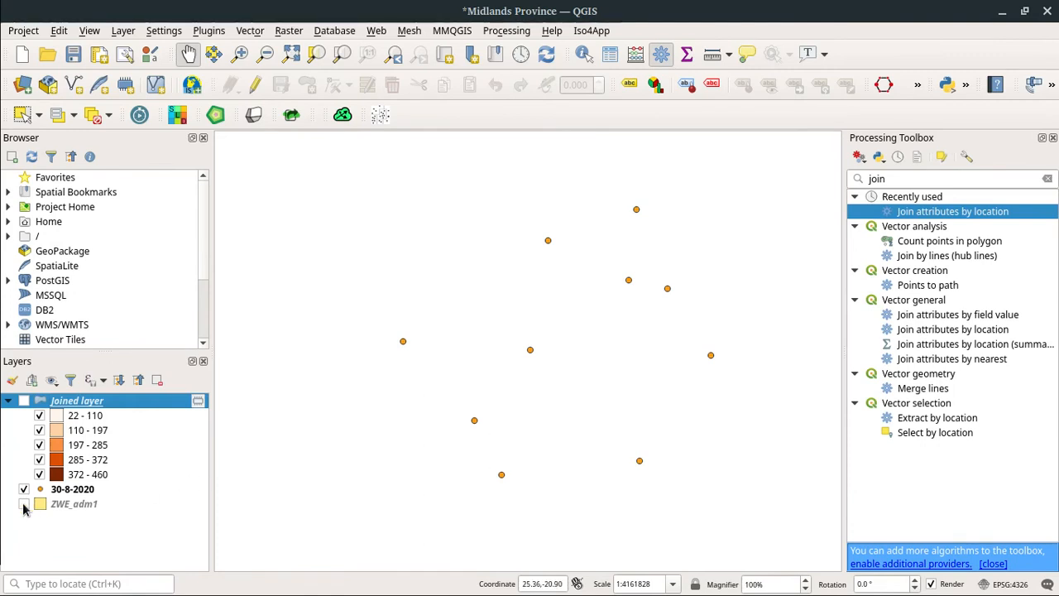
pyautogui.click(23, 503)
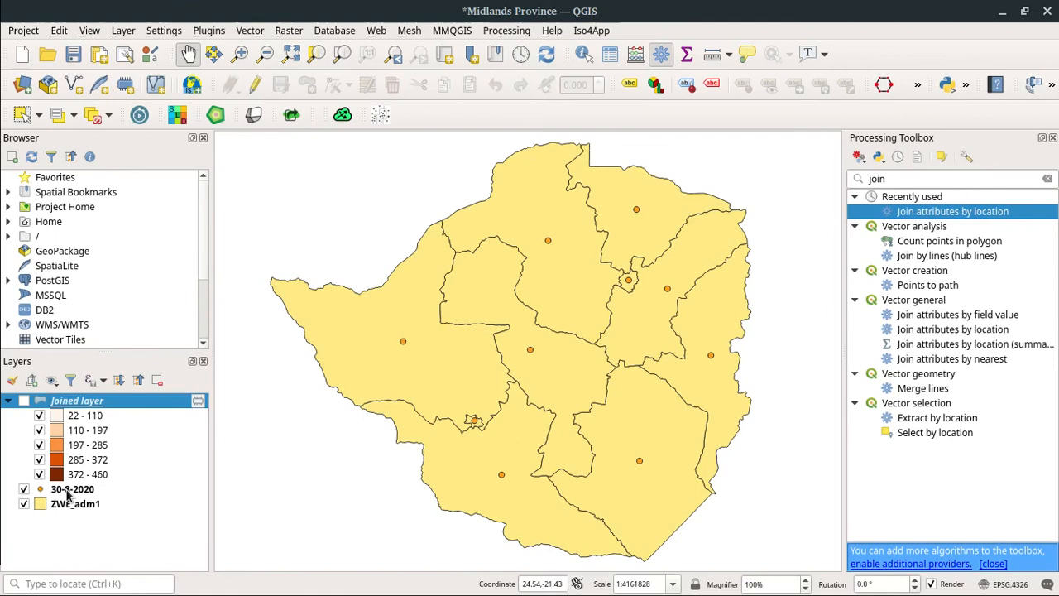
pyautogui.click(69, 488)
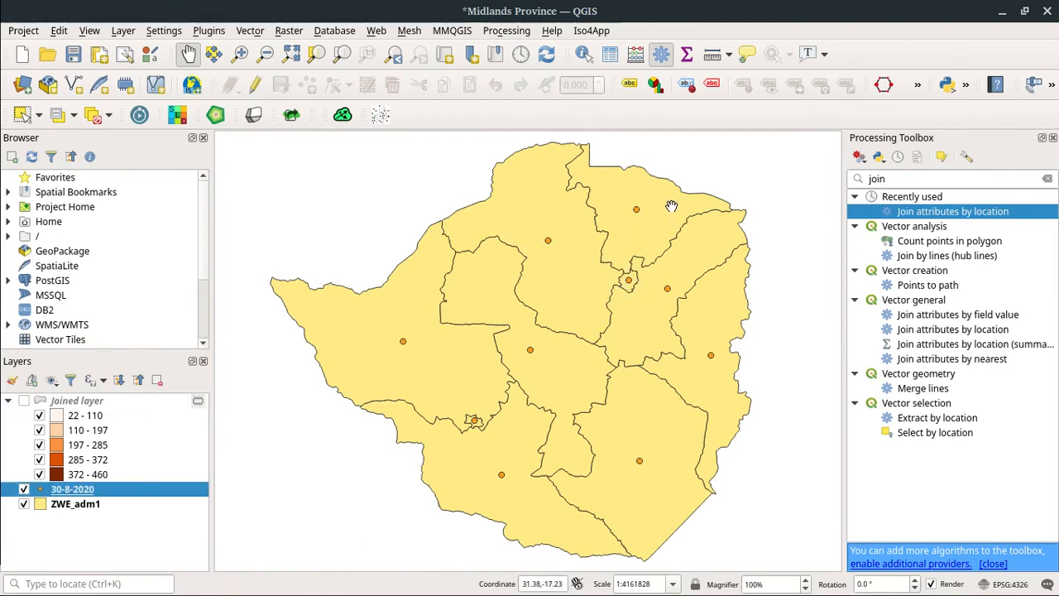
pyautogui.moveTo(636, 225)
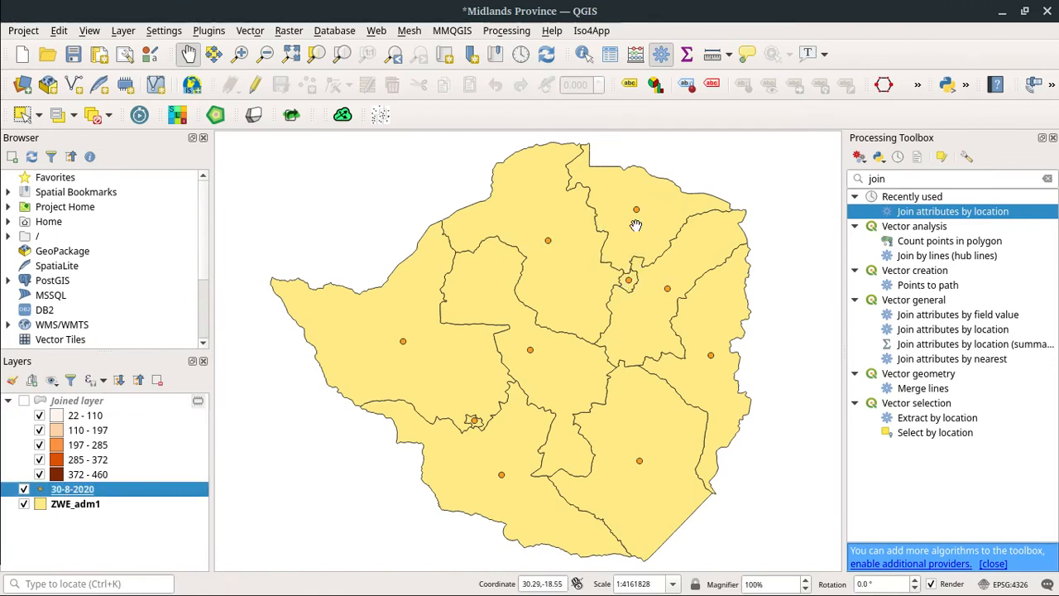
pyautogui.click(40, 488)
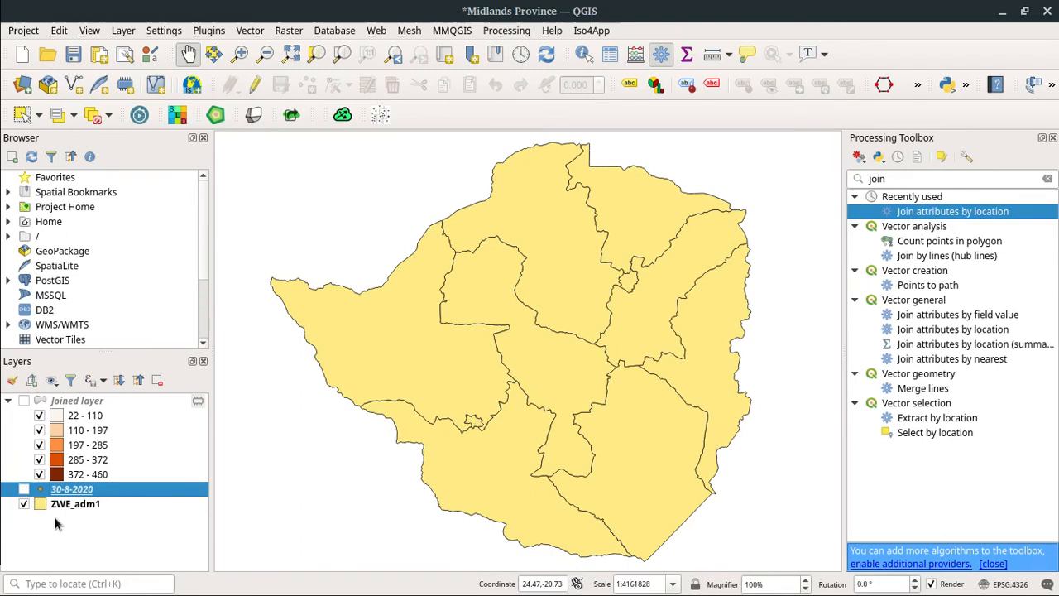
pyautogui.click(39, 488)
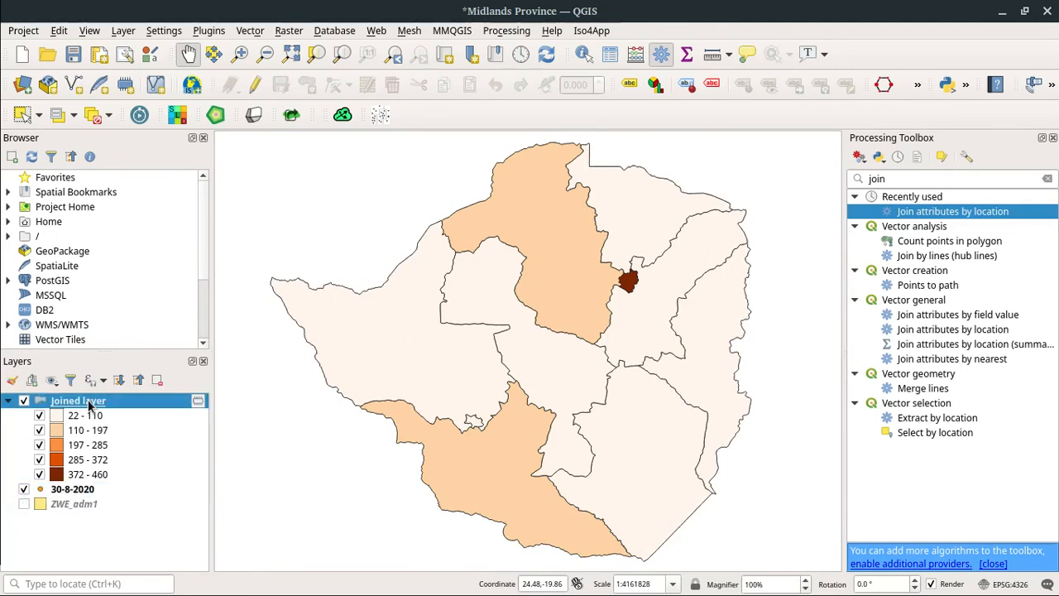
# Enable single labels from the NAME_0 field on the Joined layer.
pyautogui.rightClick(76, 400)
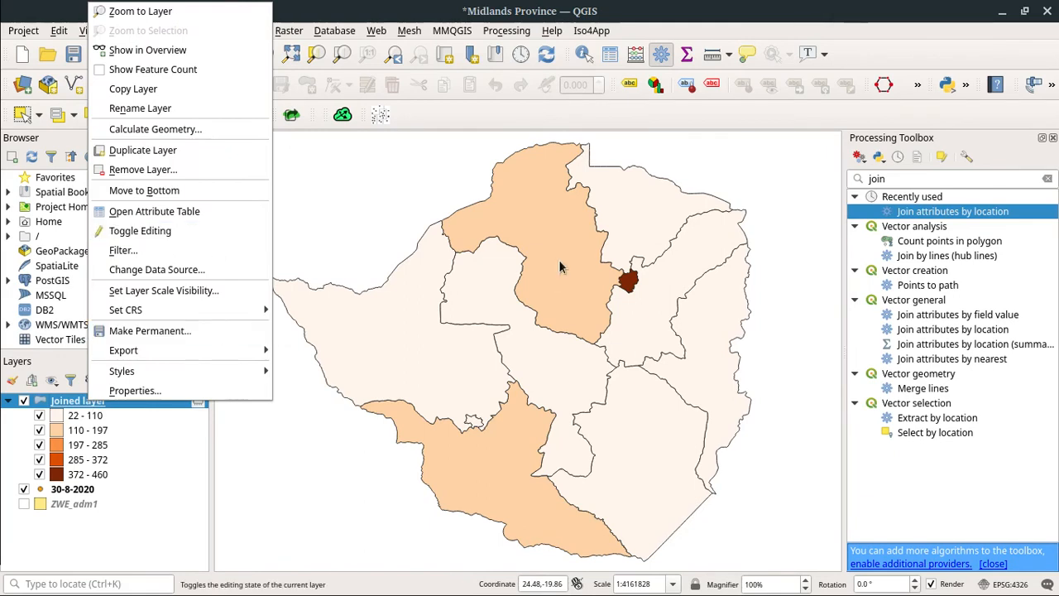
pyautogui.moveTo(122, 371)
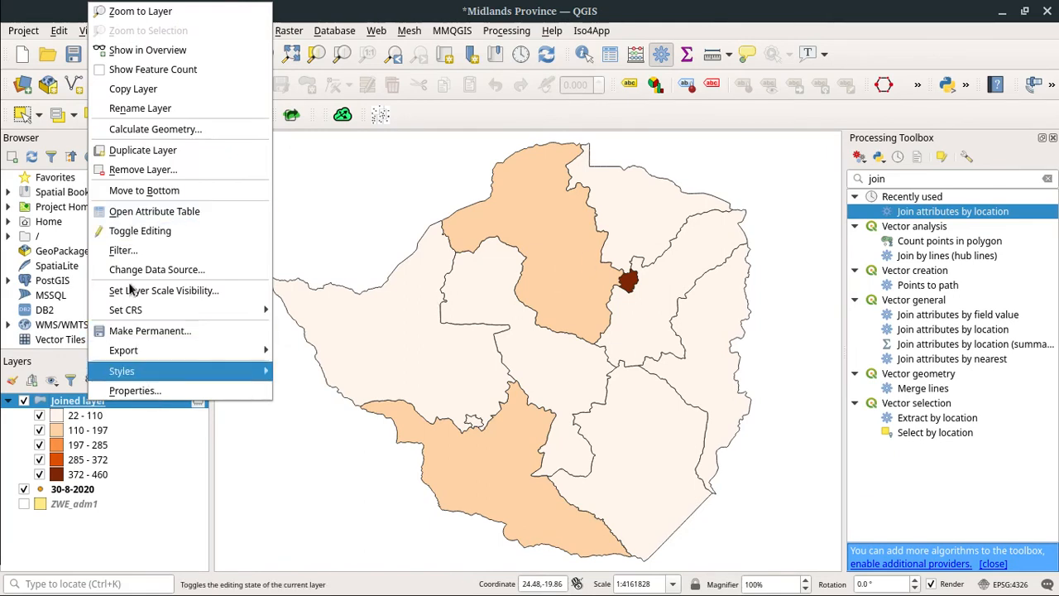
pyautogui.moveTo(136, 390)
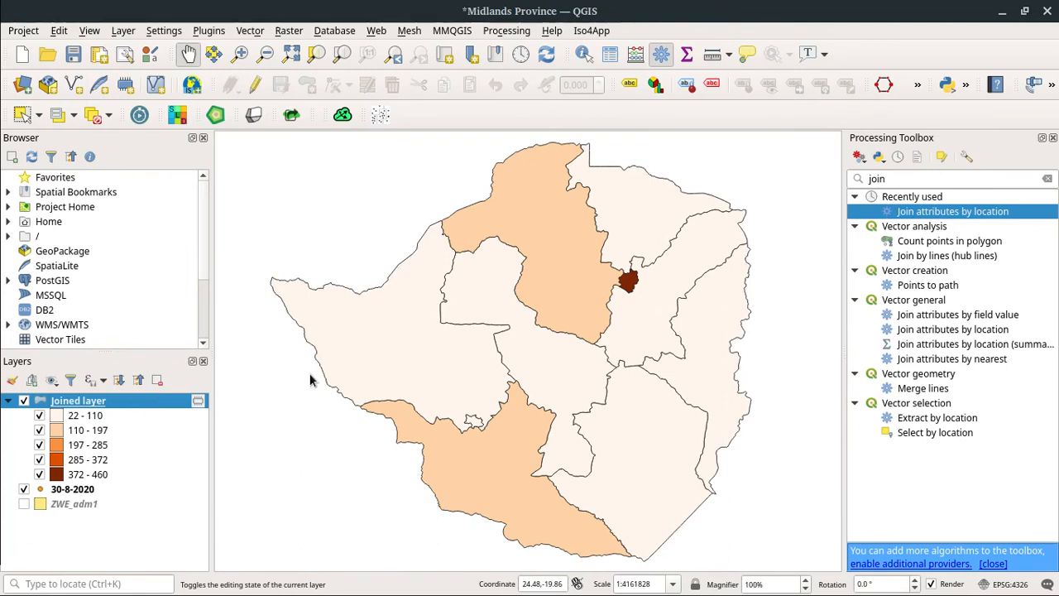
pyautogui.doubleClick(80, 399)
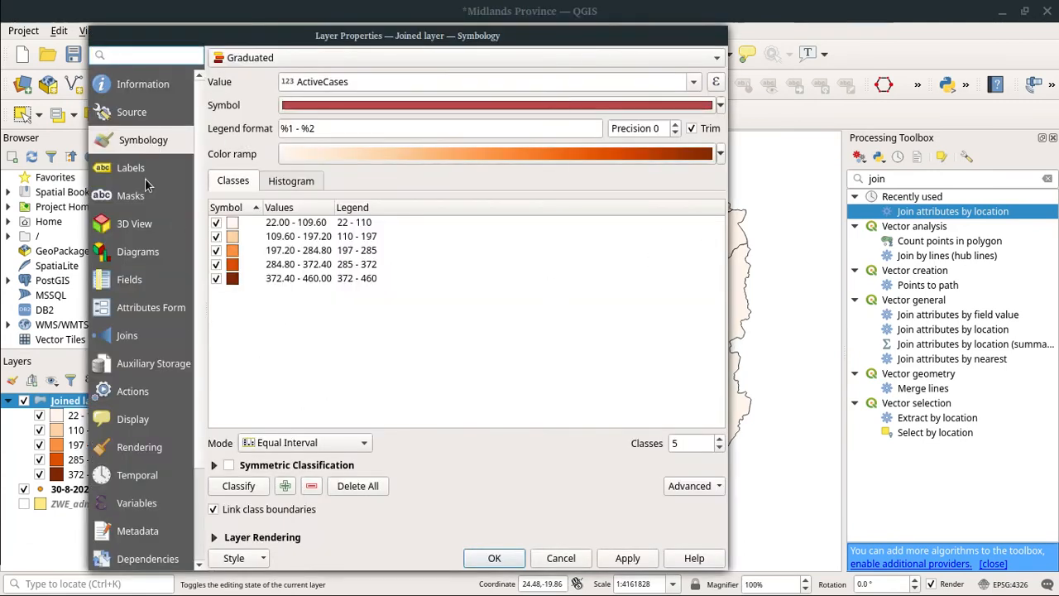
pyautogui.click(131, 169)
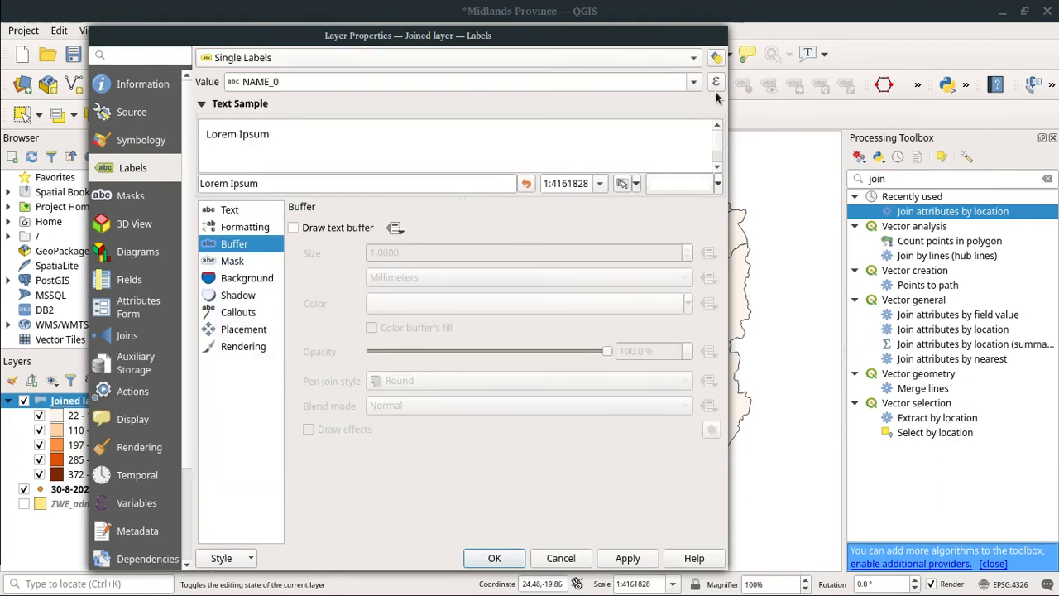
pyautogui.moveTo(533, 517)
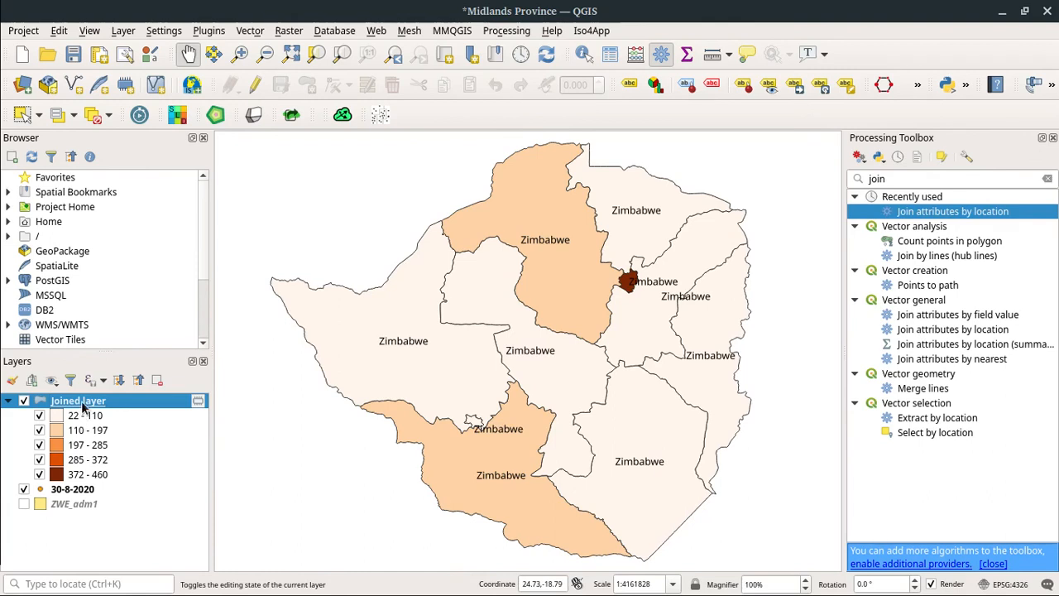
# Switch the label value field to Province so each province shows its own name.
pyautogui.rightClick(80, 401)
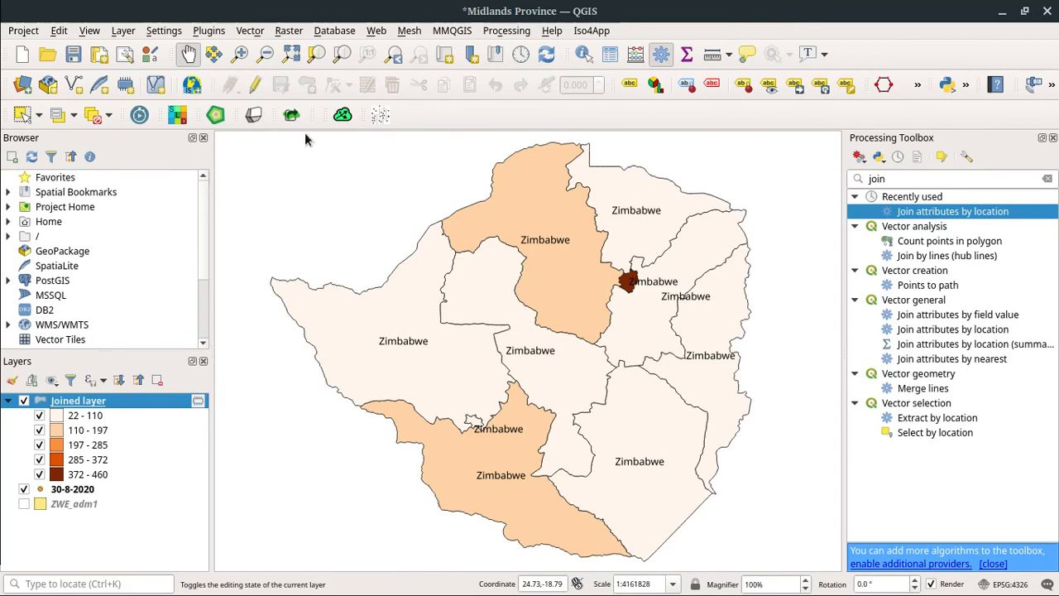
pyautogui.moveTo(354, 174)
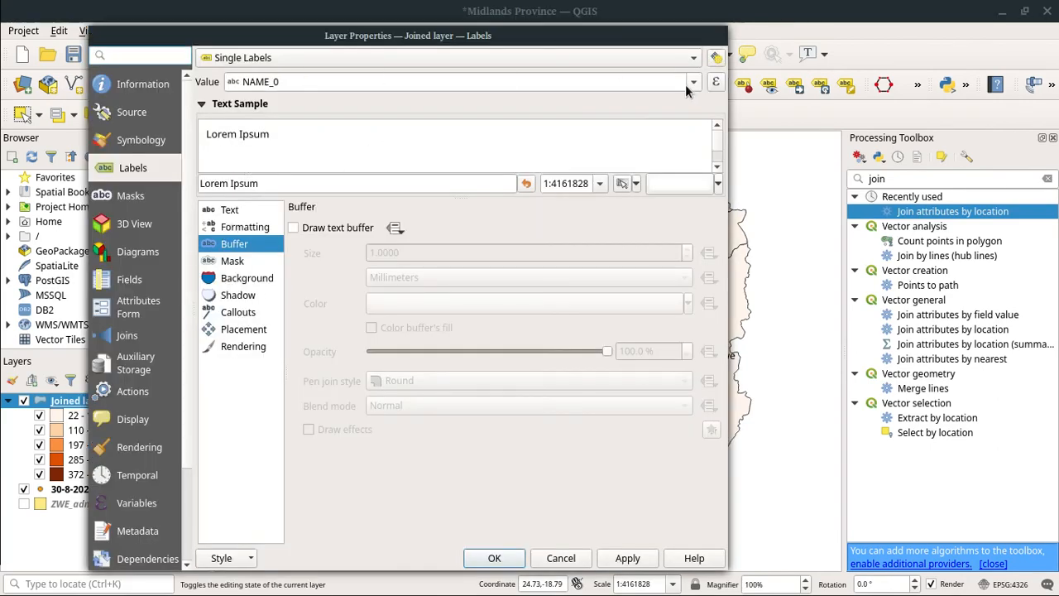
pyautogui.click(692, 81)
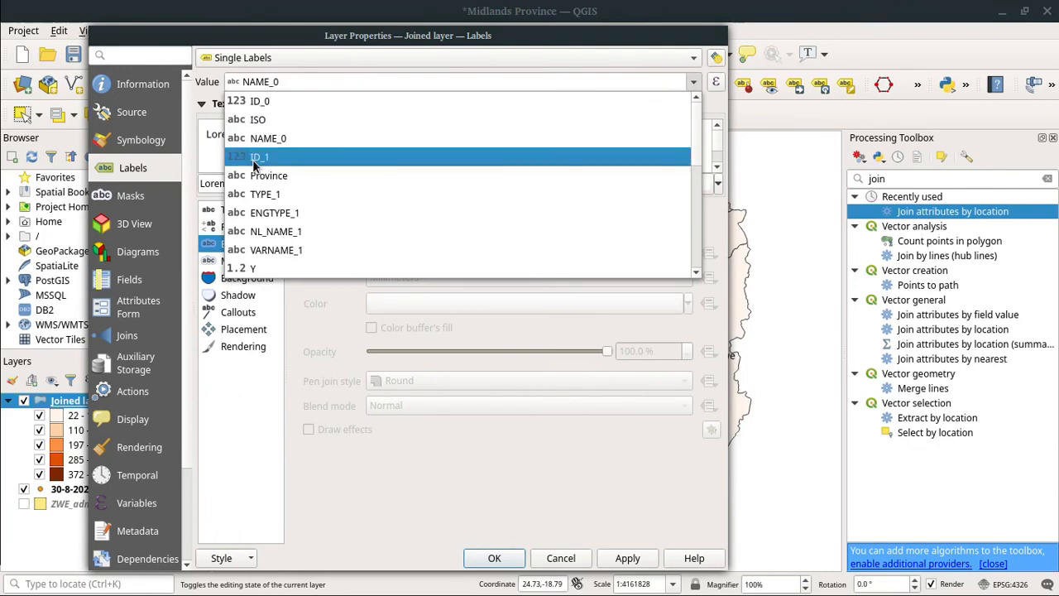
pyautogui.click(269, 175)
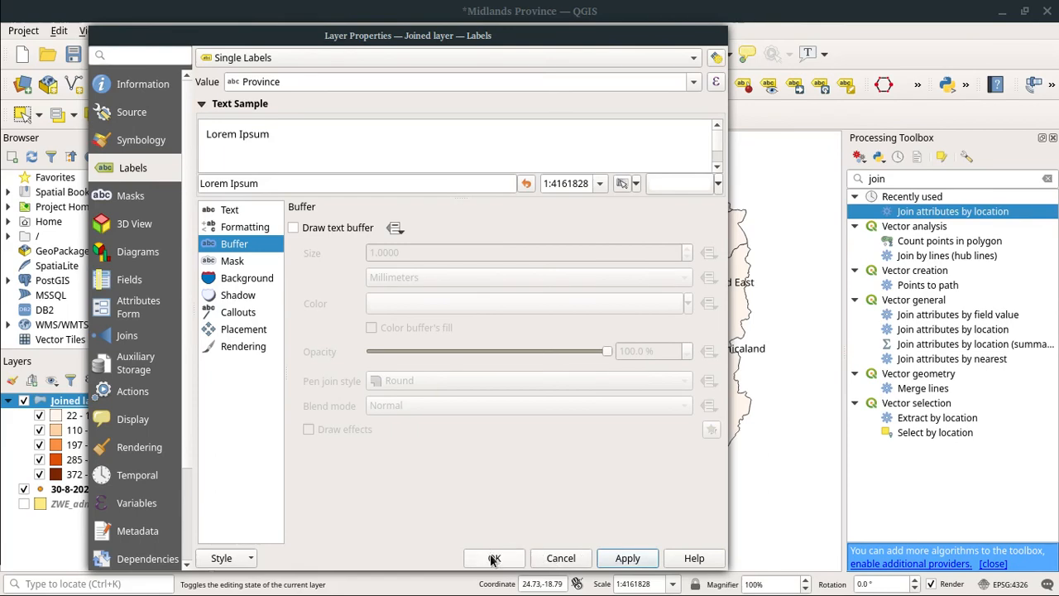
pyautogui.click(493, 558)
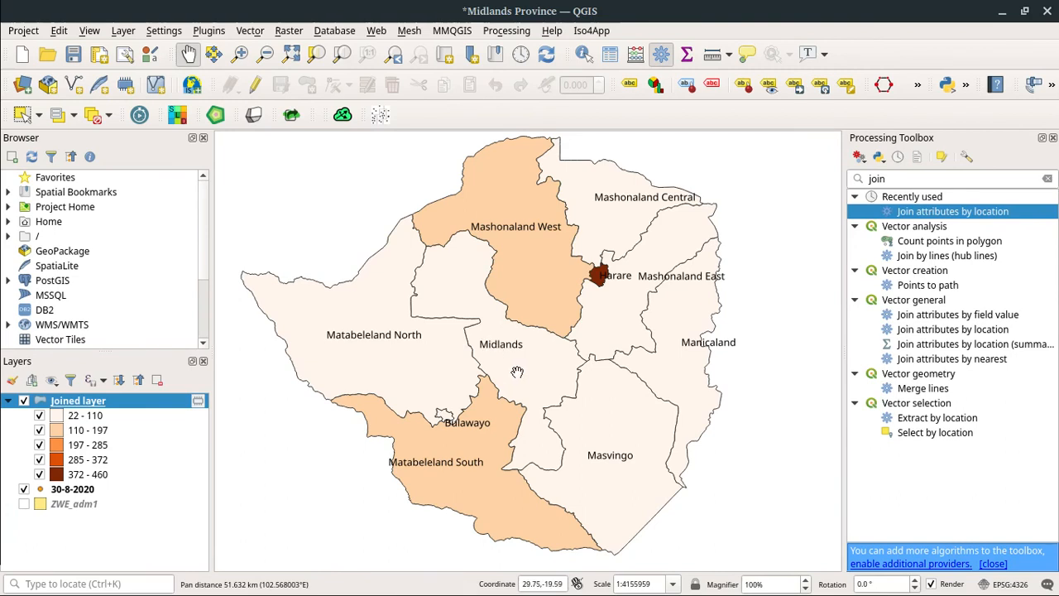
pyautogui.moveTo(609, 458)
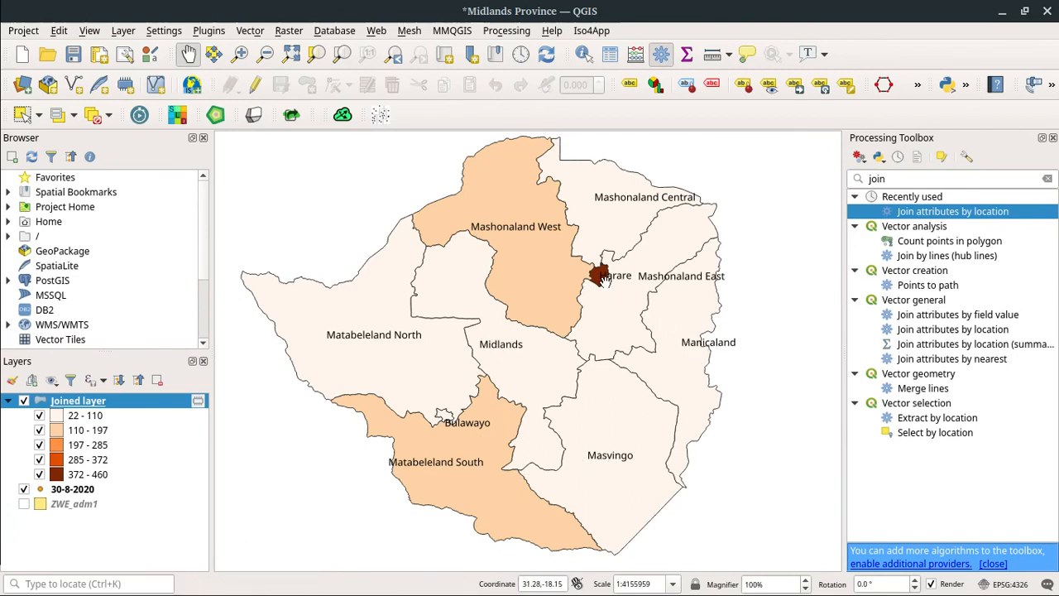
pyautogui.moveTo(629, 202)
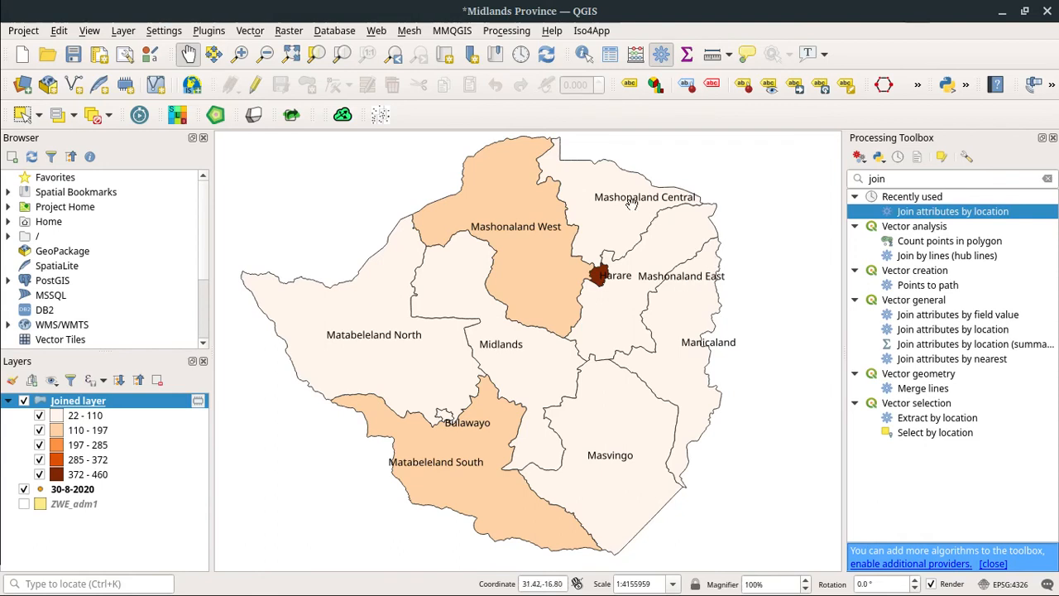
pyautogui.moveTo(550, 355)
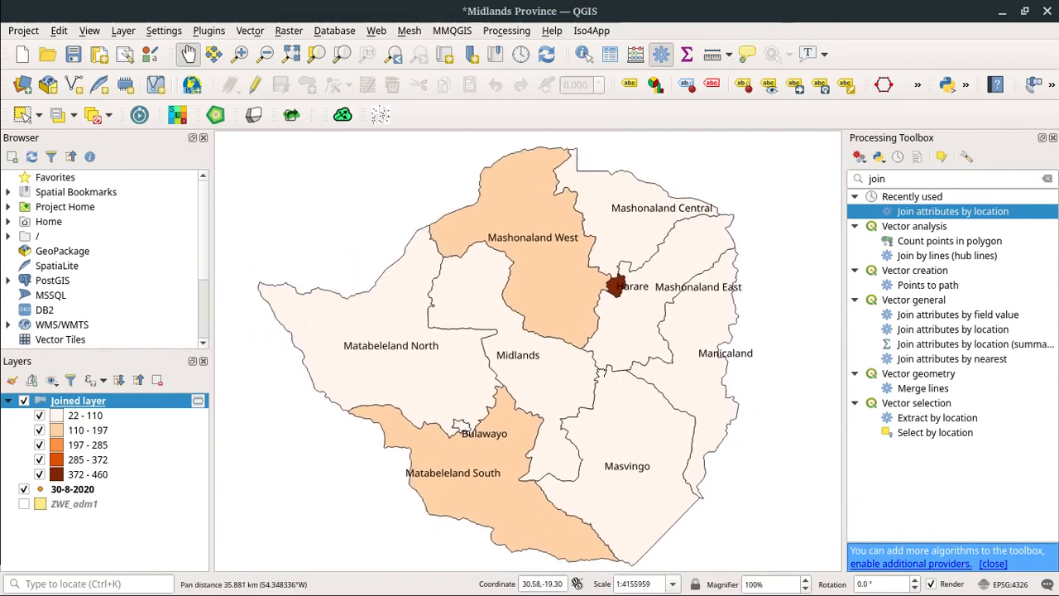
pyautogui.moveTo(538, 331); pyautogui.dragTo(530, 331)
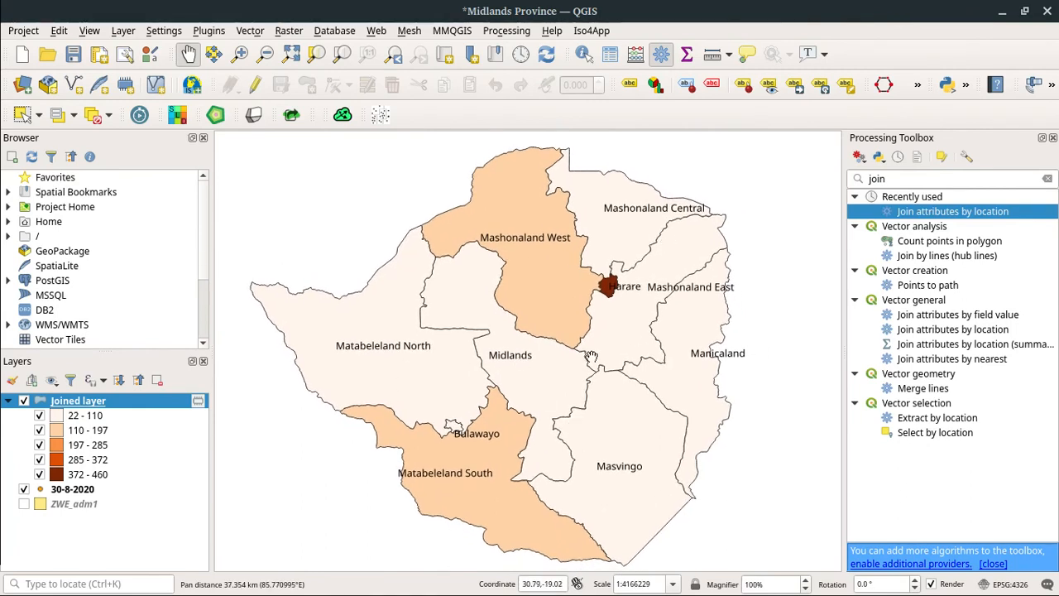
pyautogui.moveTo(560, 337)
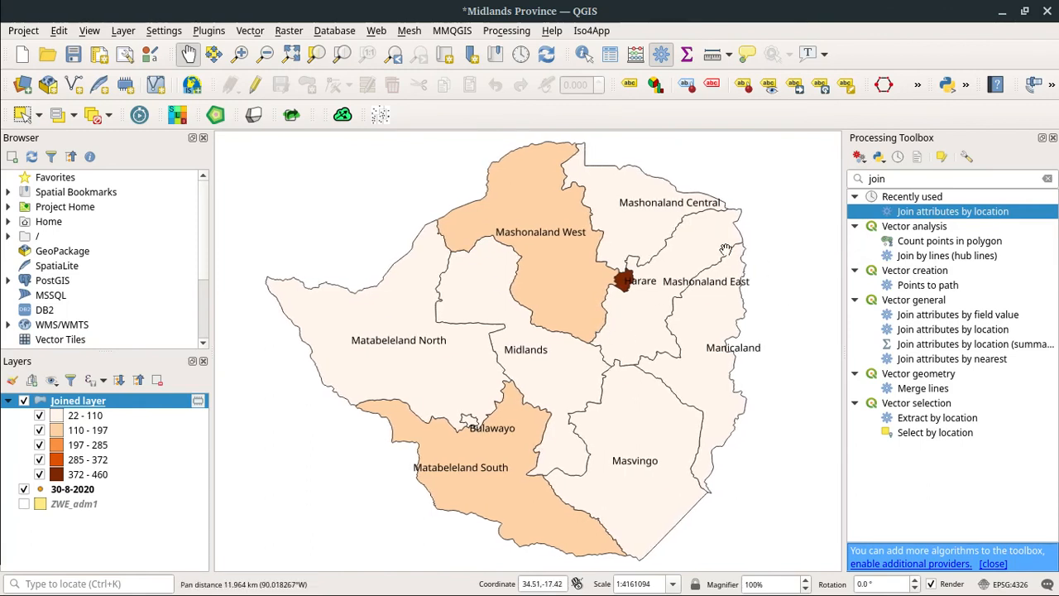
pyautogui.moveTo(758, 243)
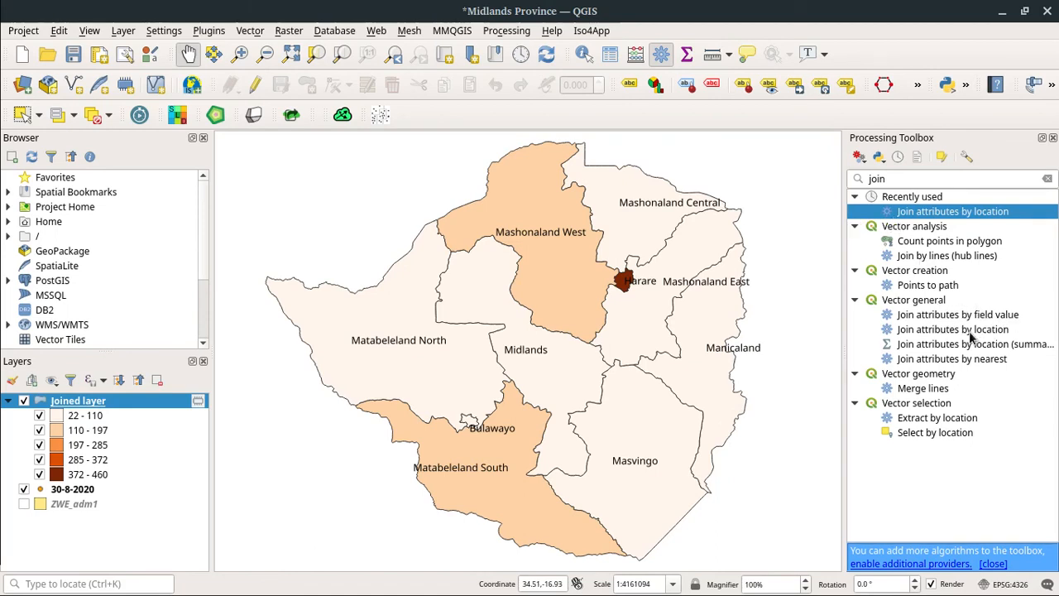
pyautogui.moveTo(953, 363)
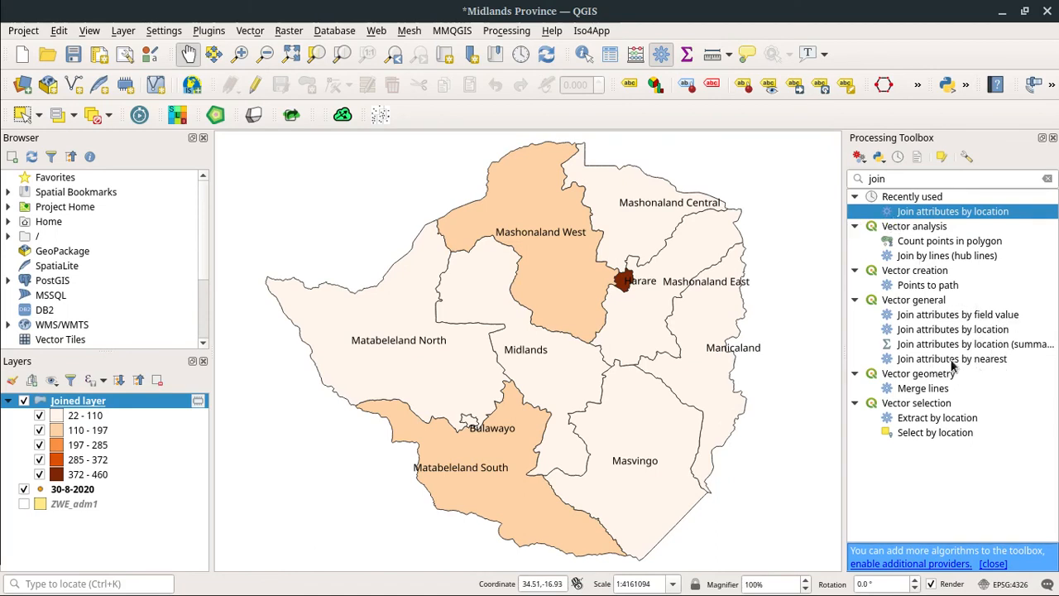
pyautogui.moveTo(885, 301)
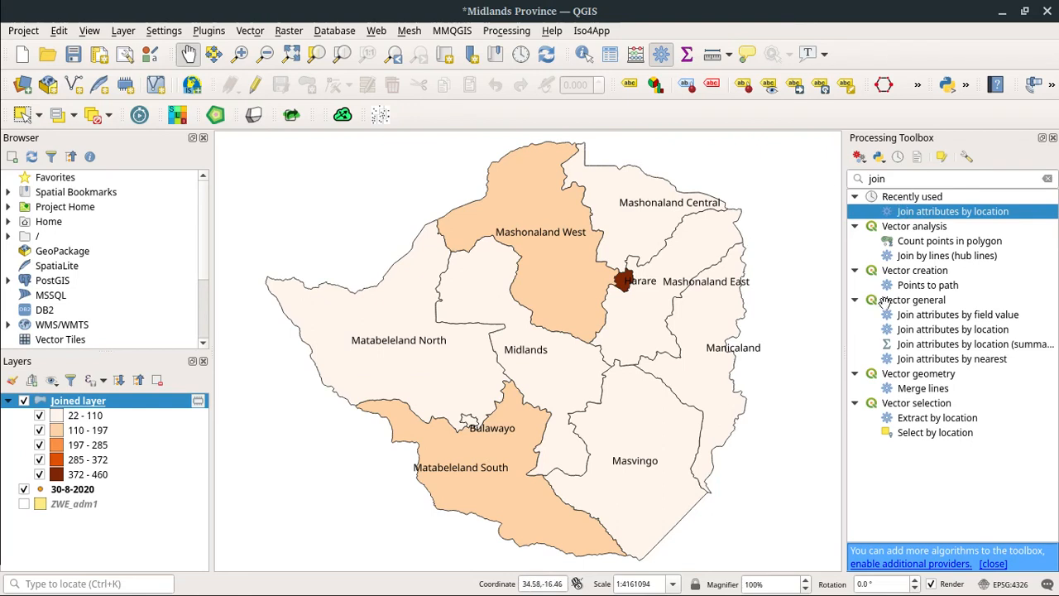
pyautogui.moveTo(613, 265)
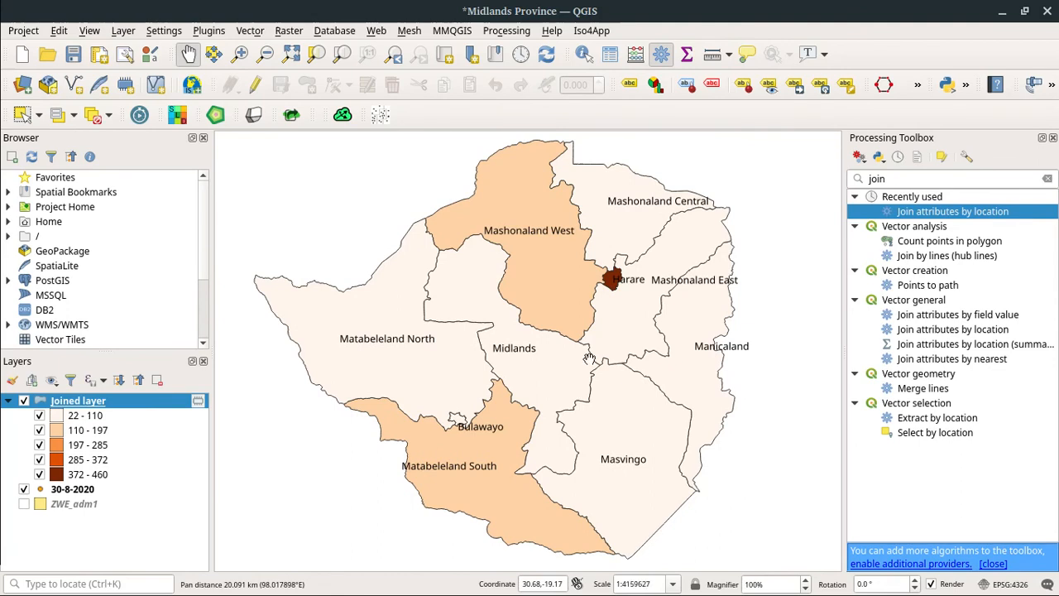
pyautogui.moveTo(782, 242)
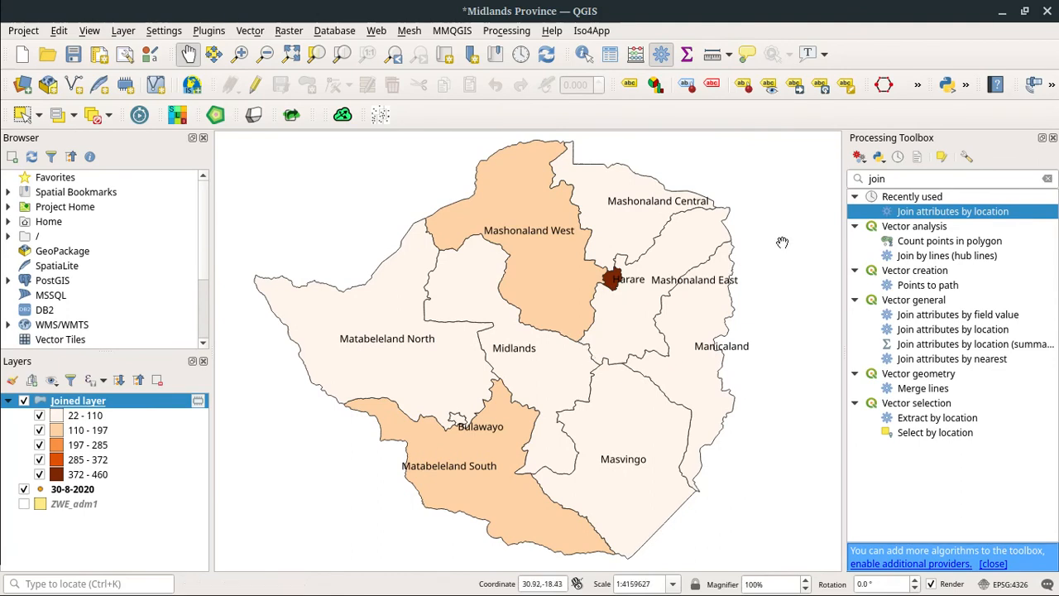
pyautogui.moveTo(586, 331)
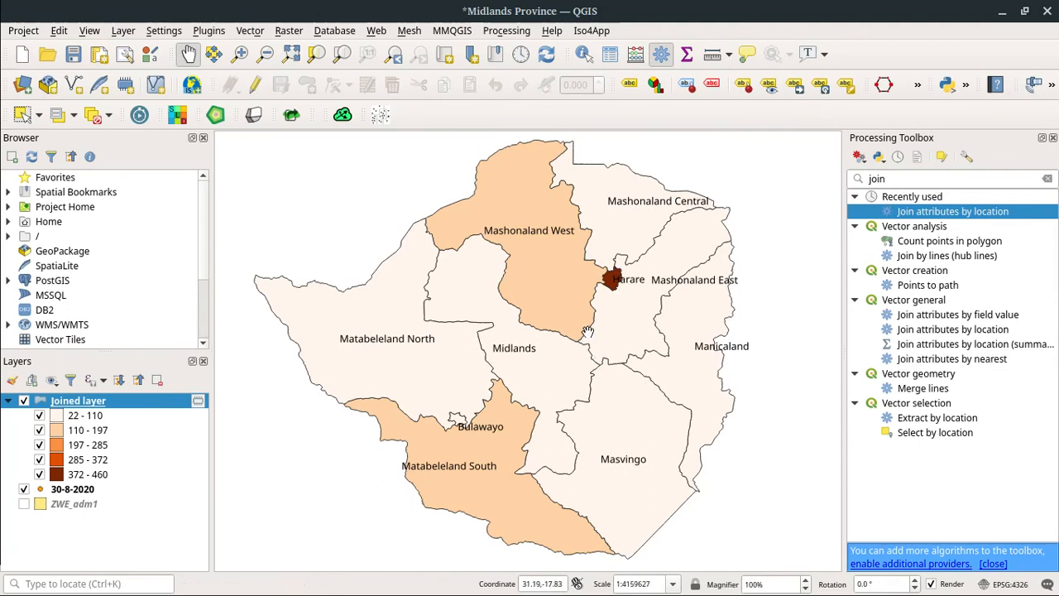